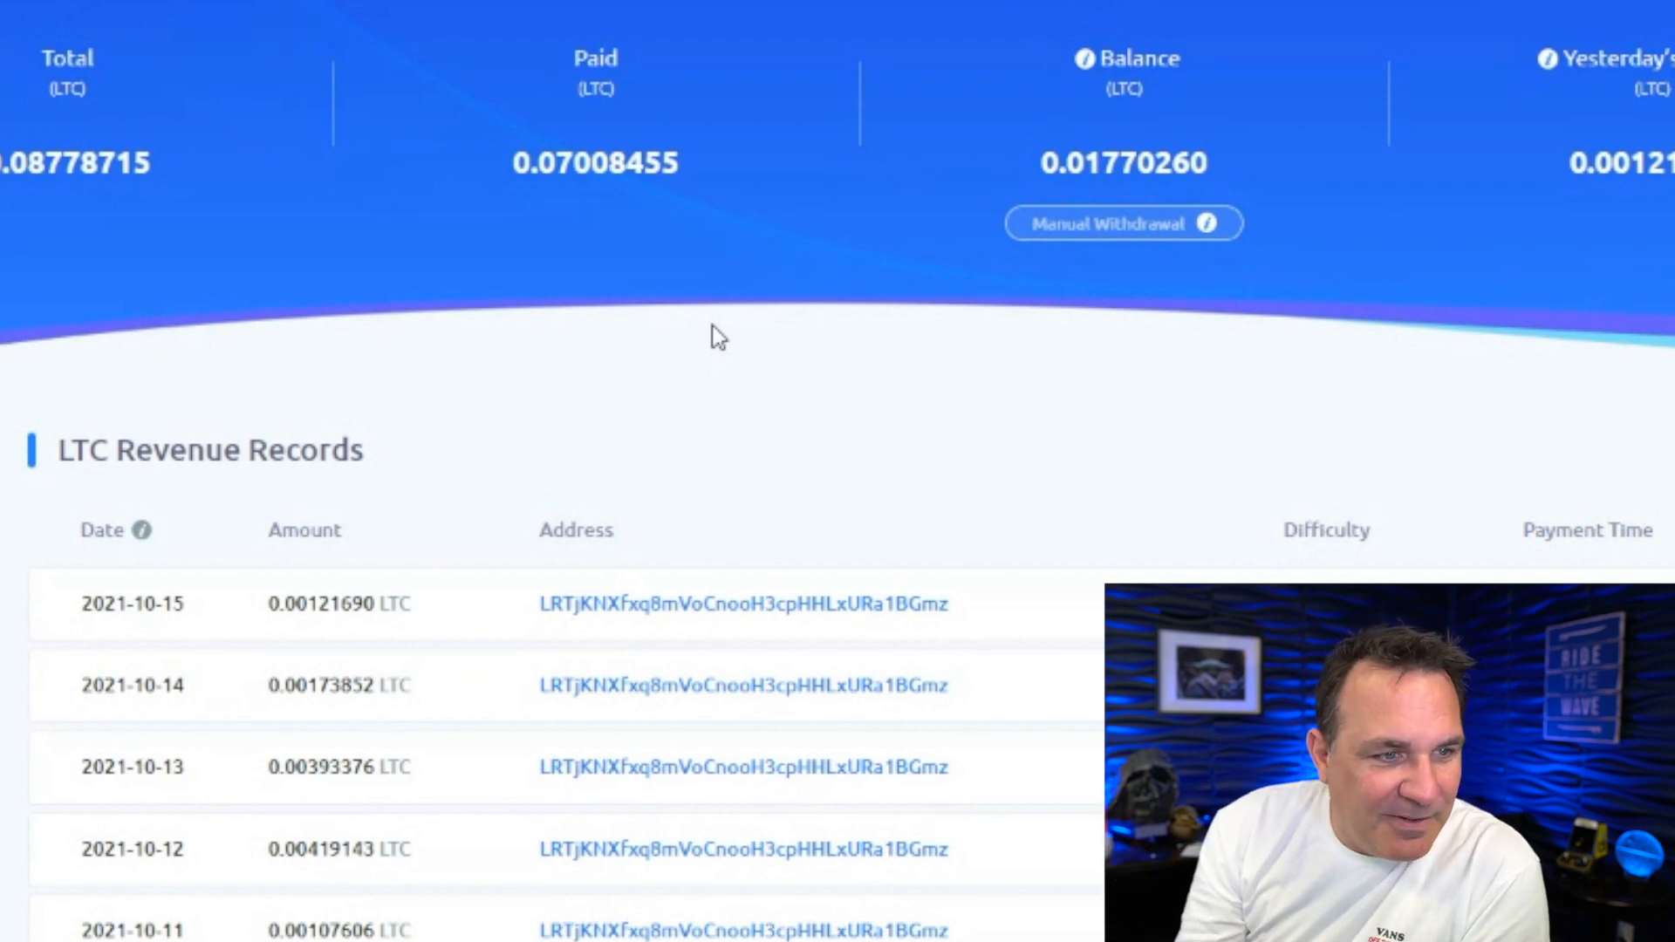
mouse_move(717, 398)
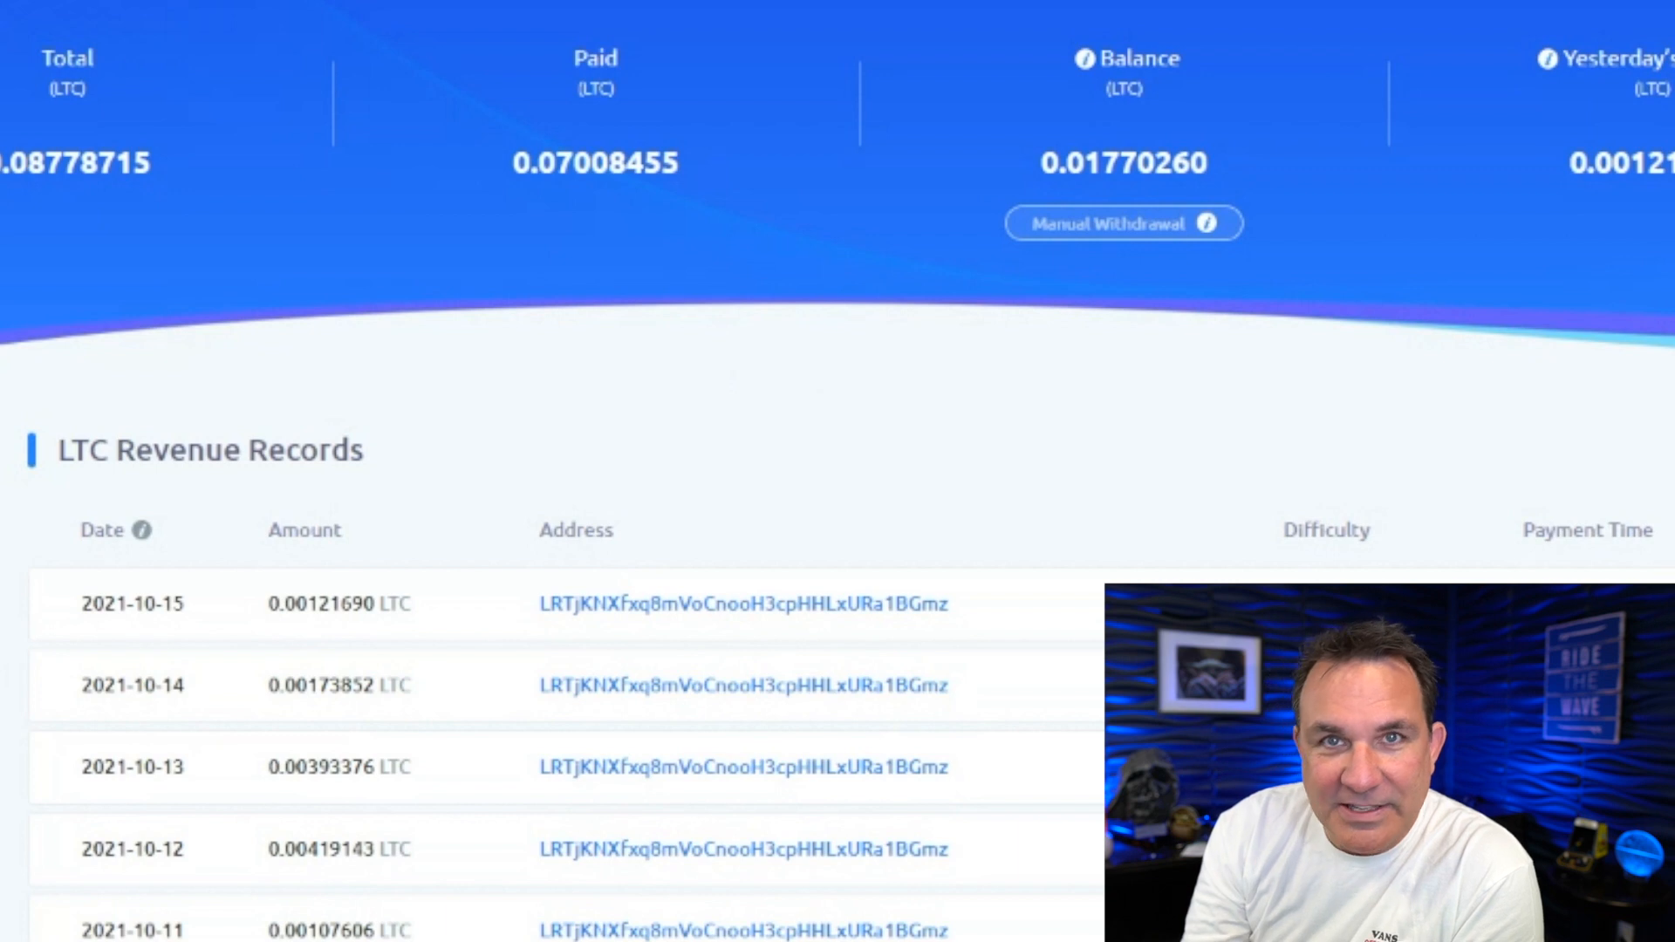
Scroll Find my Goldshell miner to view the Goldshell-MiniDOGE at 192.168.1.108
scroll("down", 3)
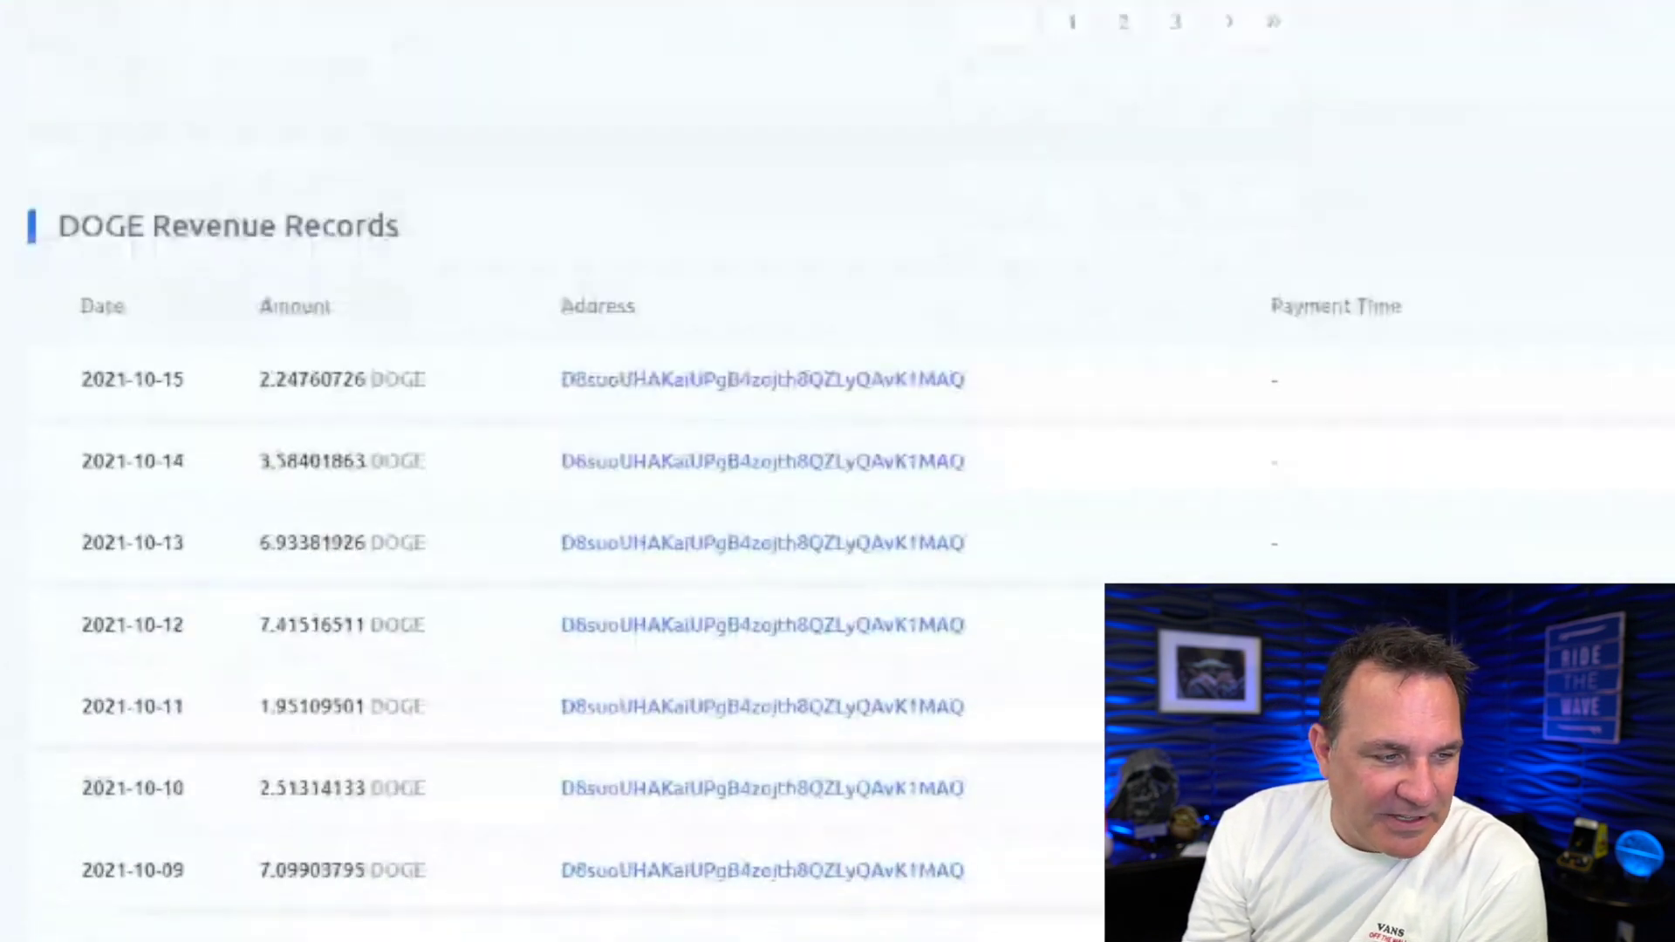
scroll("down", 3)
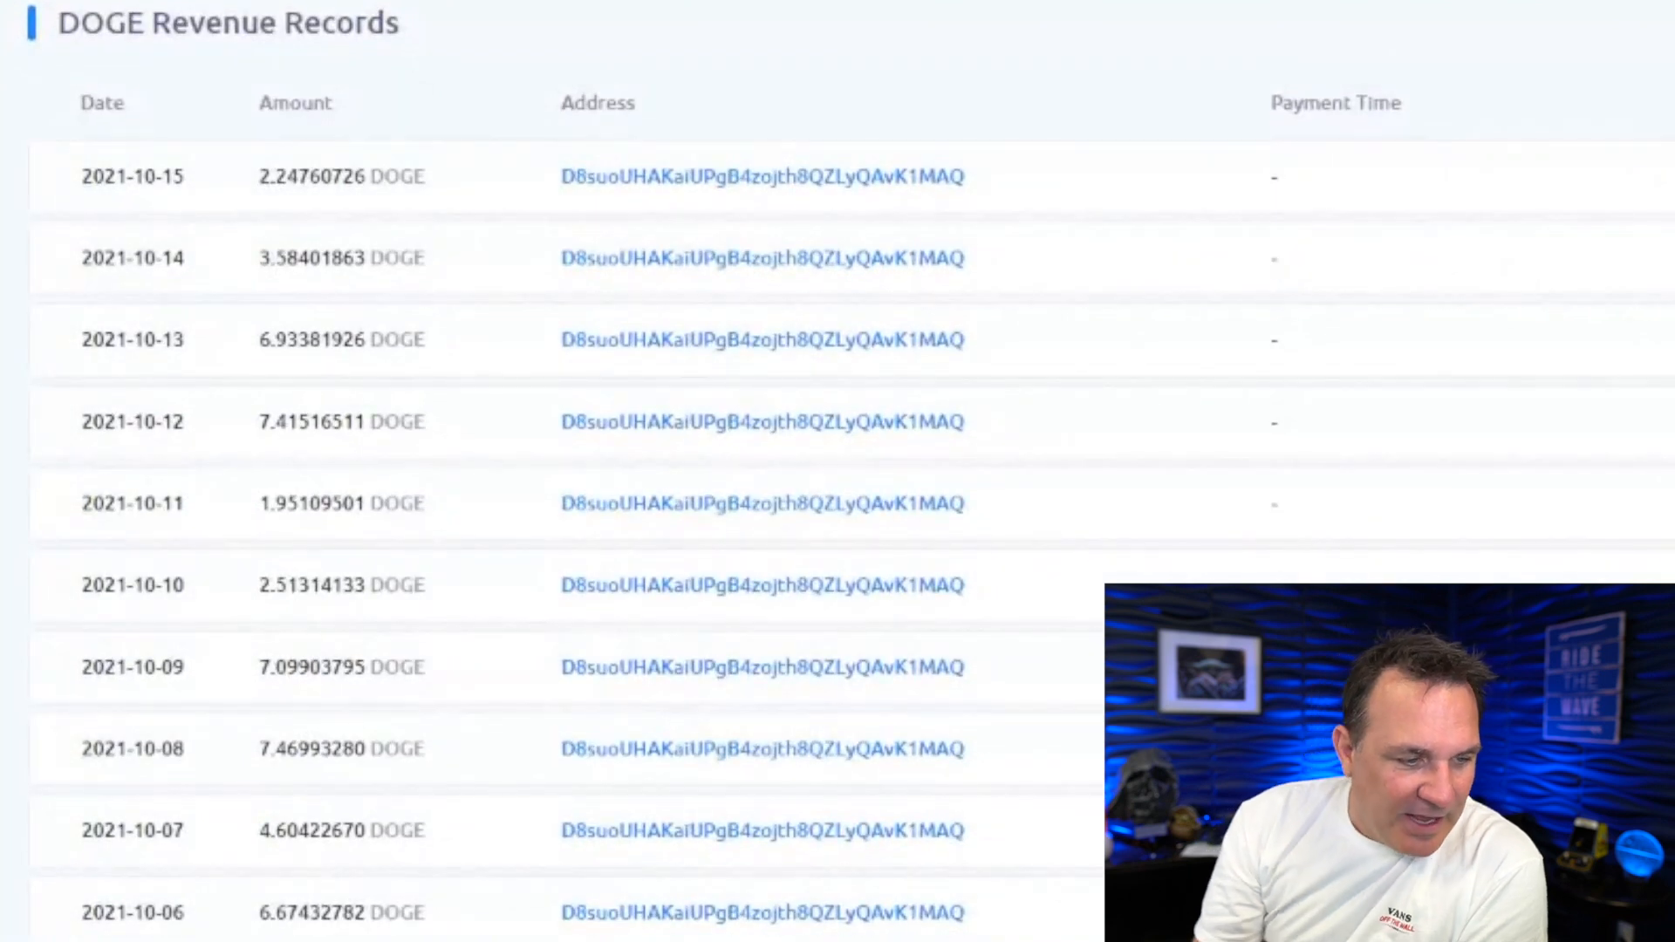
mouse_move(352, 791)
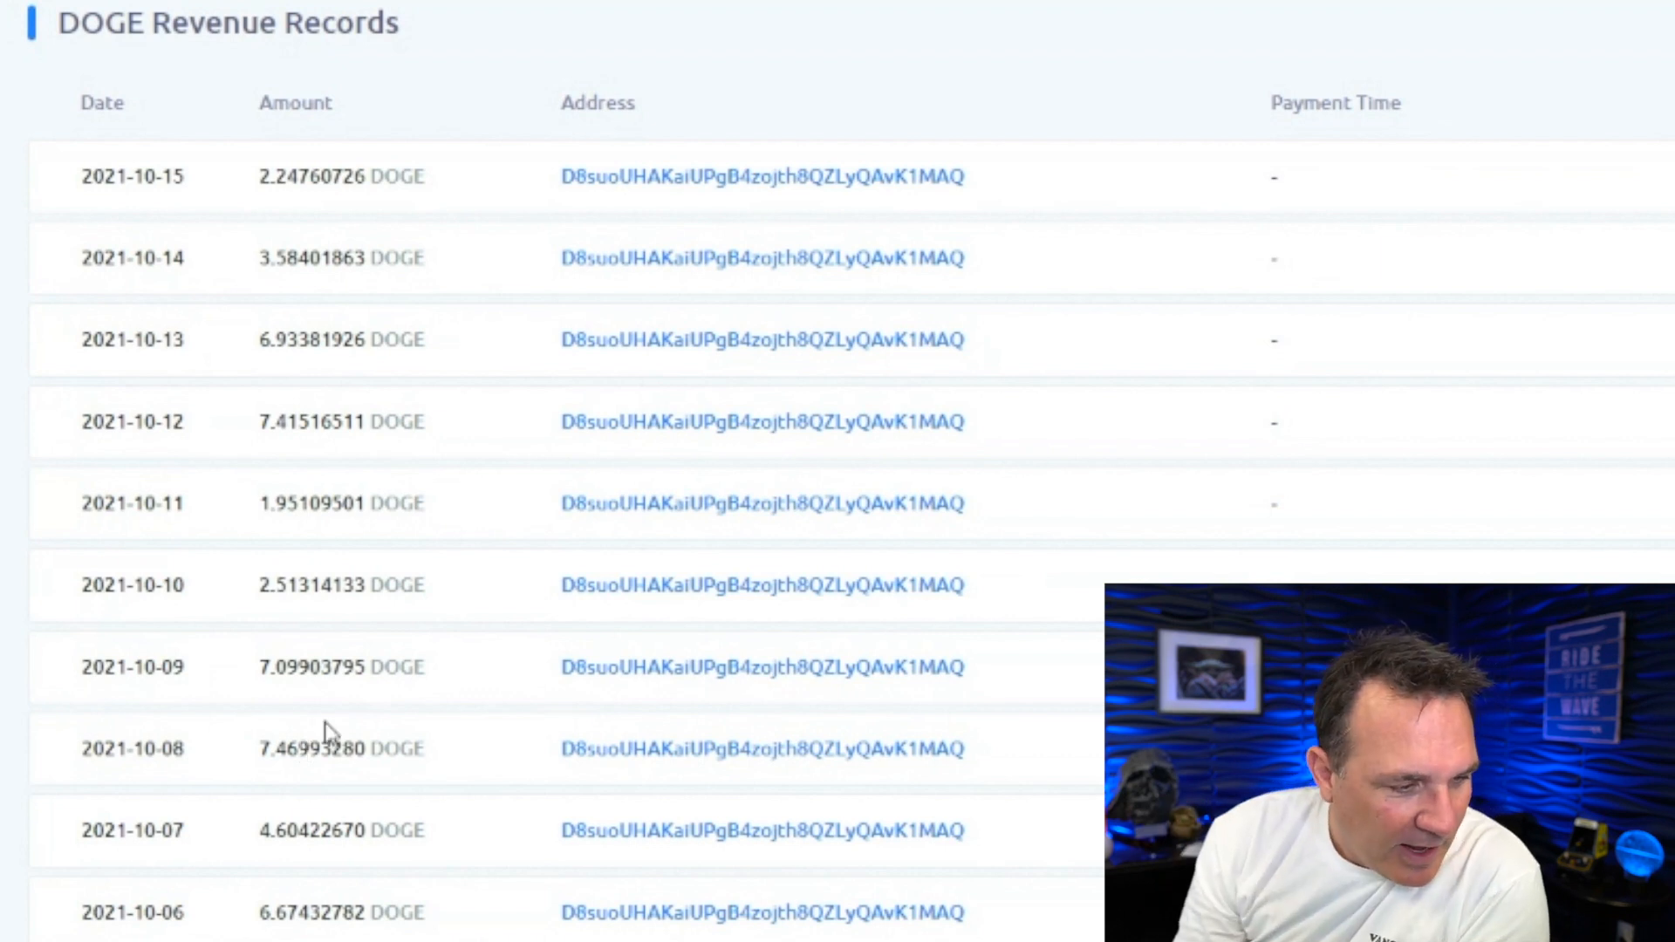
mouse_move(280, 677)
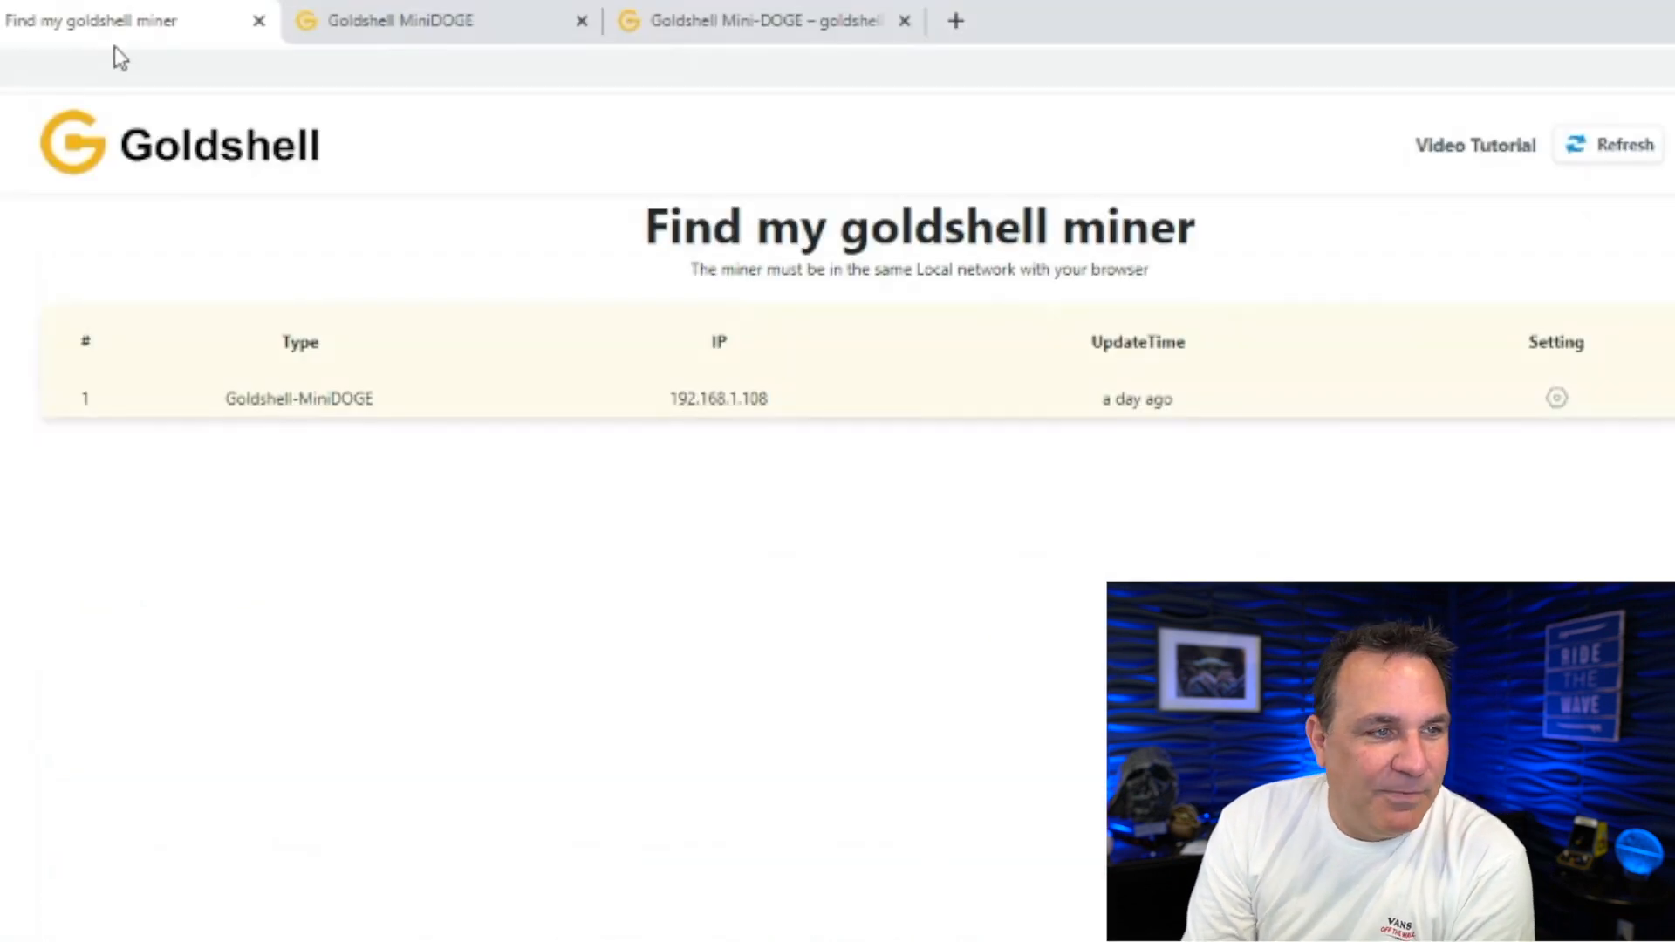
mouse_move(292, 187)
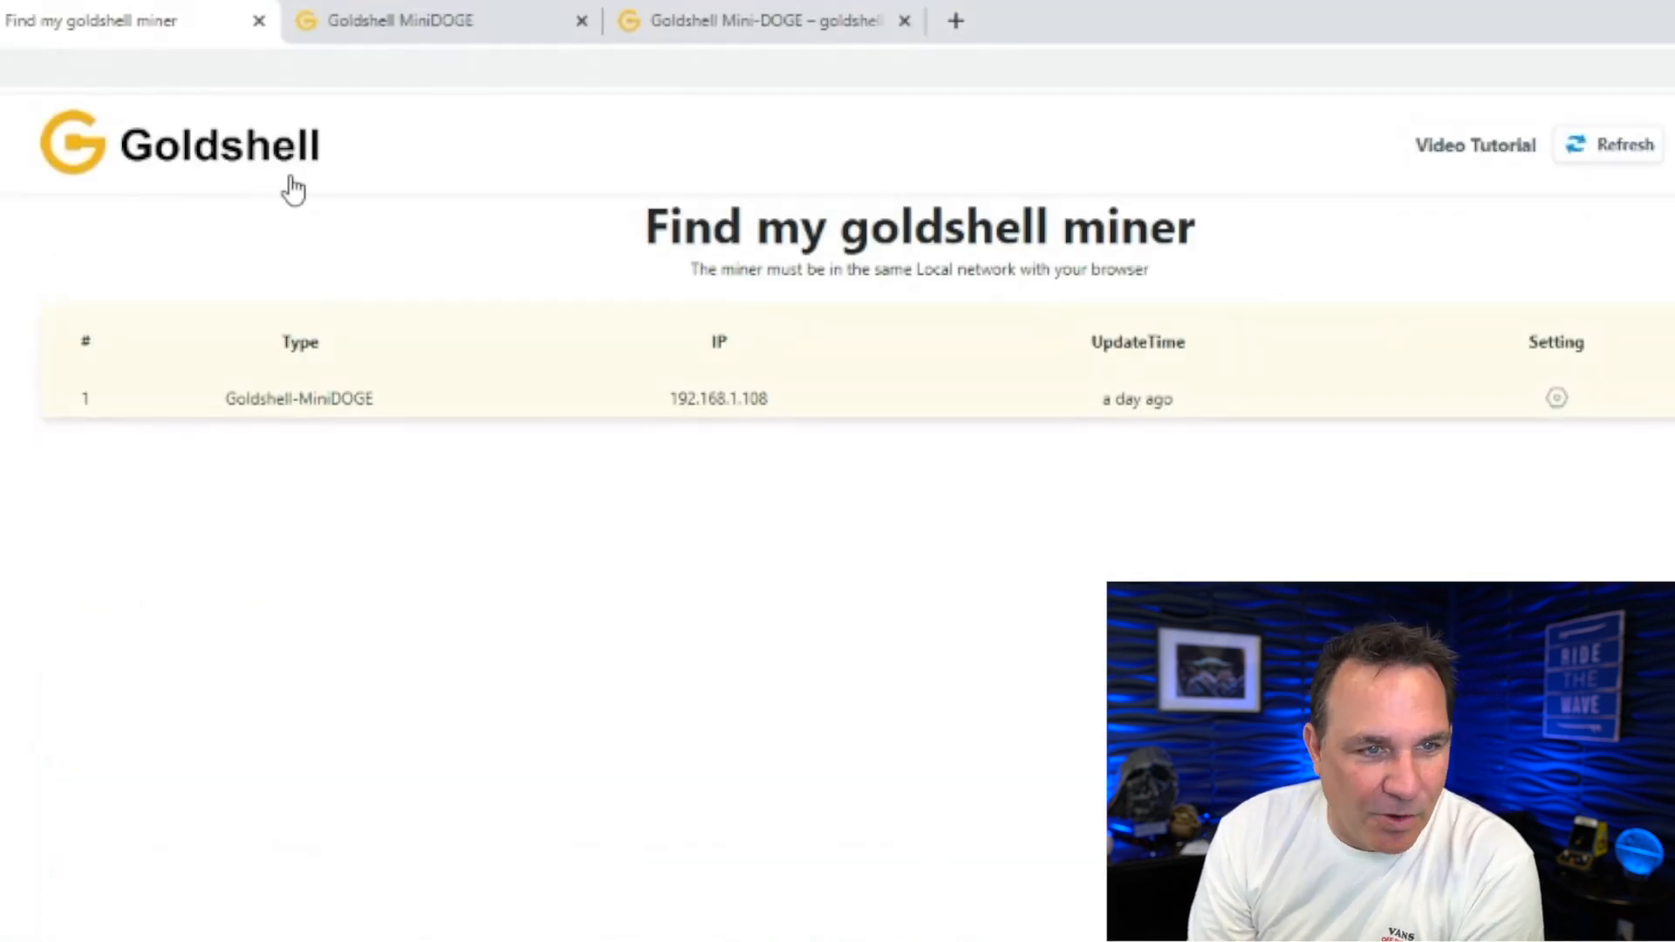
mouse_move(532, 243)
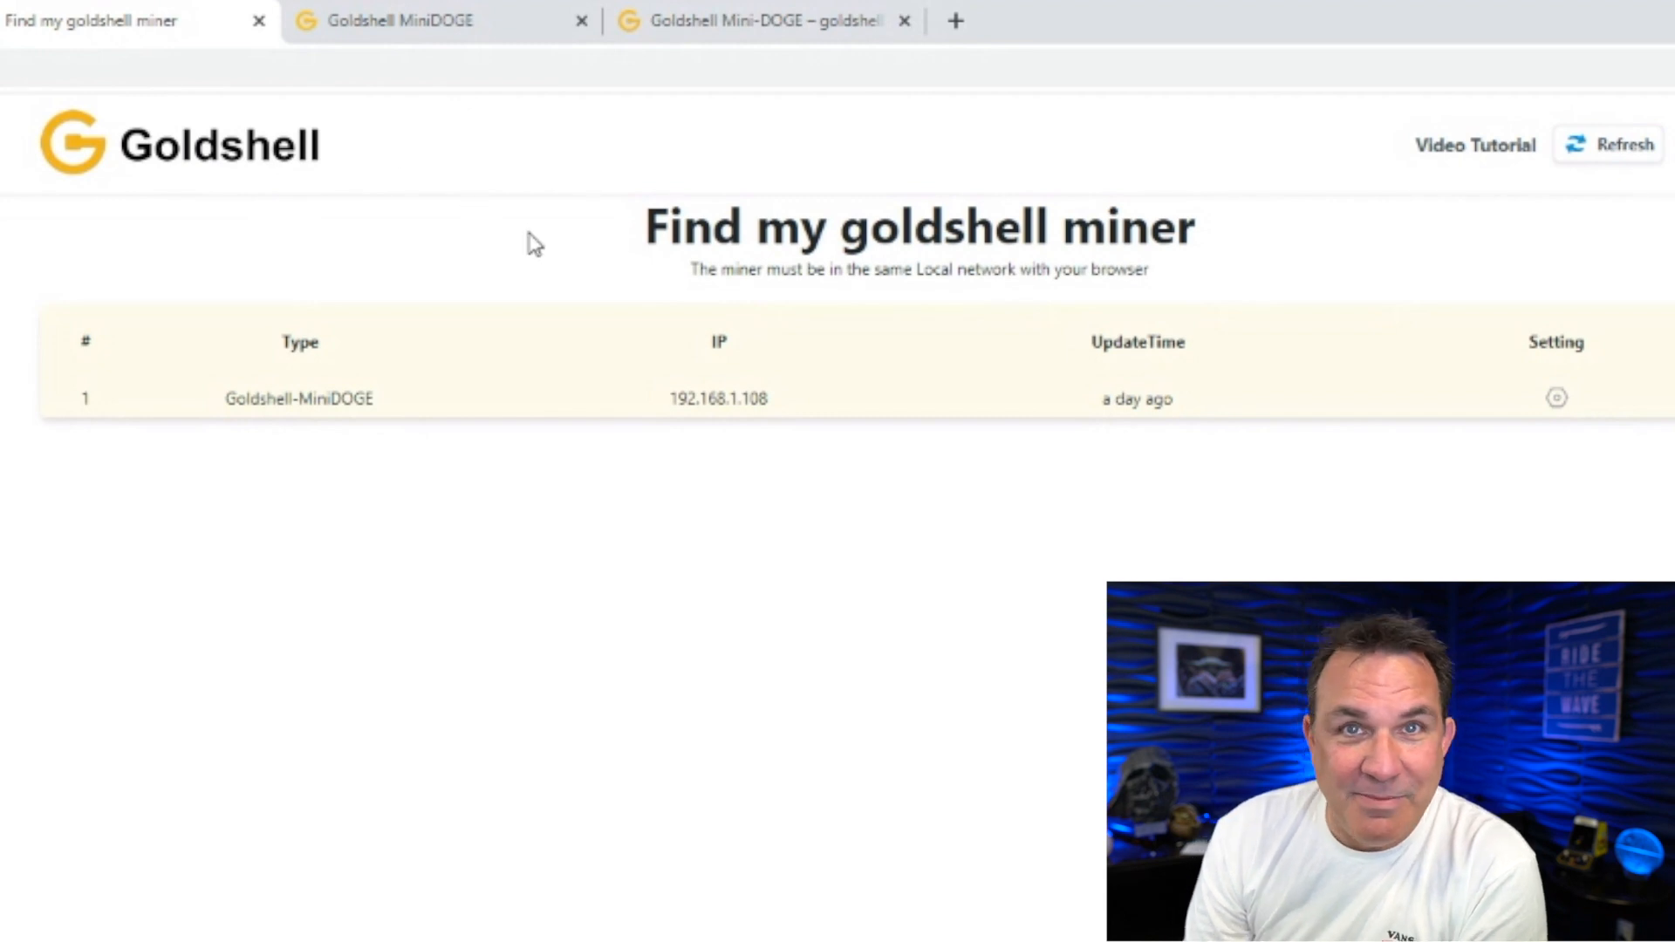
mouse_move(1148, 405)
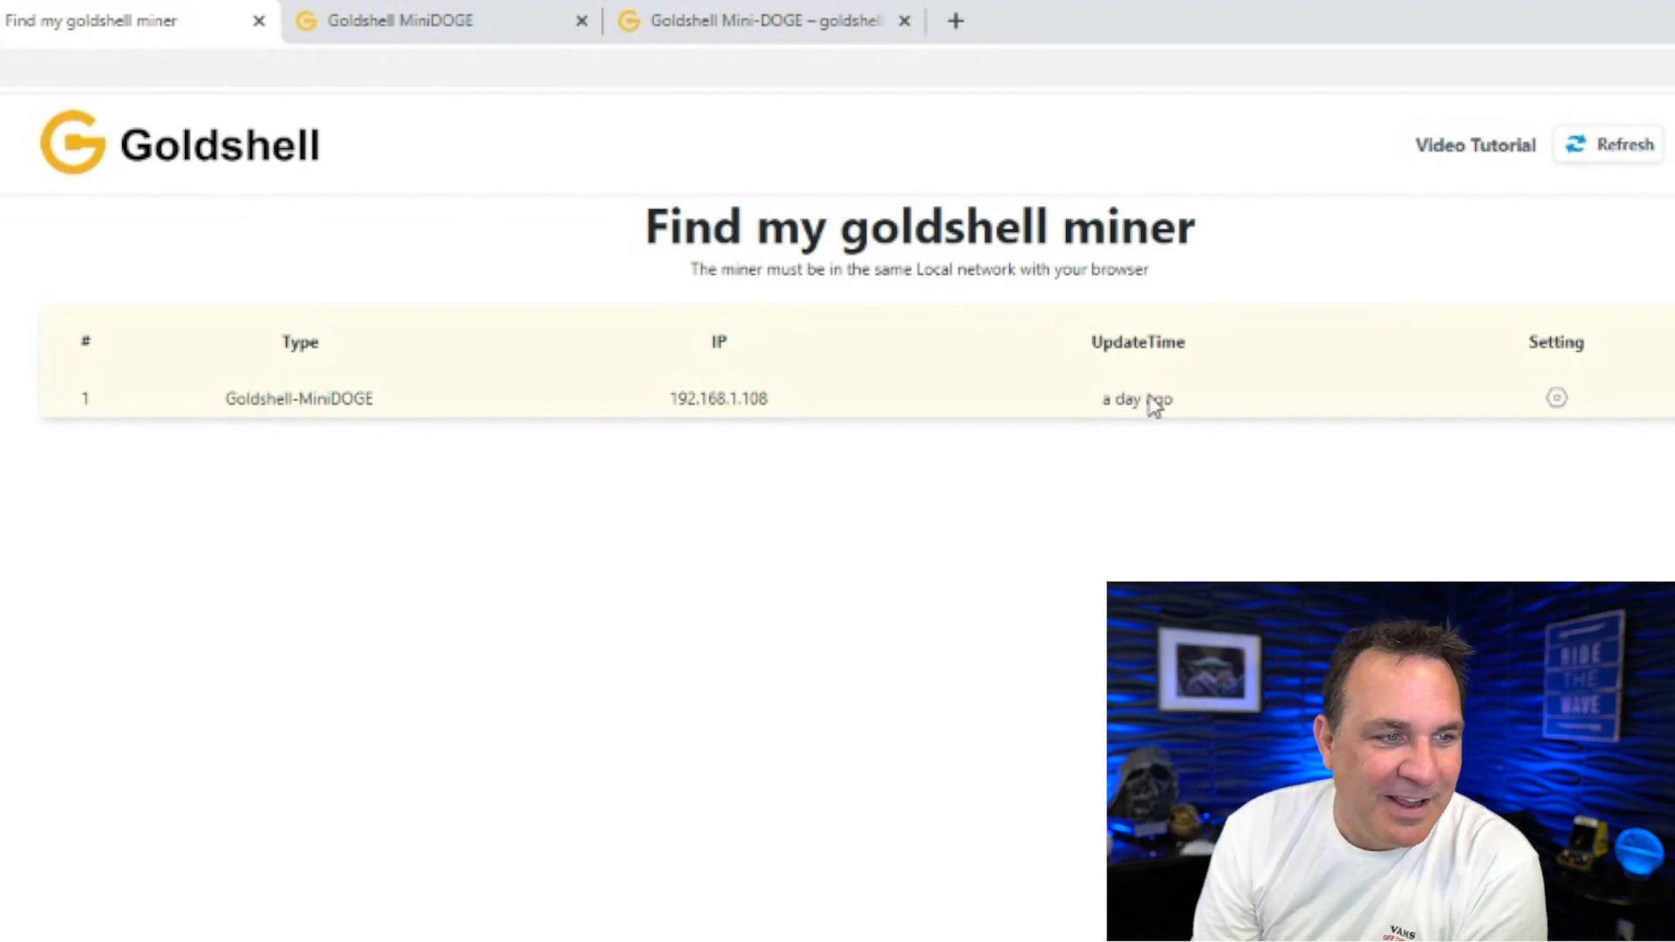
mouse_move(403, 450)
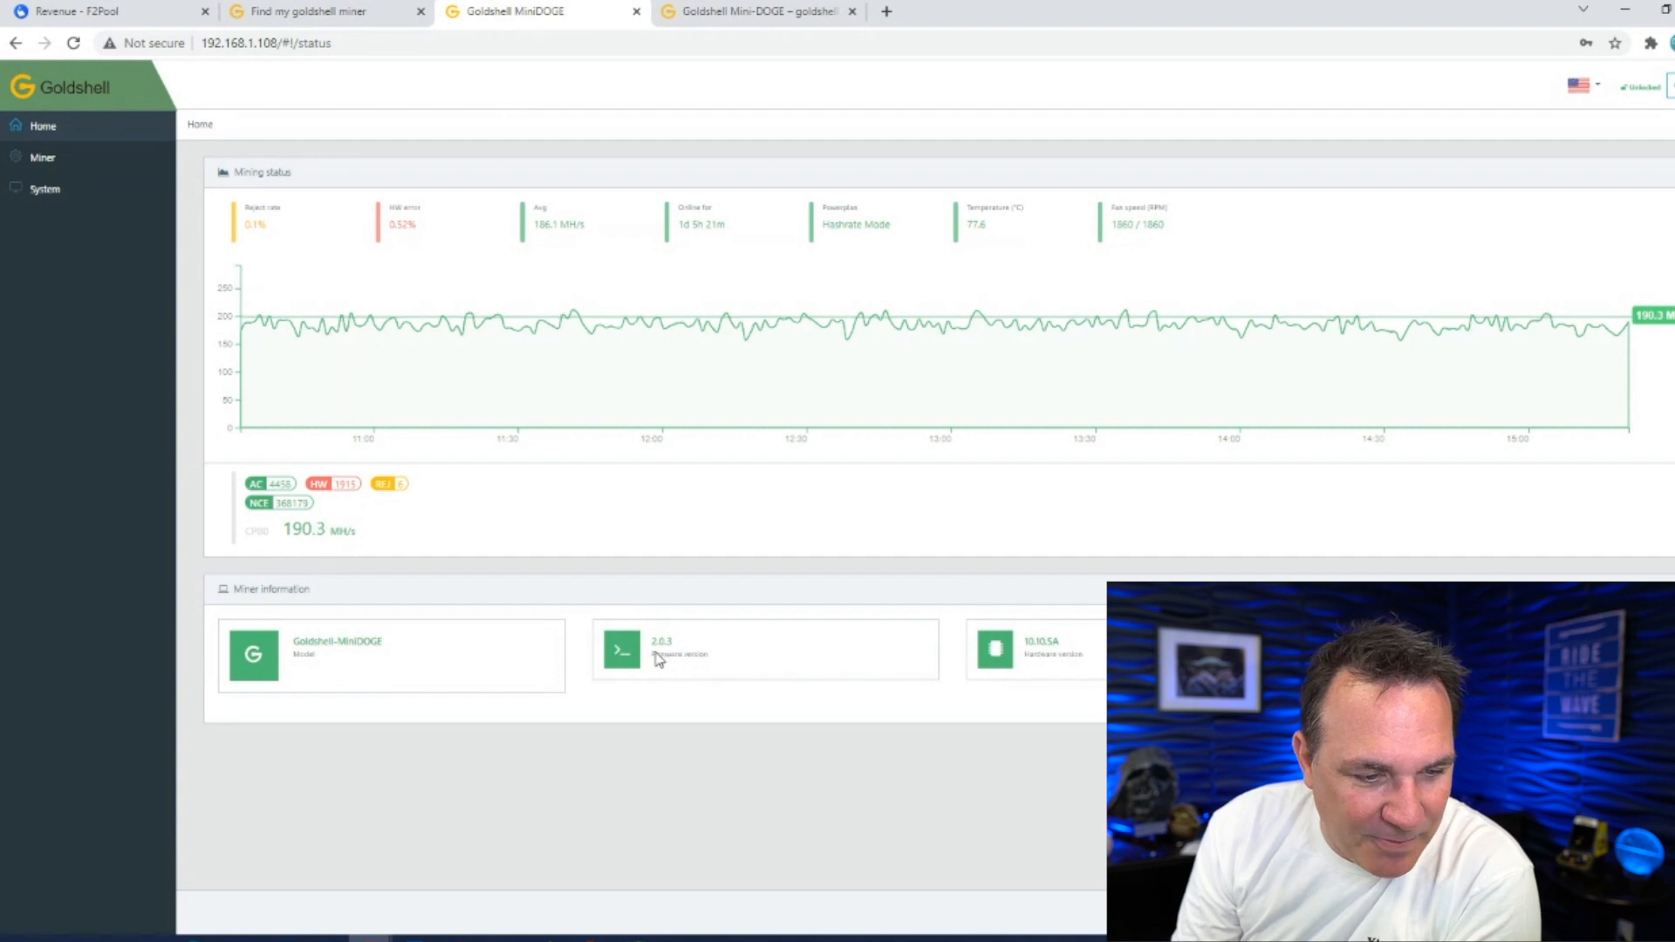
mouse_move(673, 657)
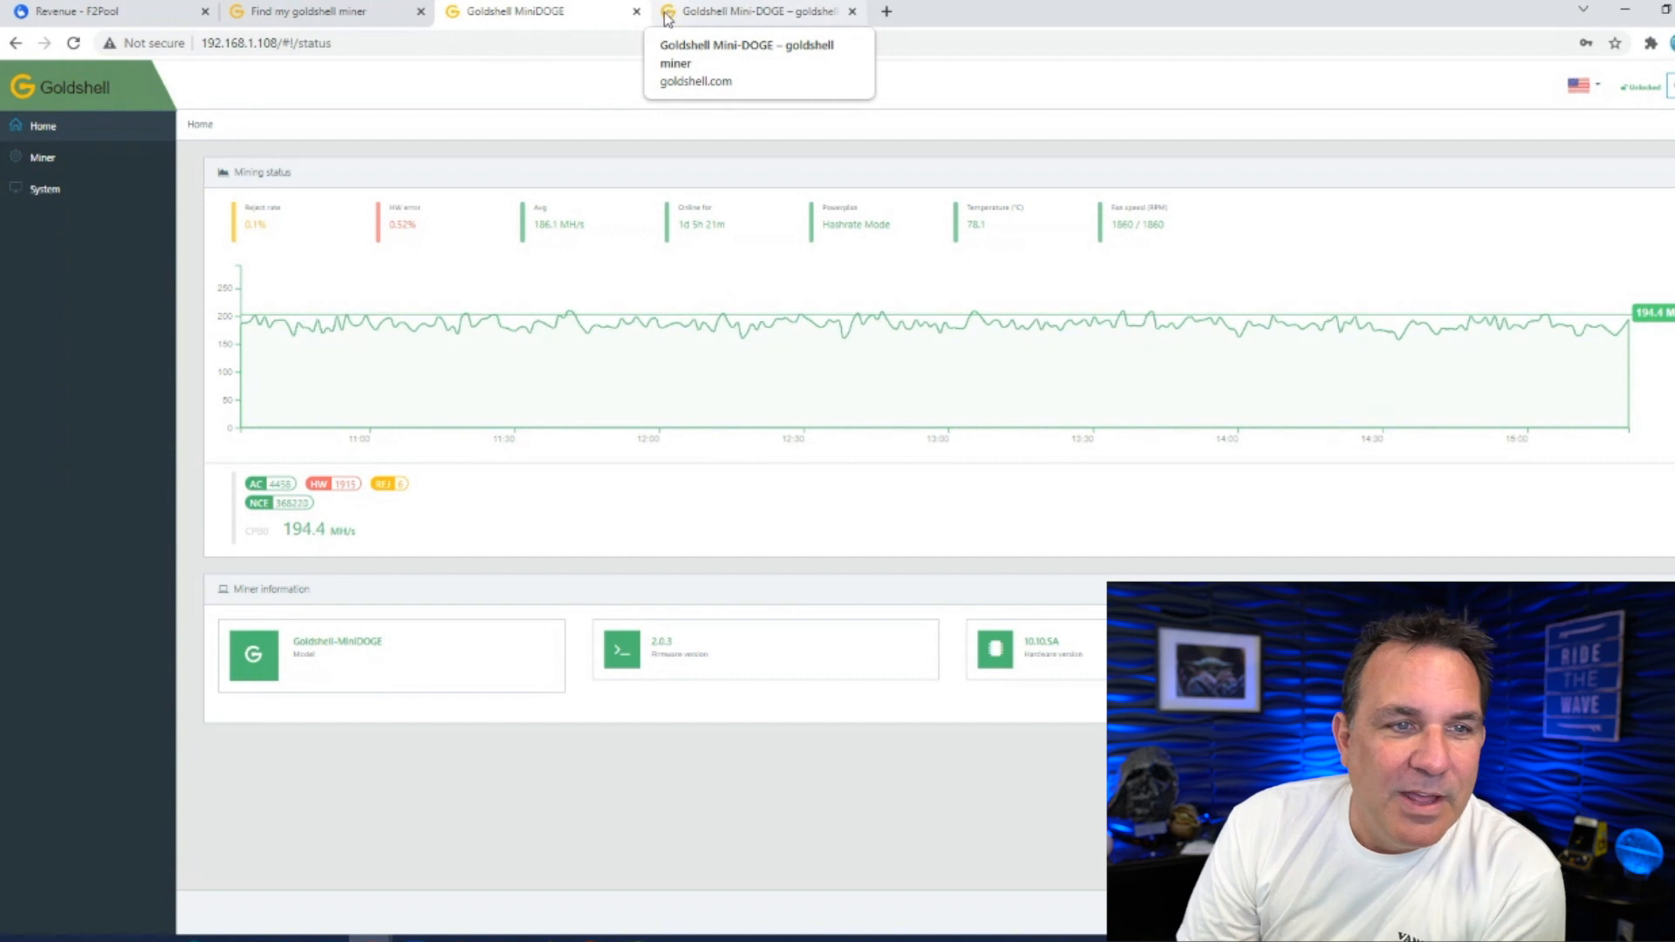
Go from the Mini-DOGE product page through Support to the Goldshell tutorials page
left_click(756, 13)
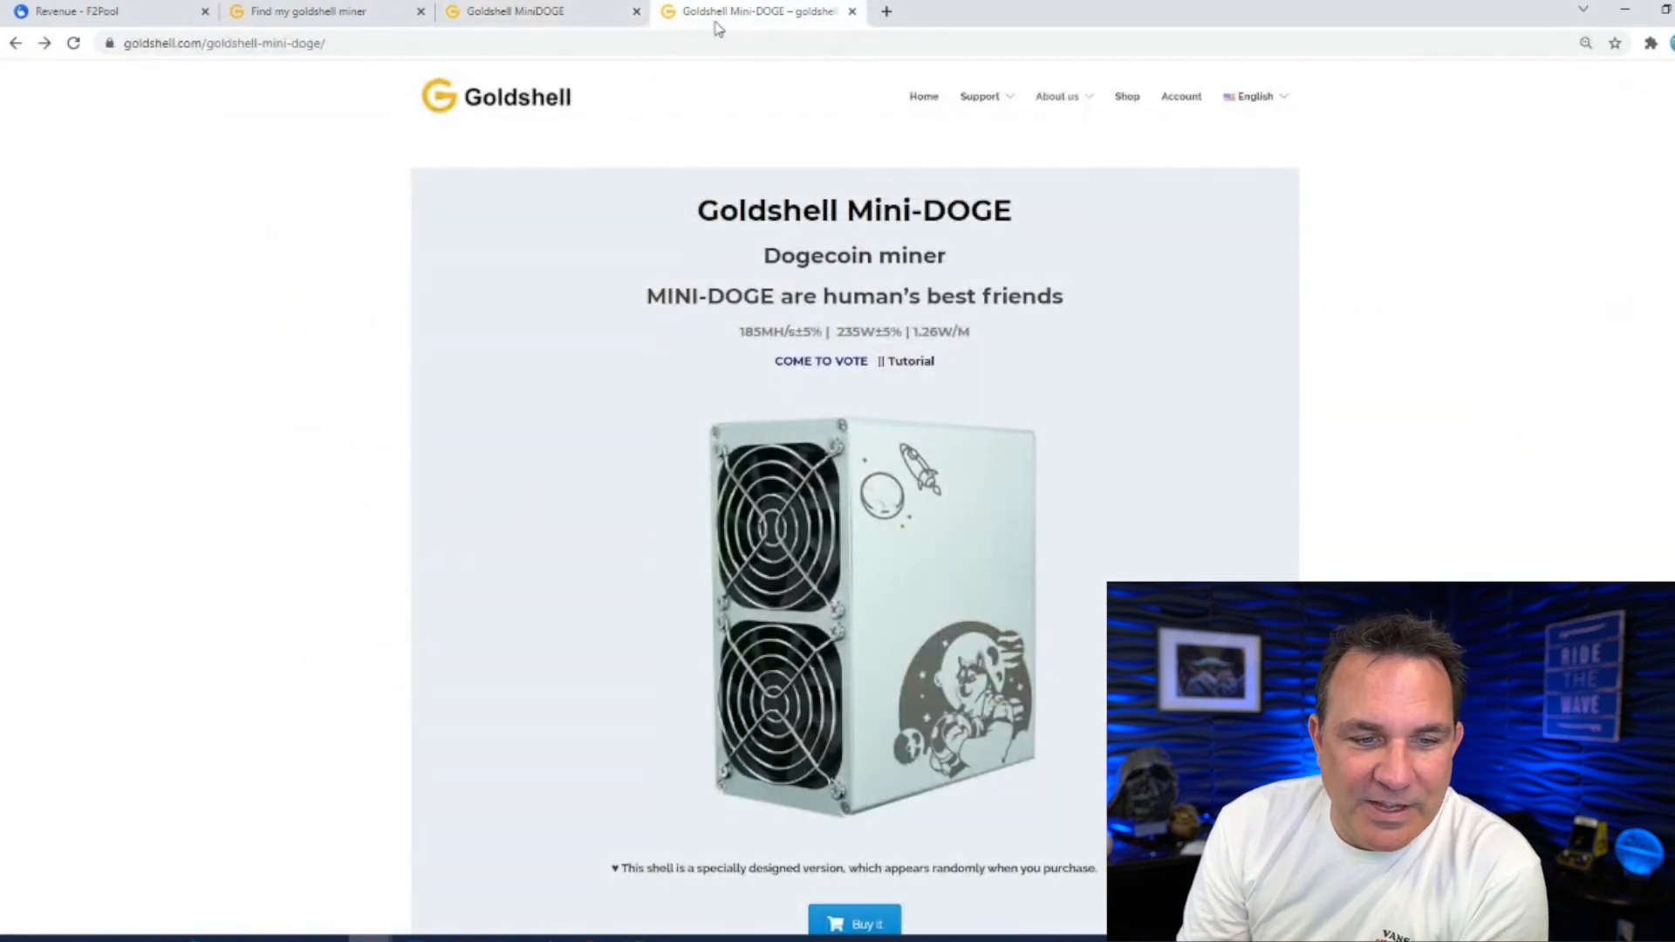
mouse_move(539, 116)
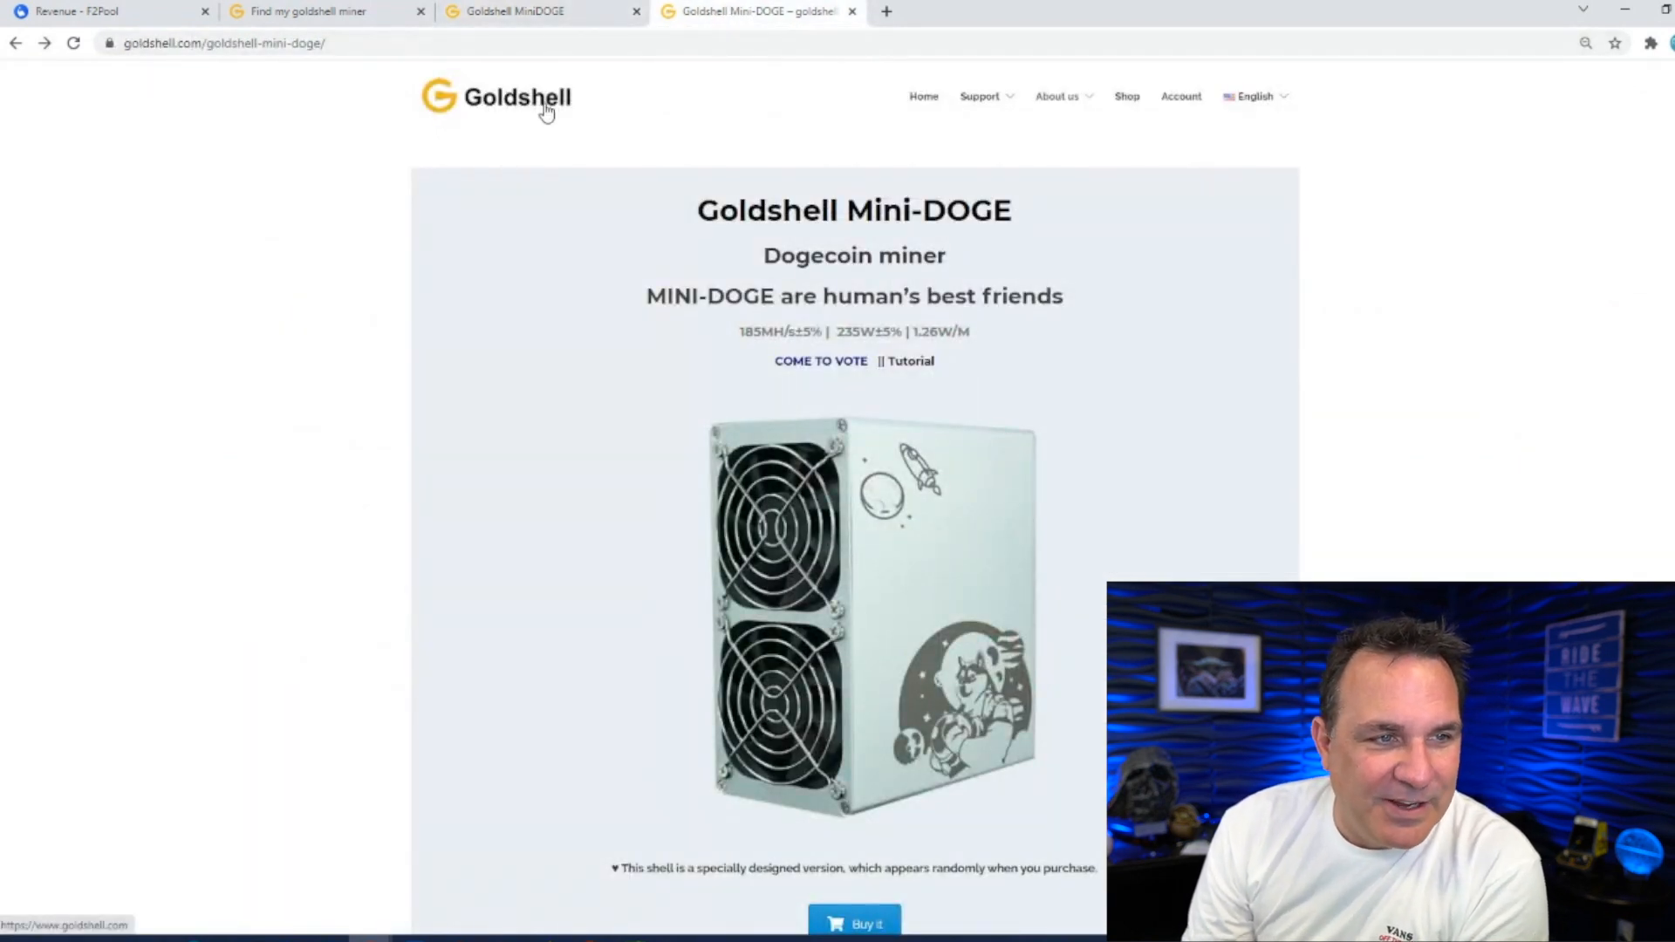
mouse_move(1023, 150)
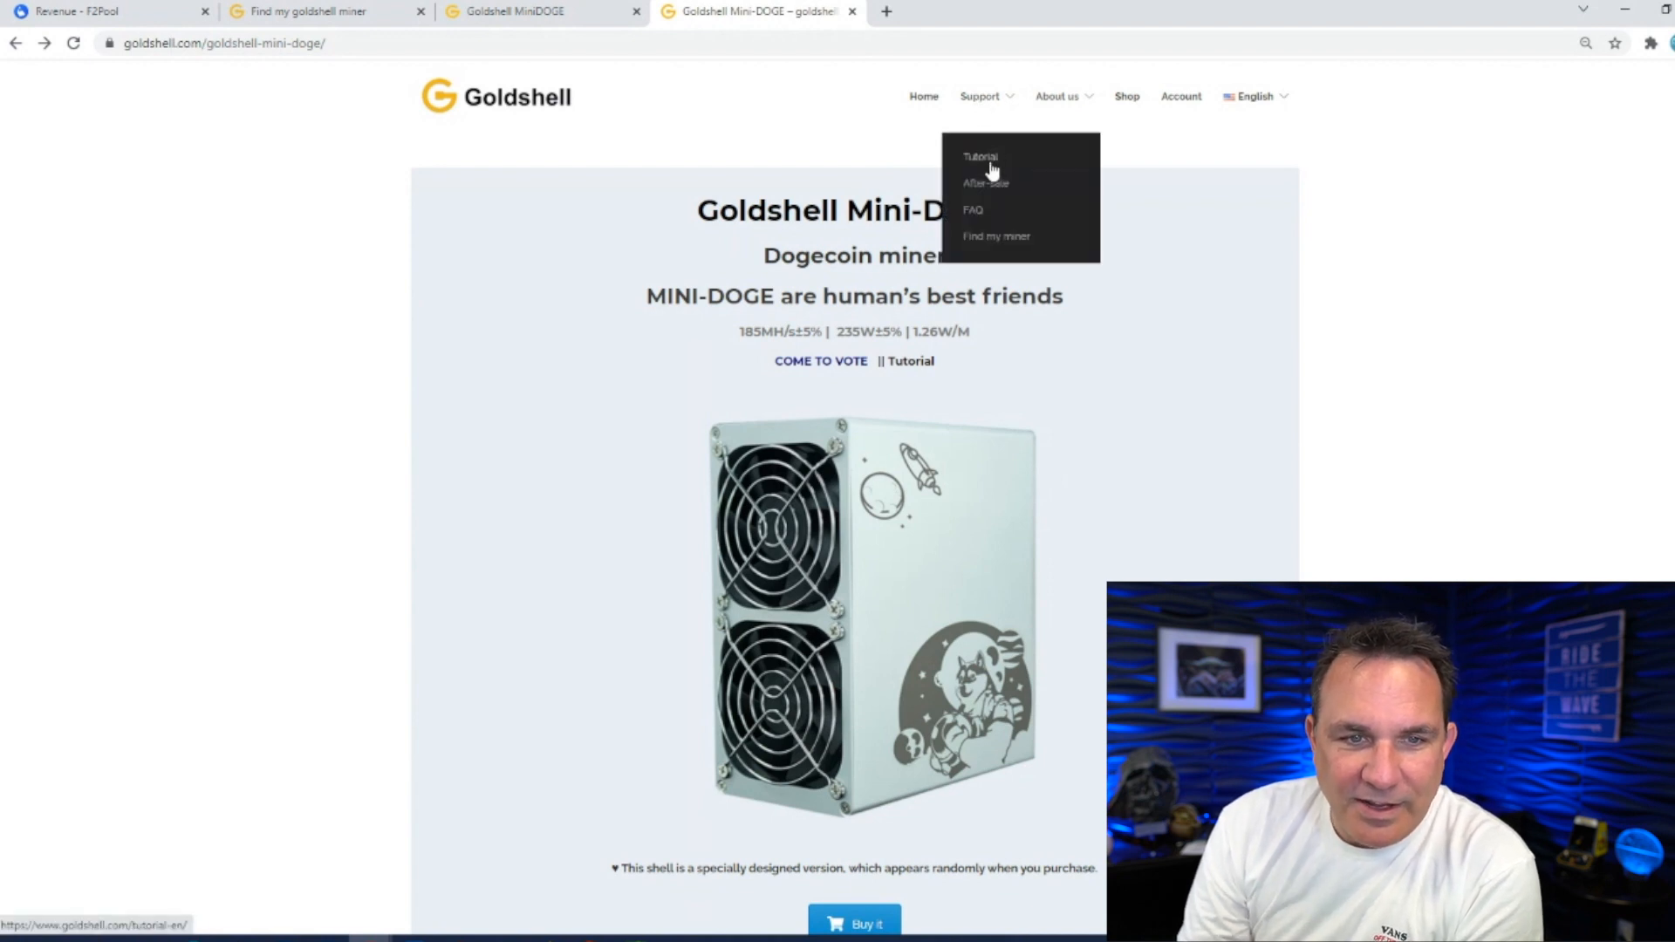
left_click(986, 183)
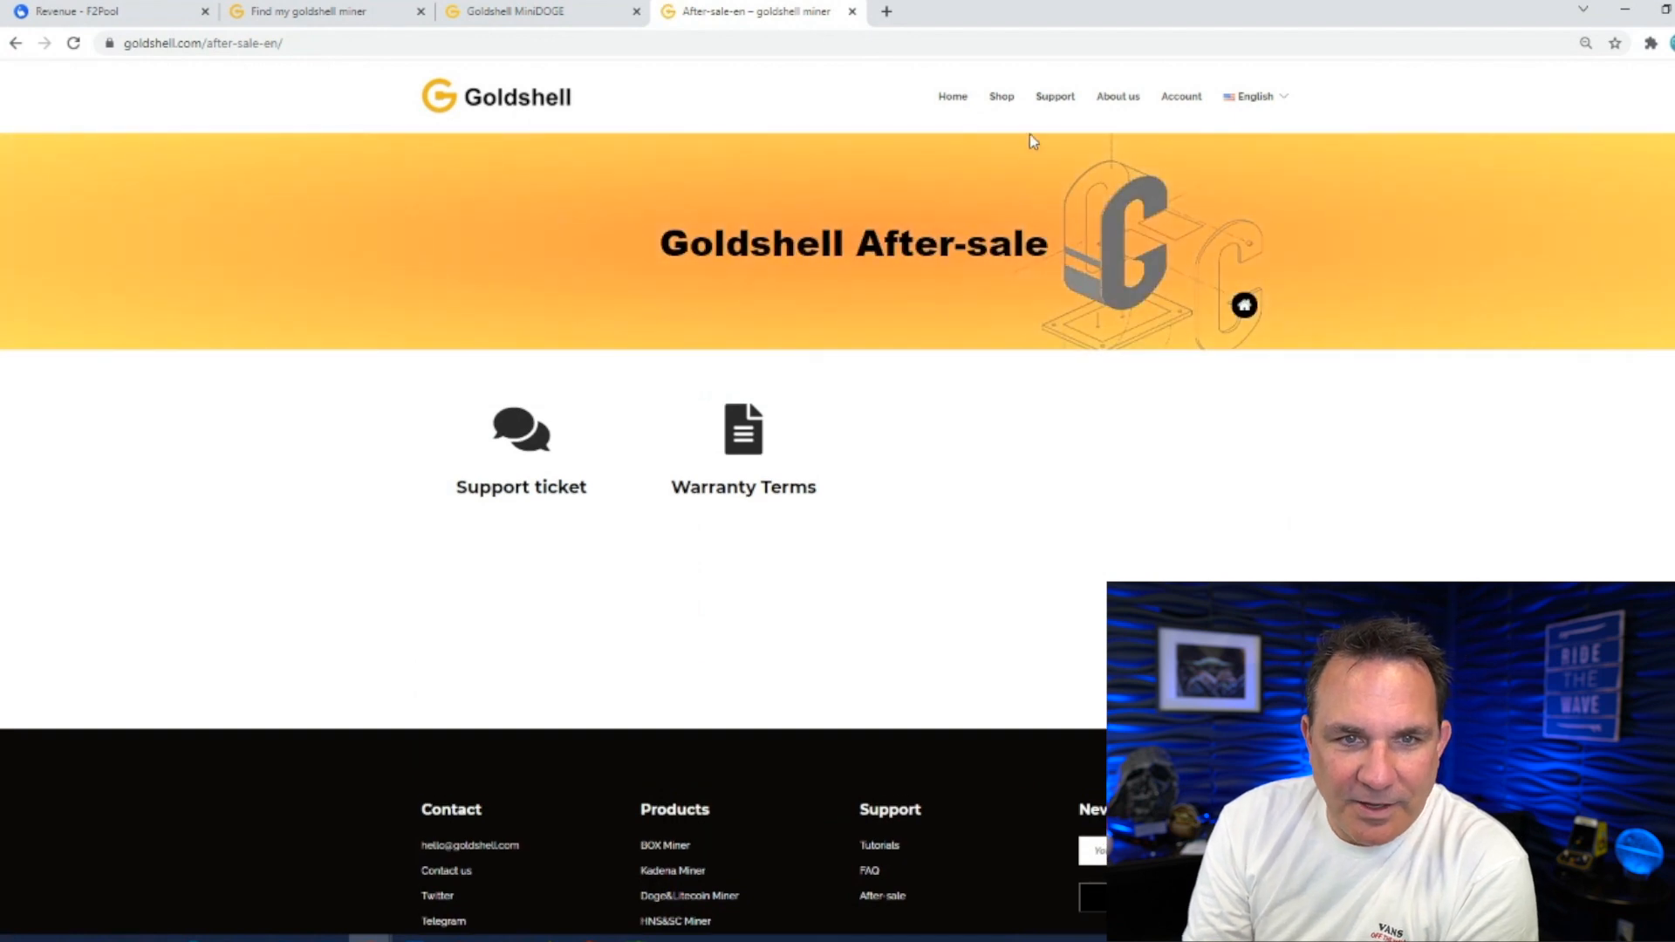
left_click(1054, 95)
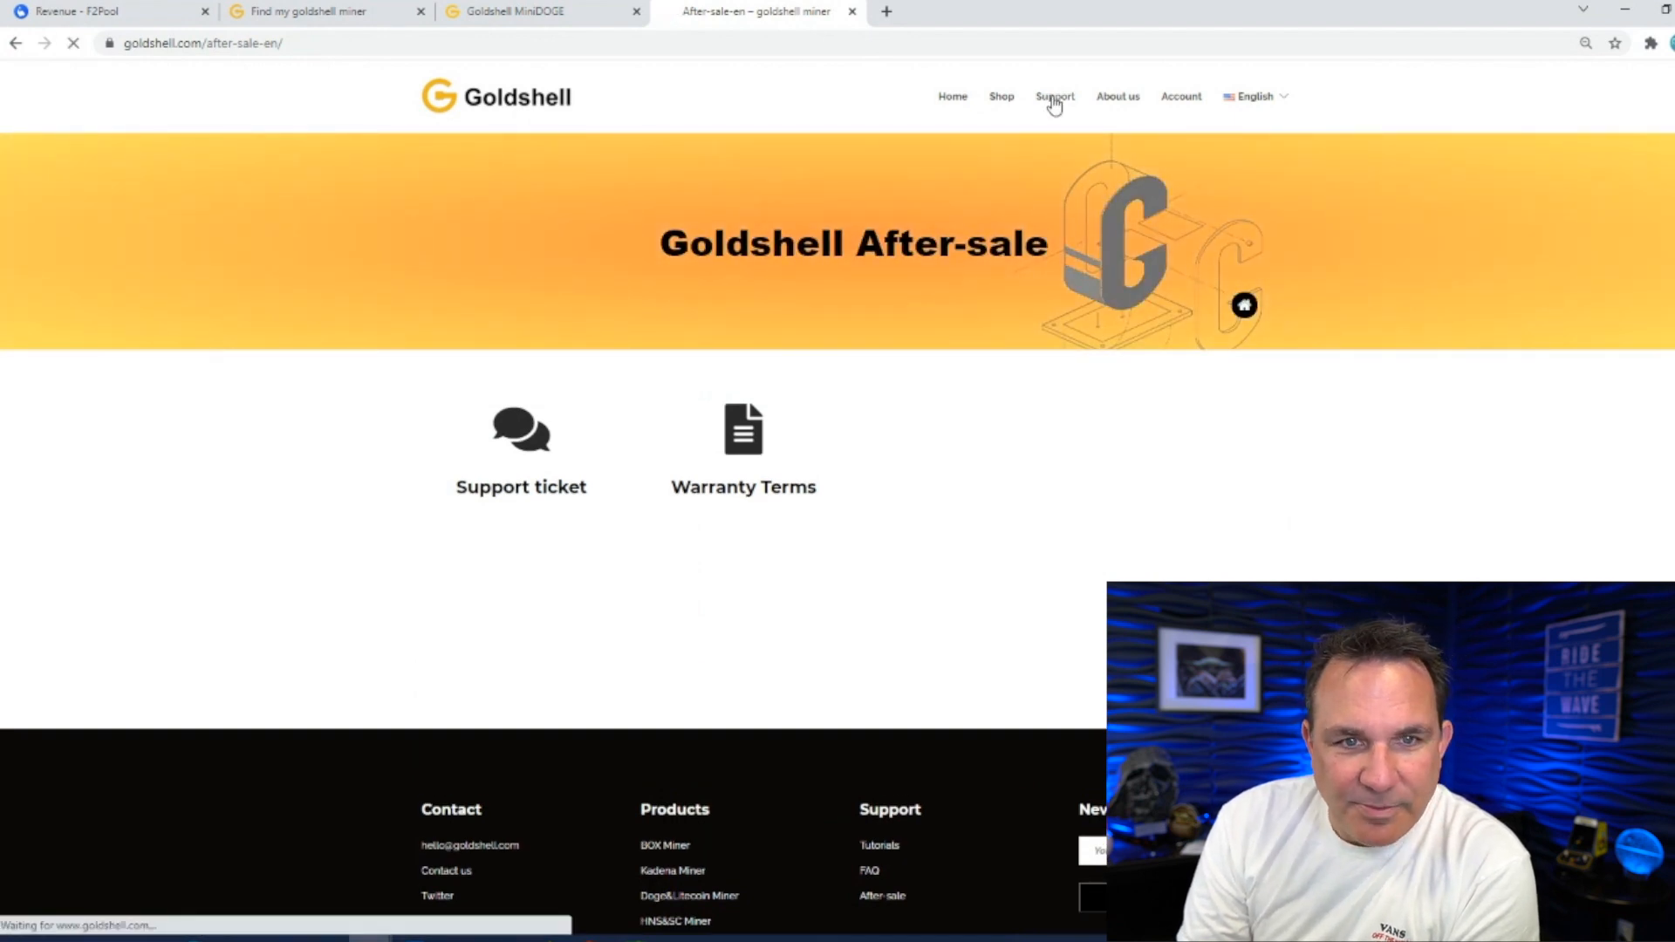
left_click(1054, 96)
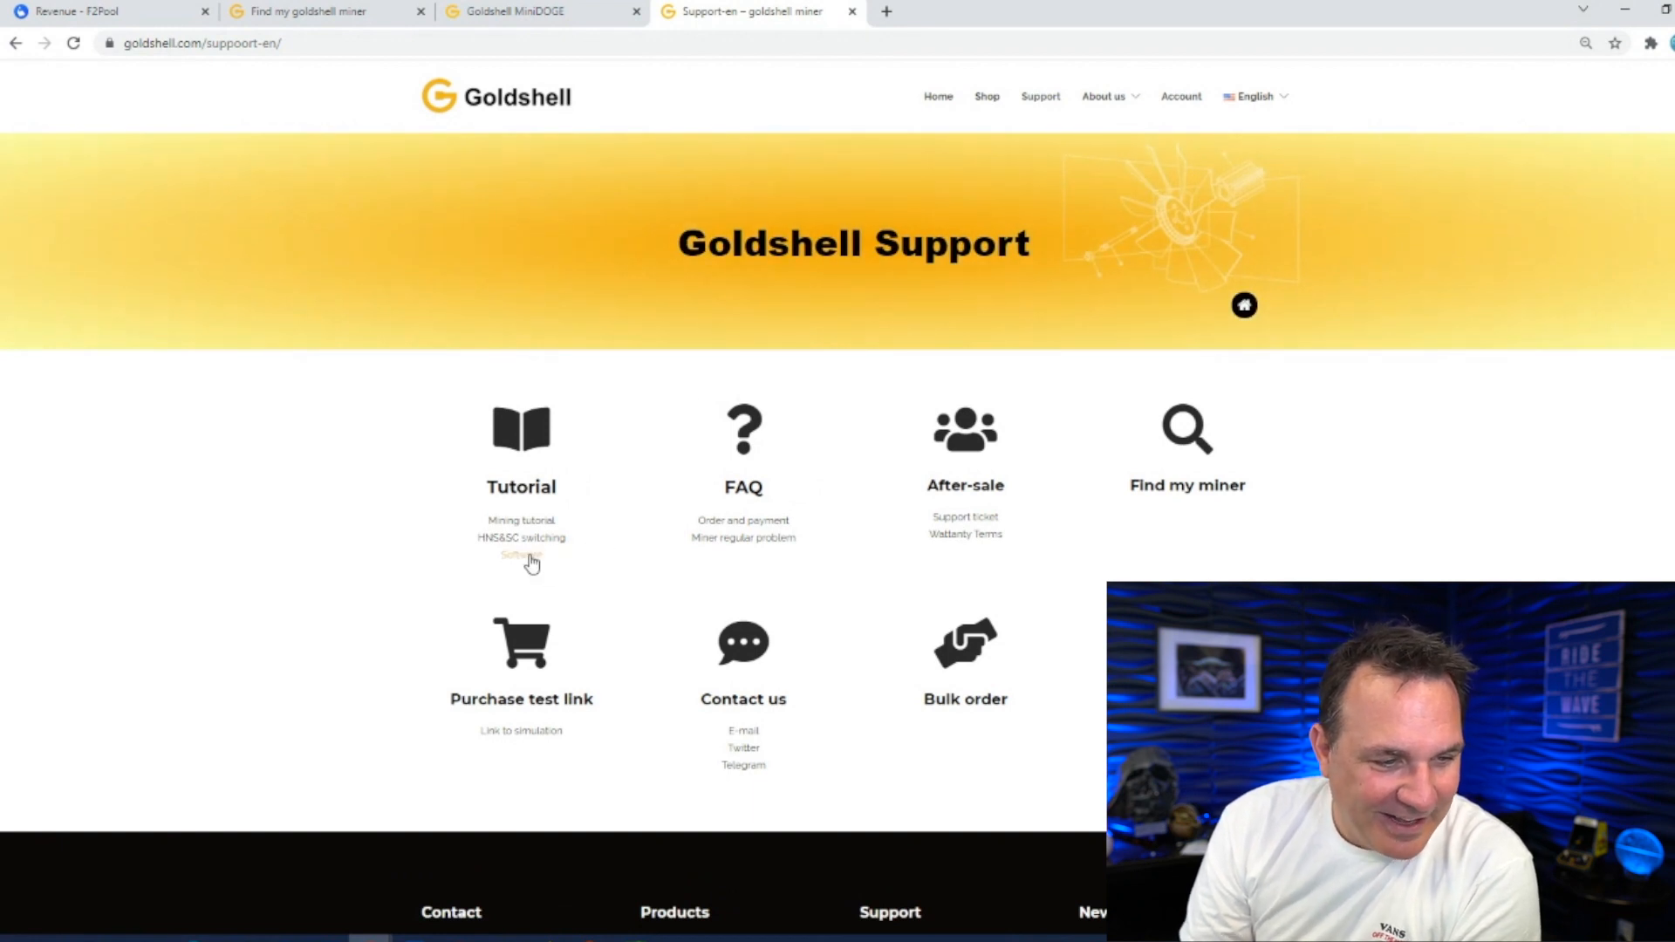
left_click(522, 557)
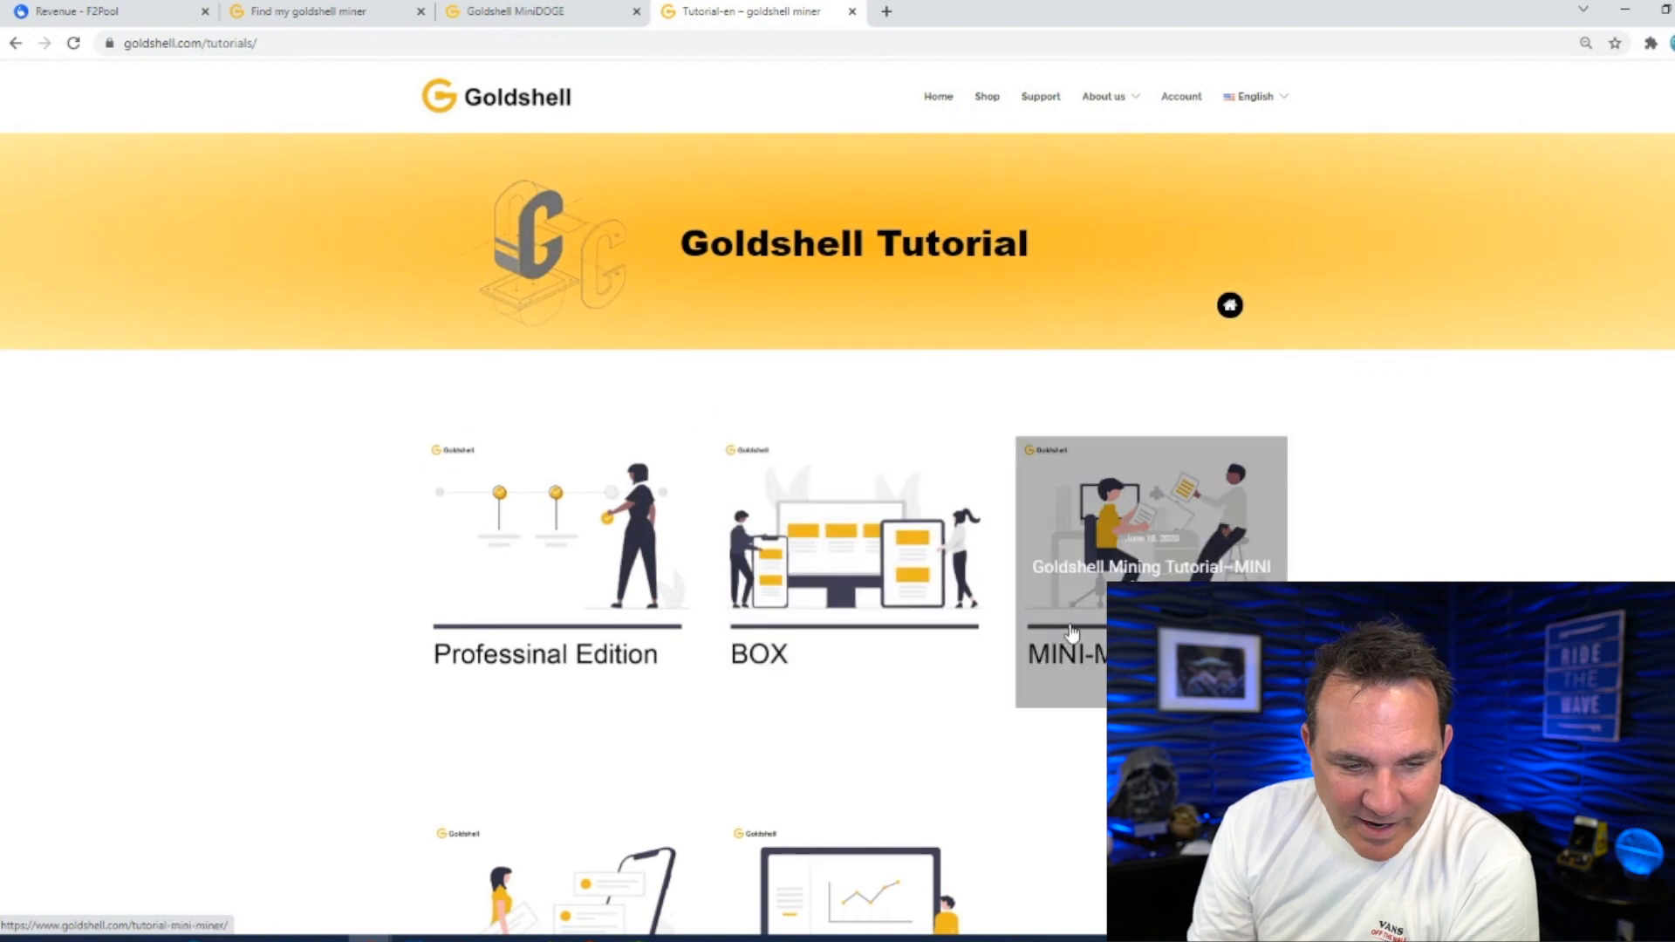
Open the Software tutorial and follow 'Get the latest version' to the firmware repository
scroll("down", 3)
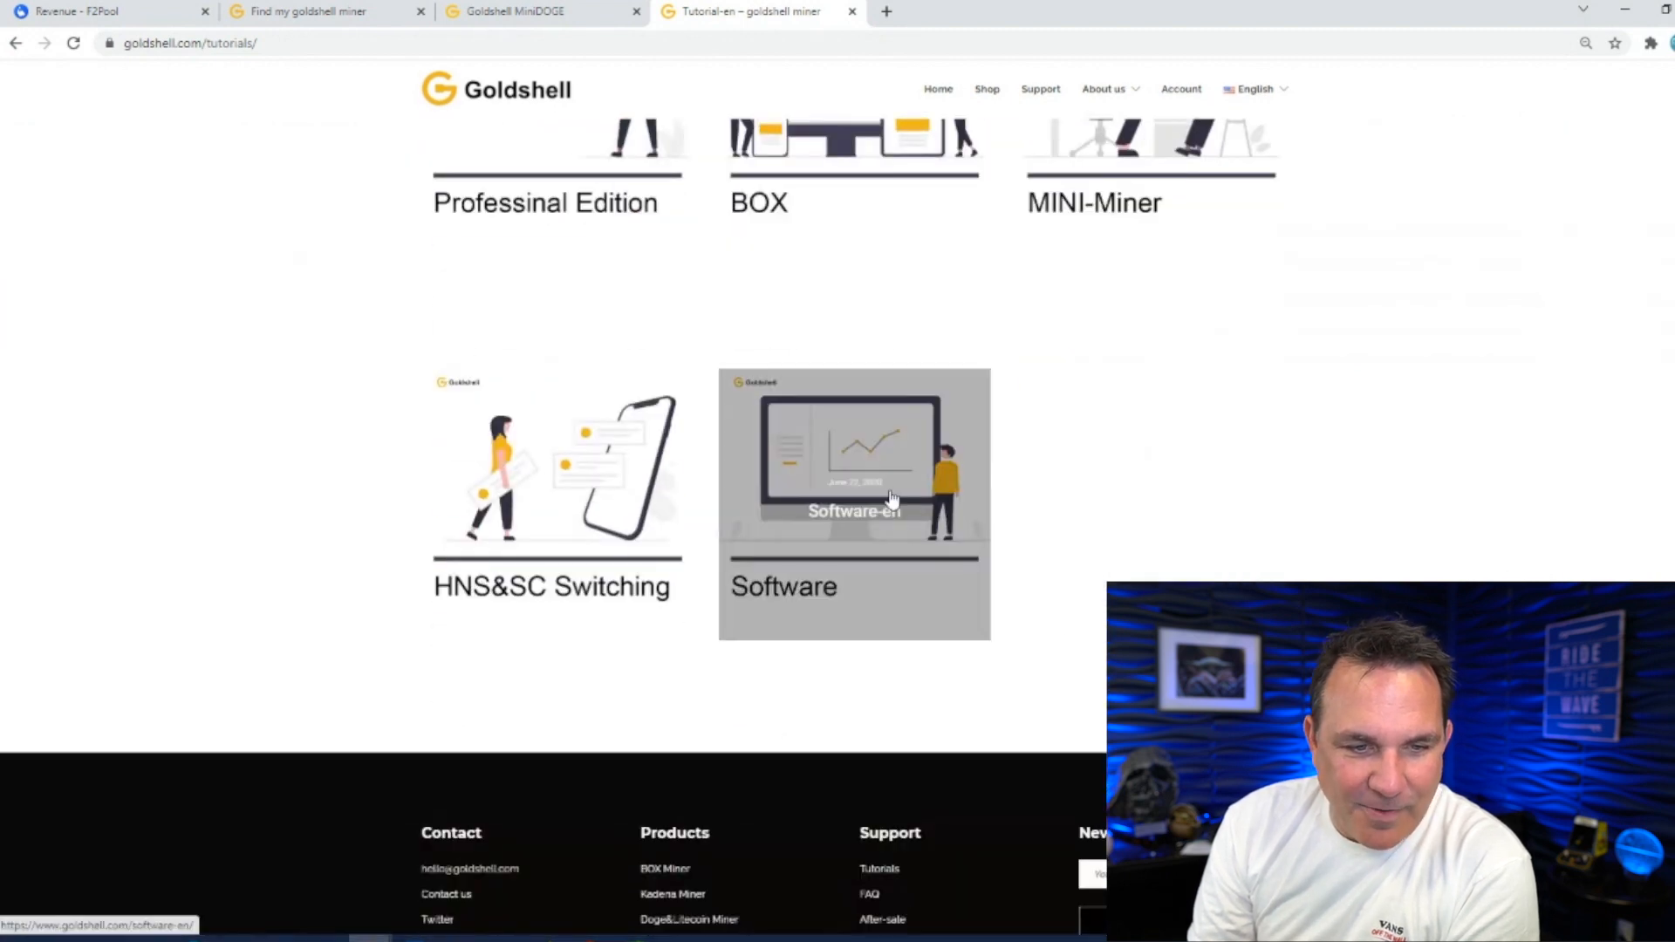
left_click(892, 497)
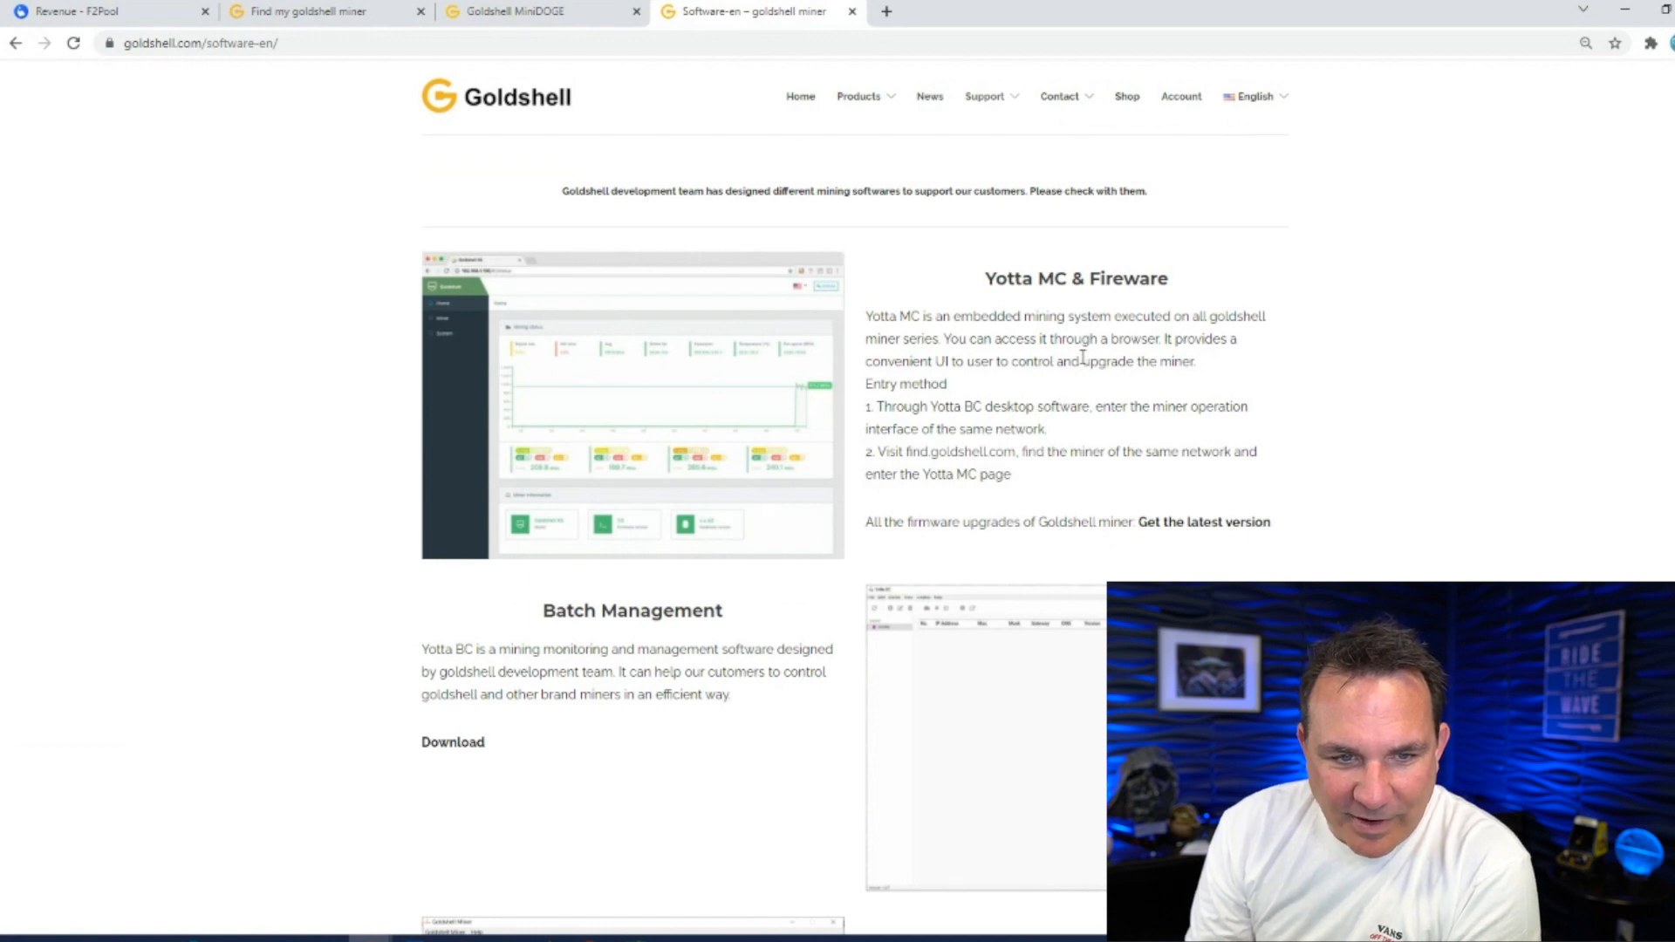
mouse_move(1002, 547)
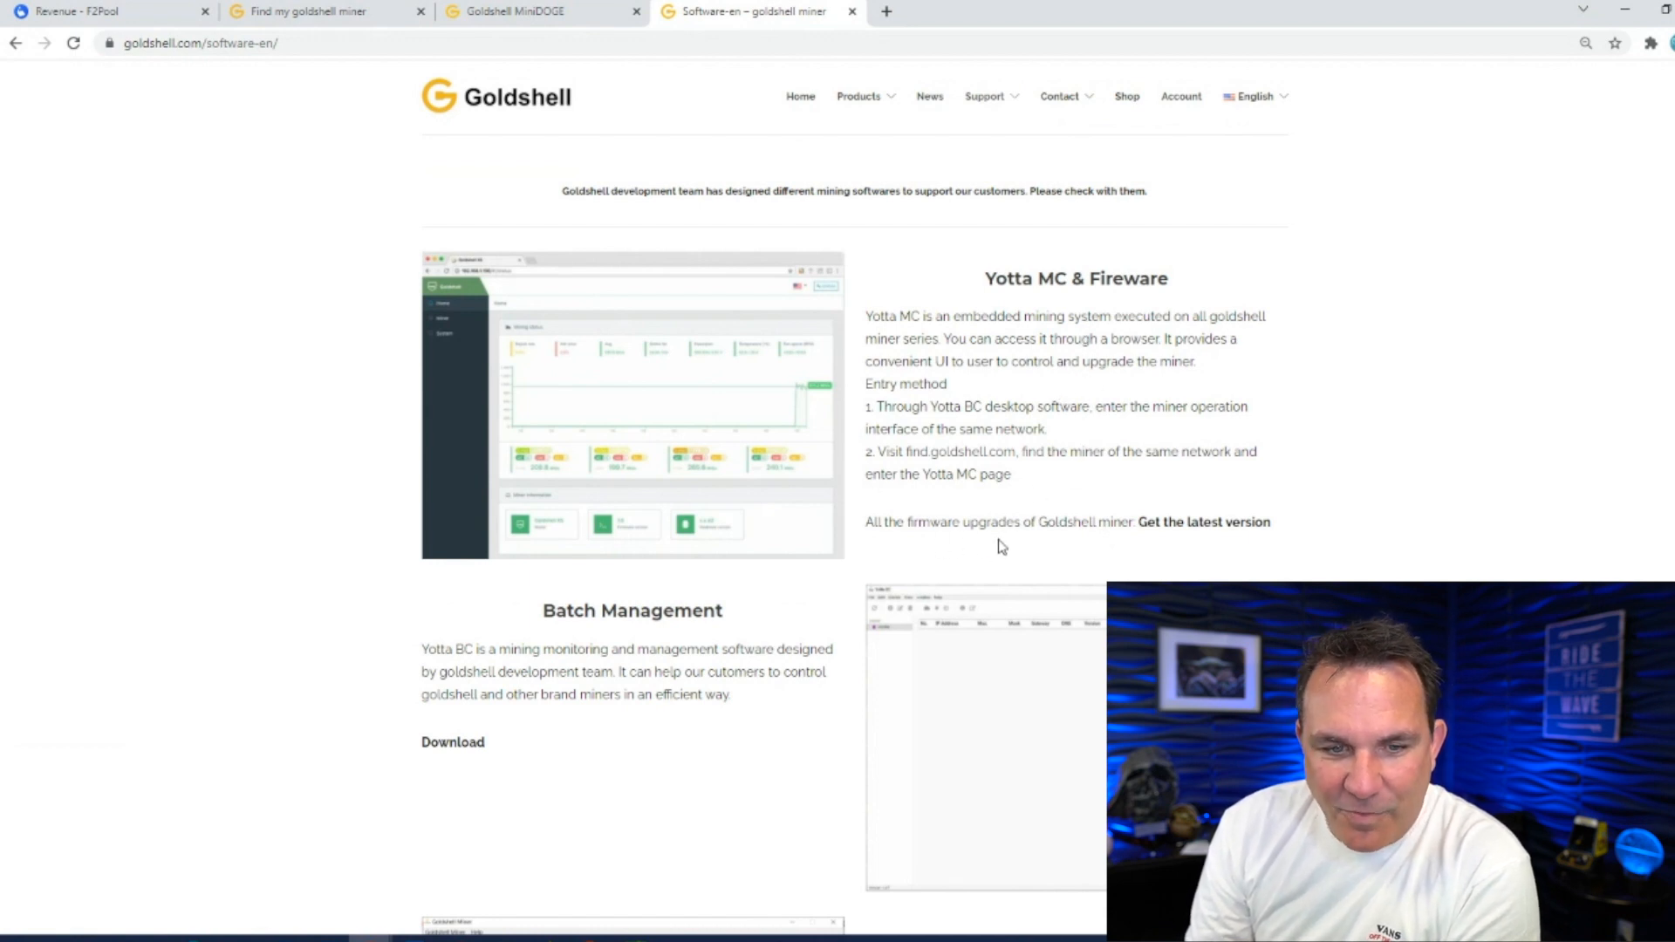
mouse_move(1111, 543)
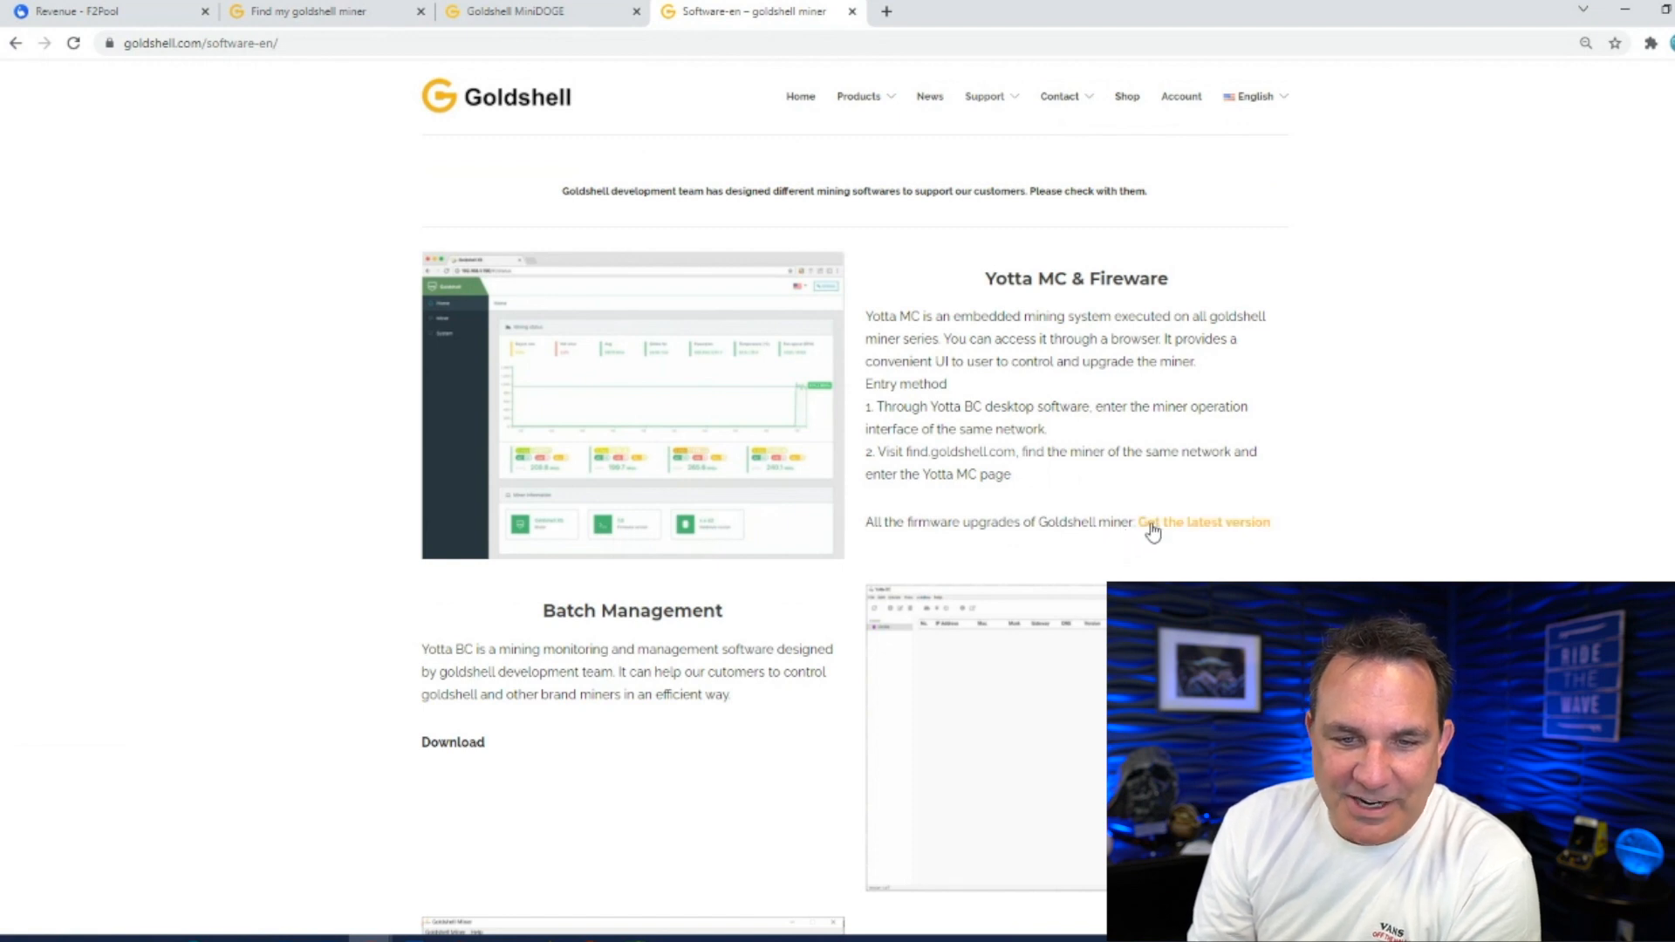
left_click(1201, 522)
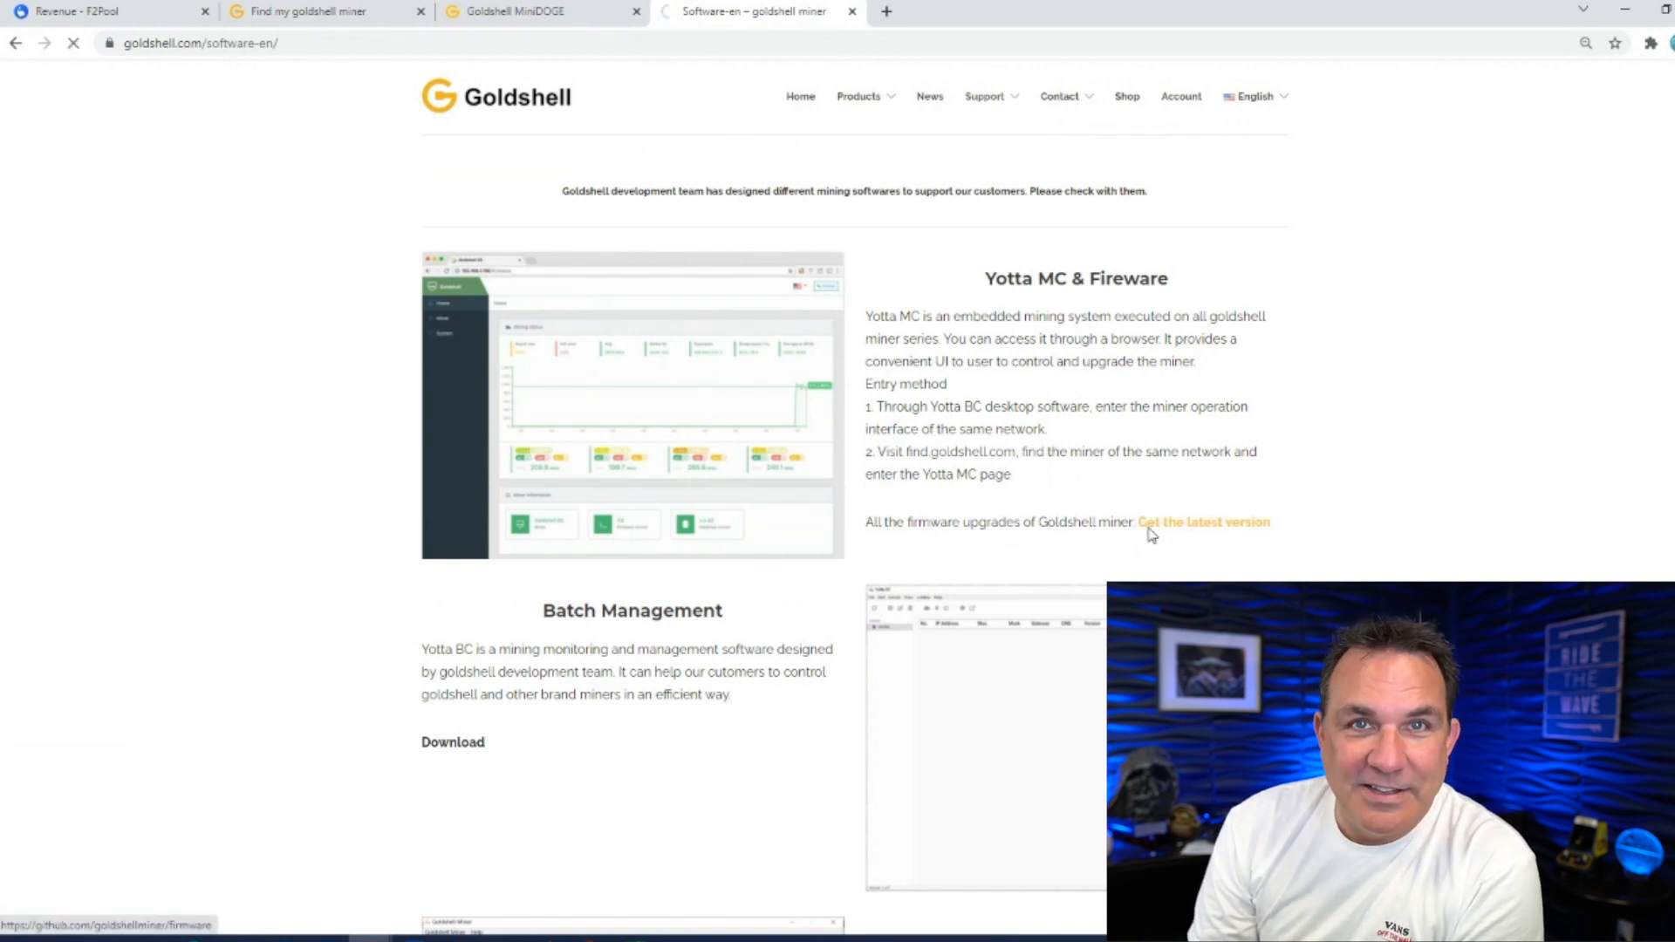
left_click(1204, 522)
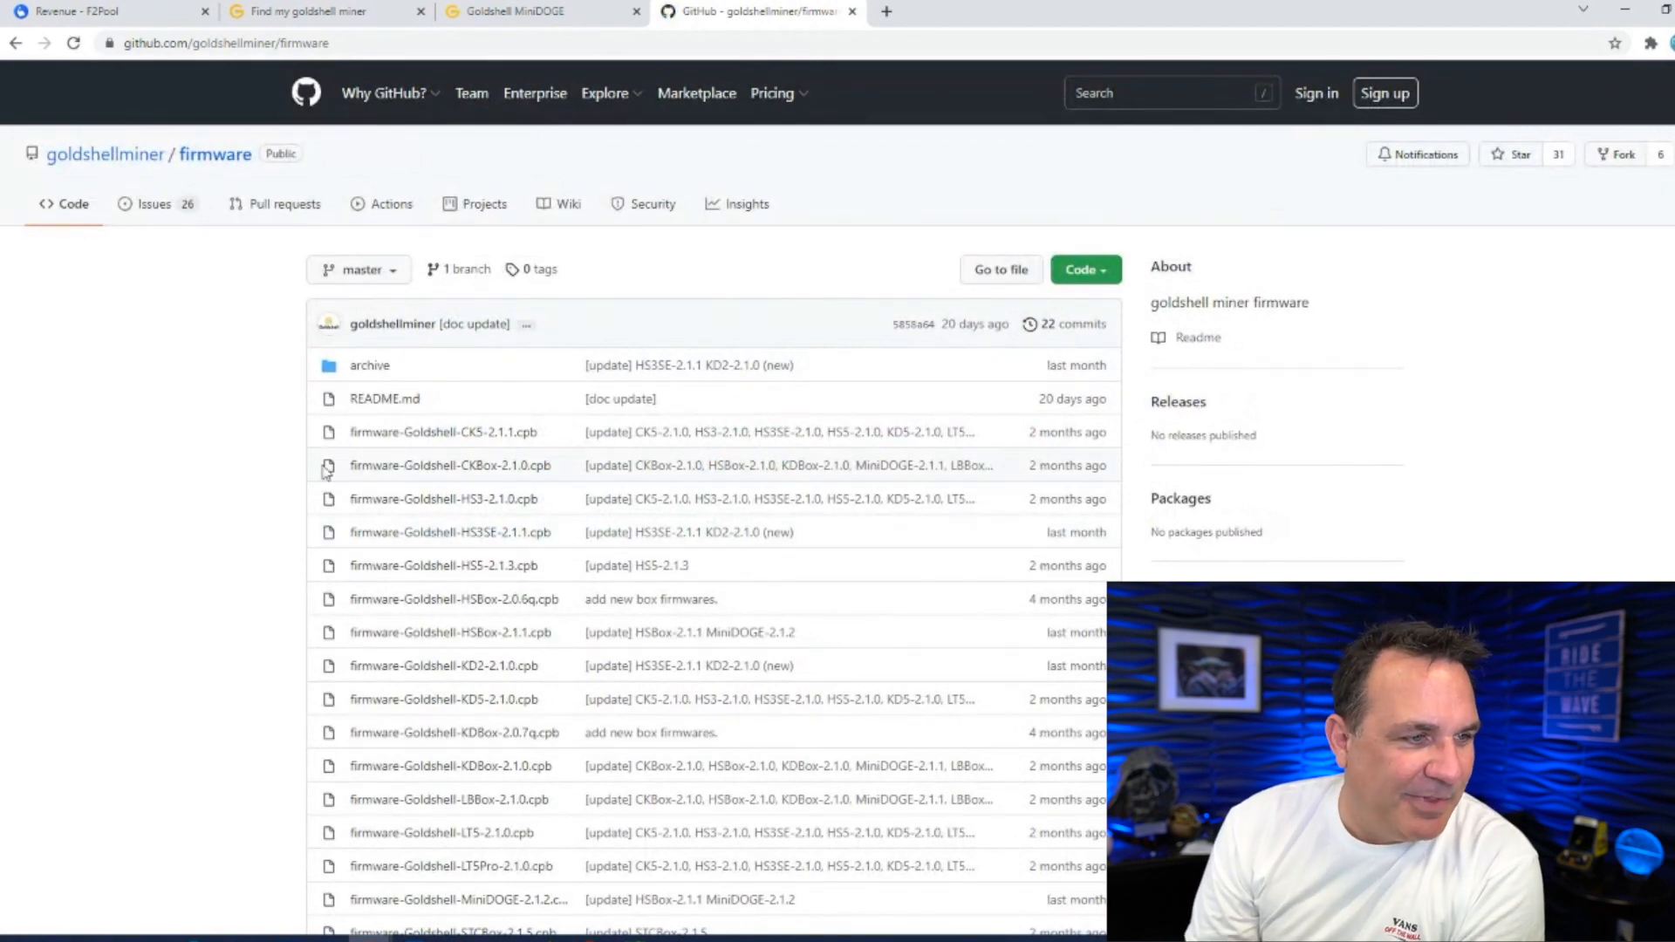
mouse_move(180, 584)
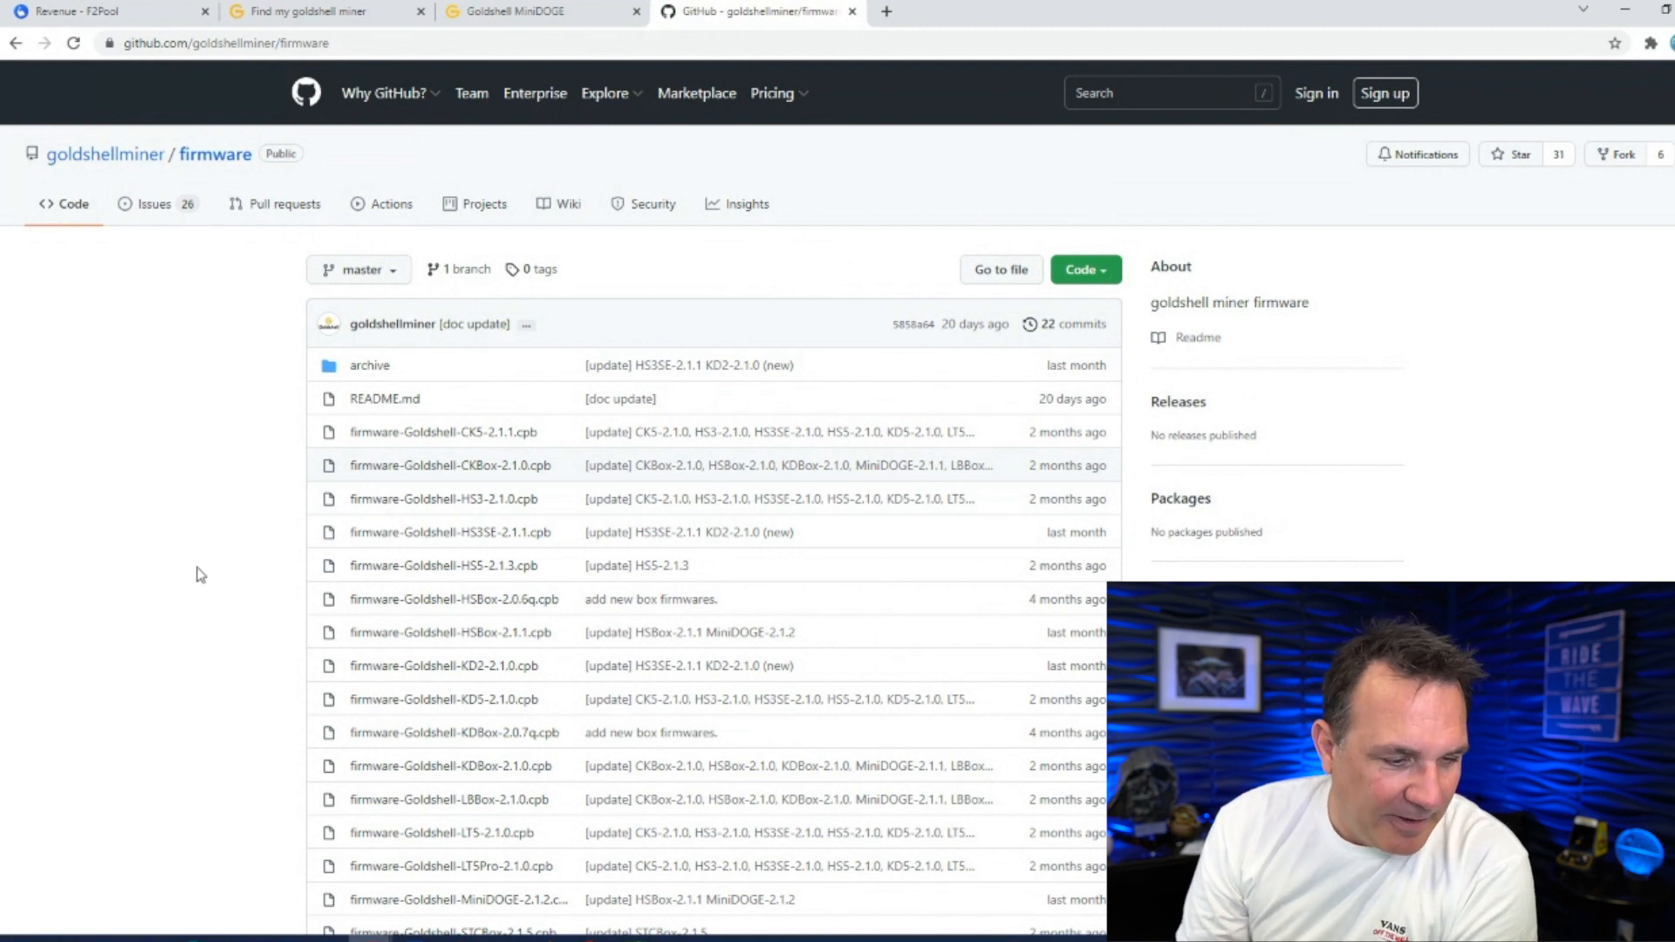
Open the firmware-Goldshell-MiniDOGE-2.1.2.cpb file page in the repository
scroll("down", 3)
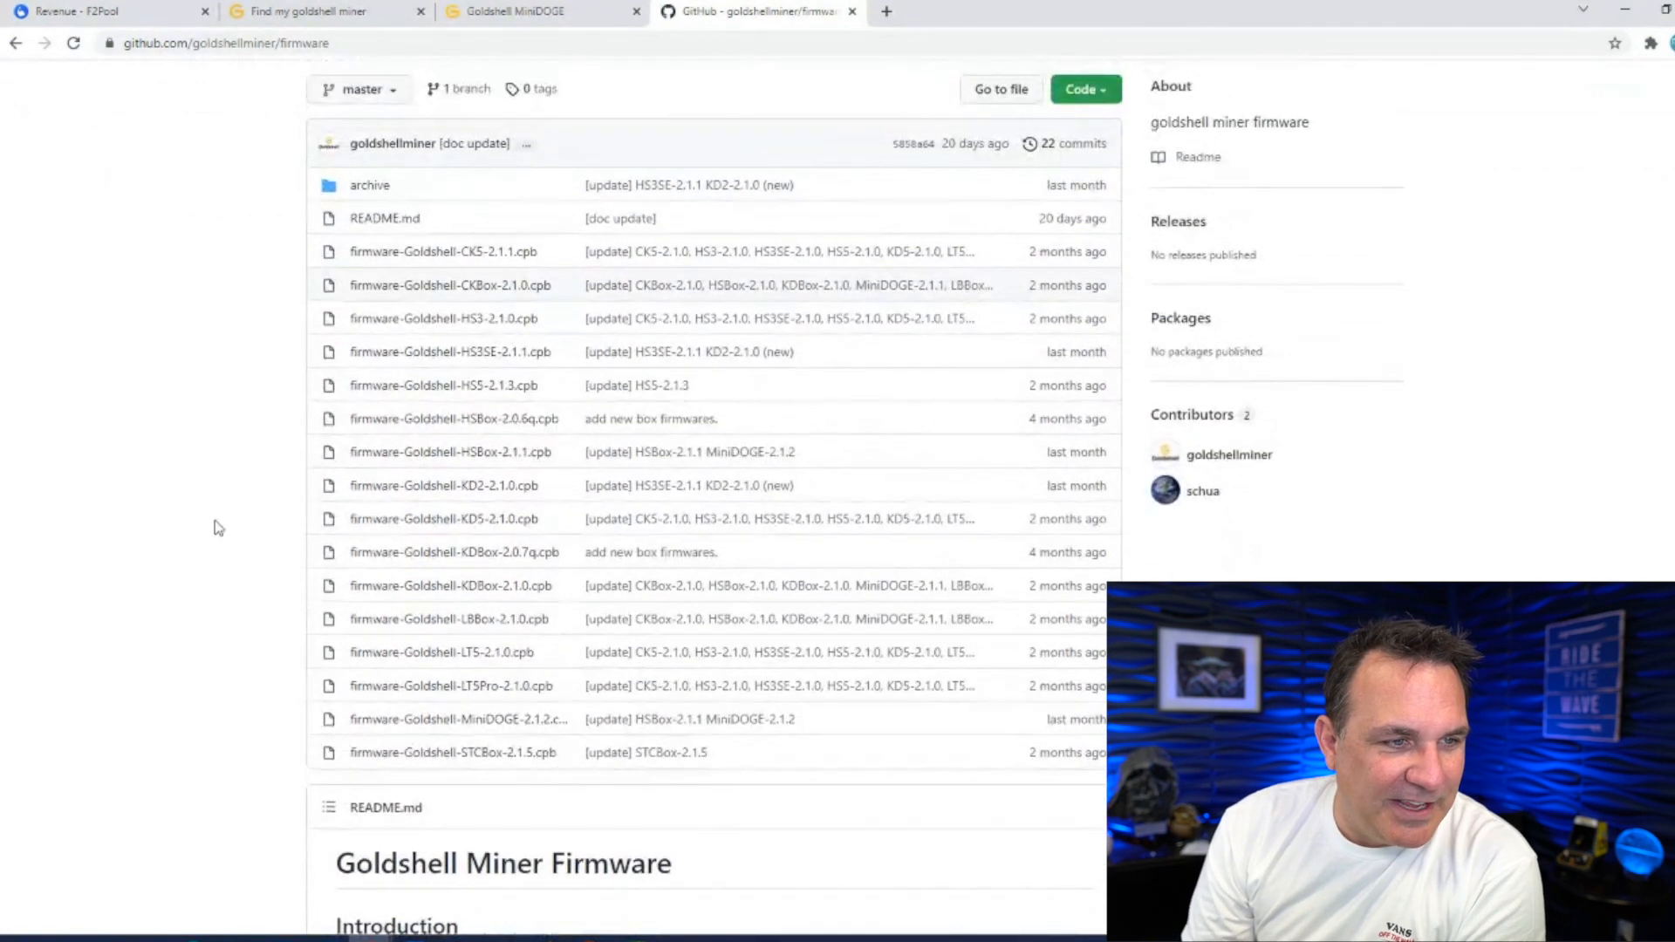
mouse_move(492, 282)
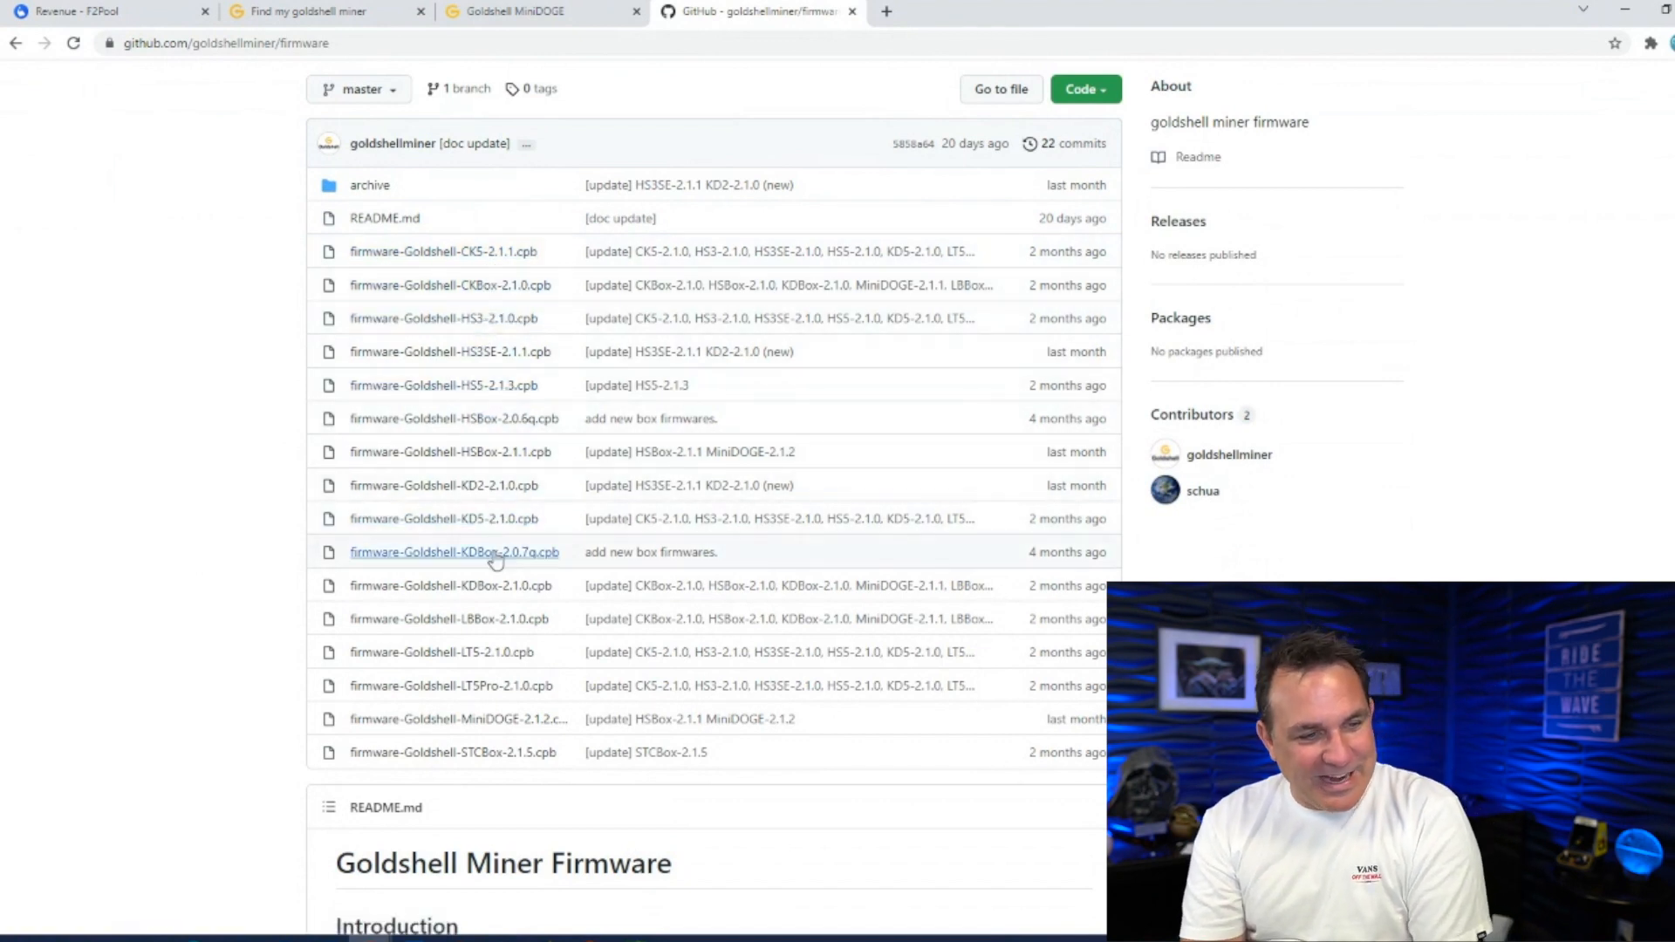
mouse_move(524, 738)
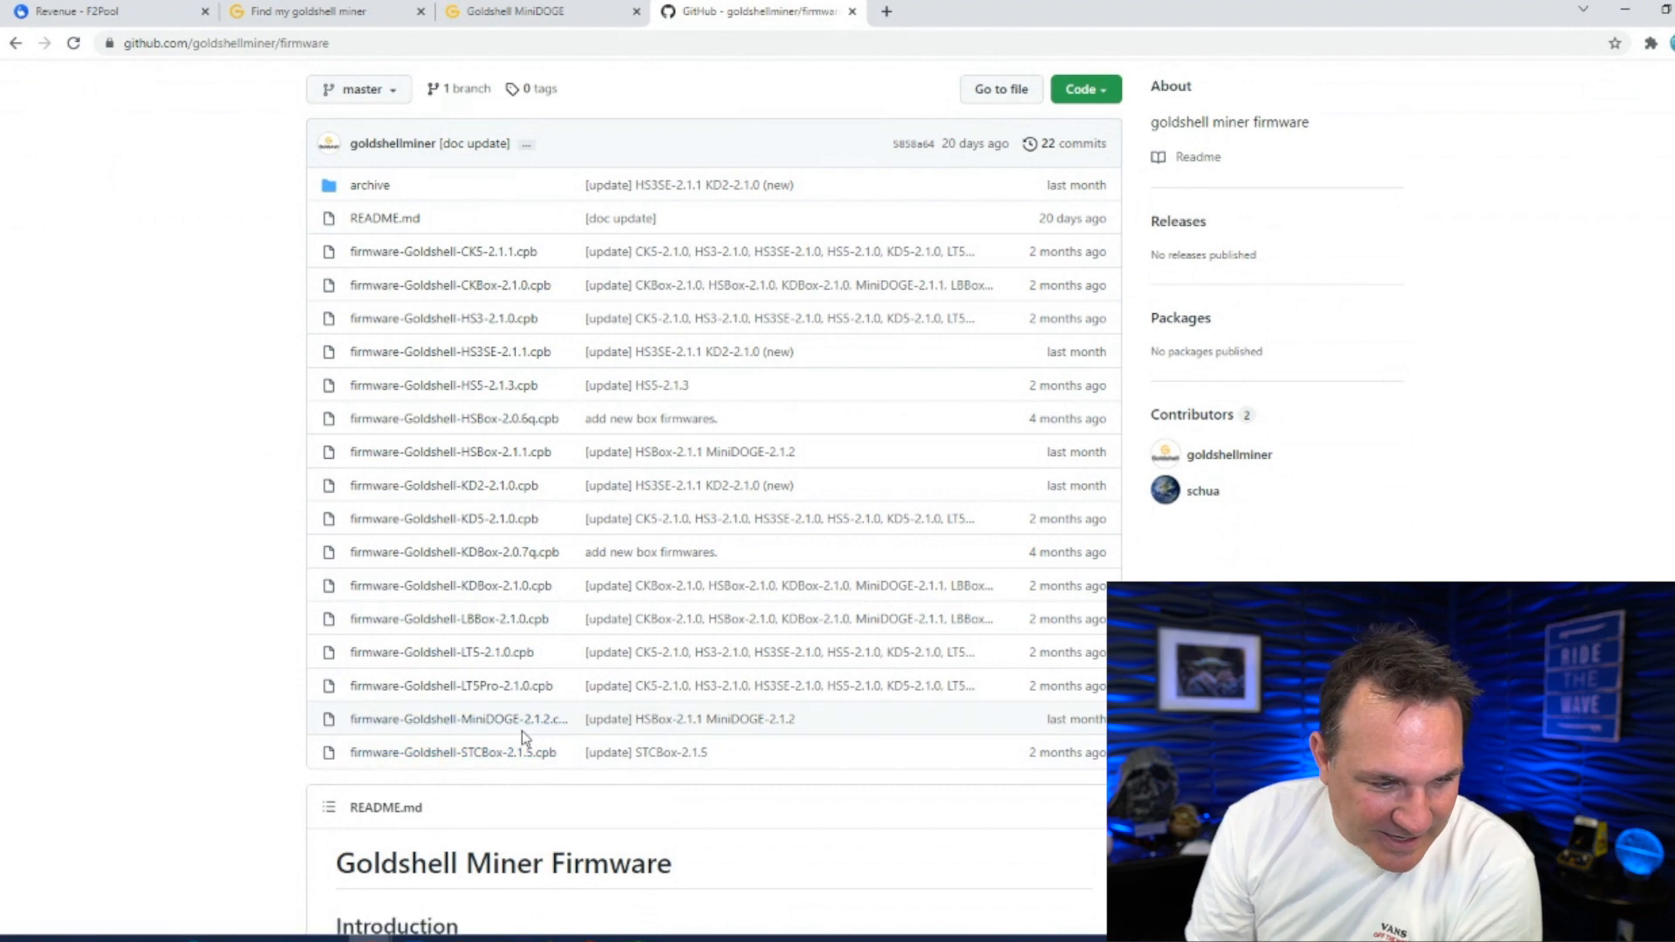
mouse_move(541, 727)
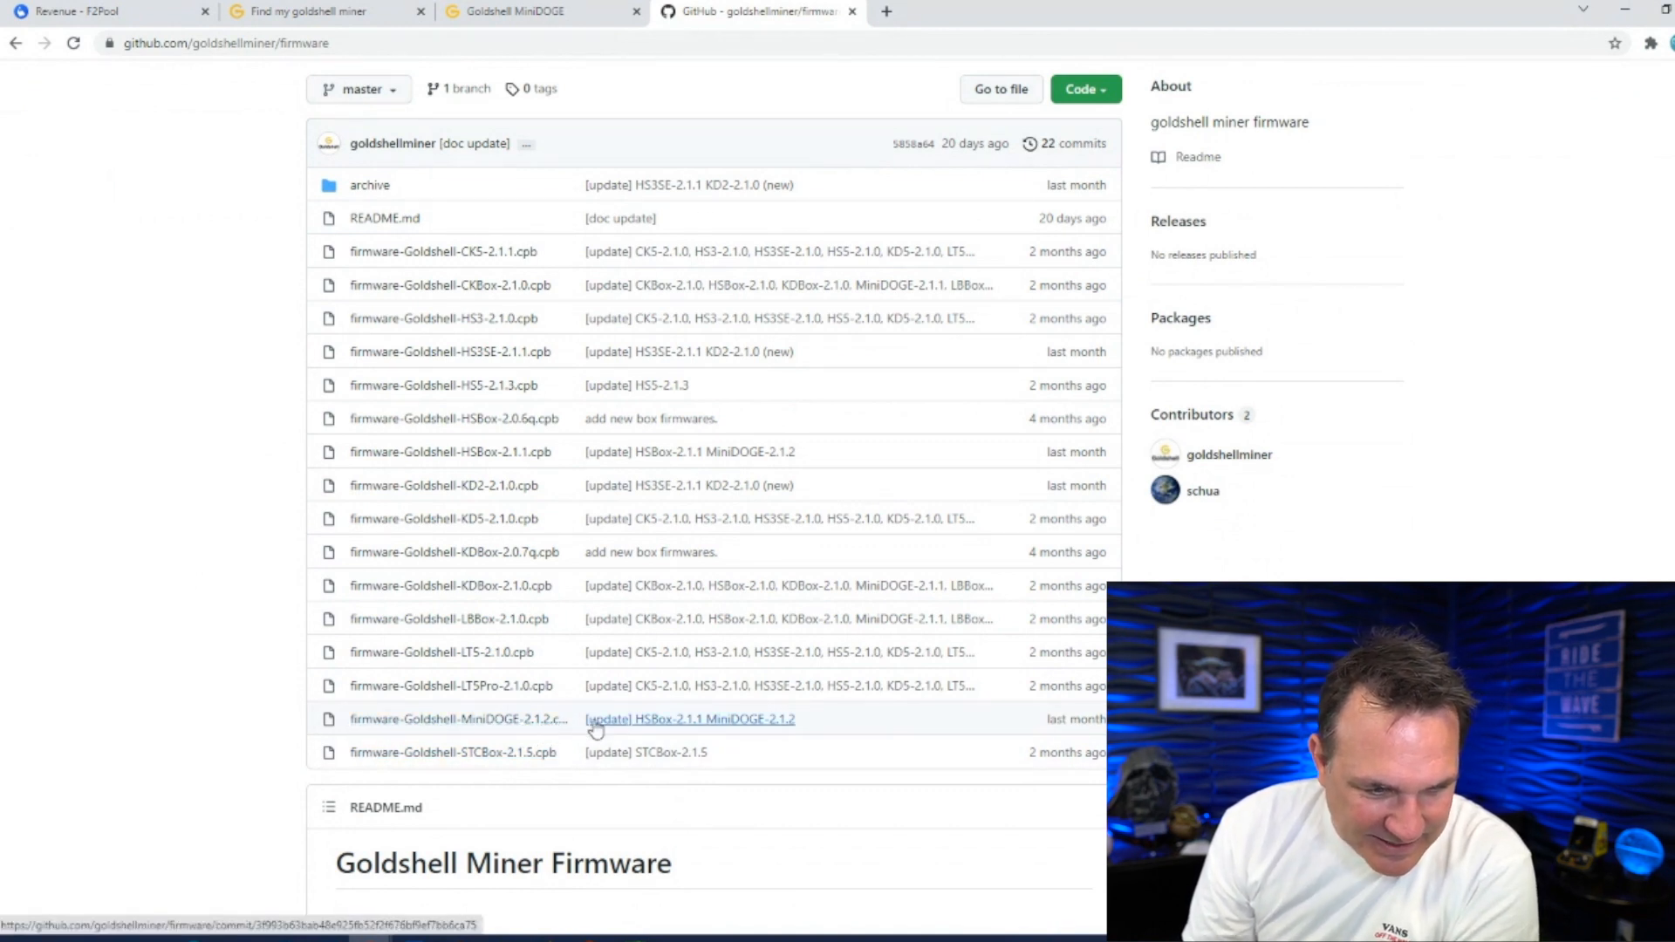
mouse_move(790, 733)
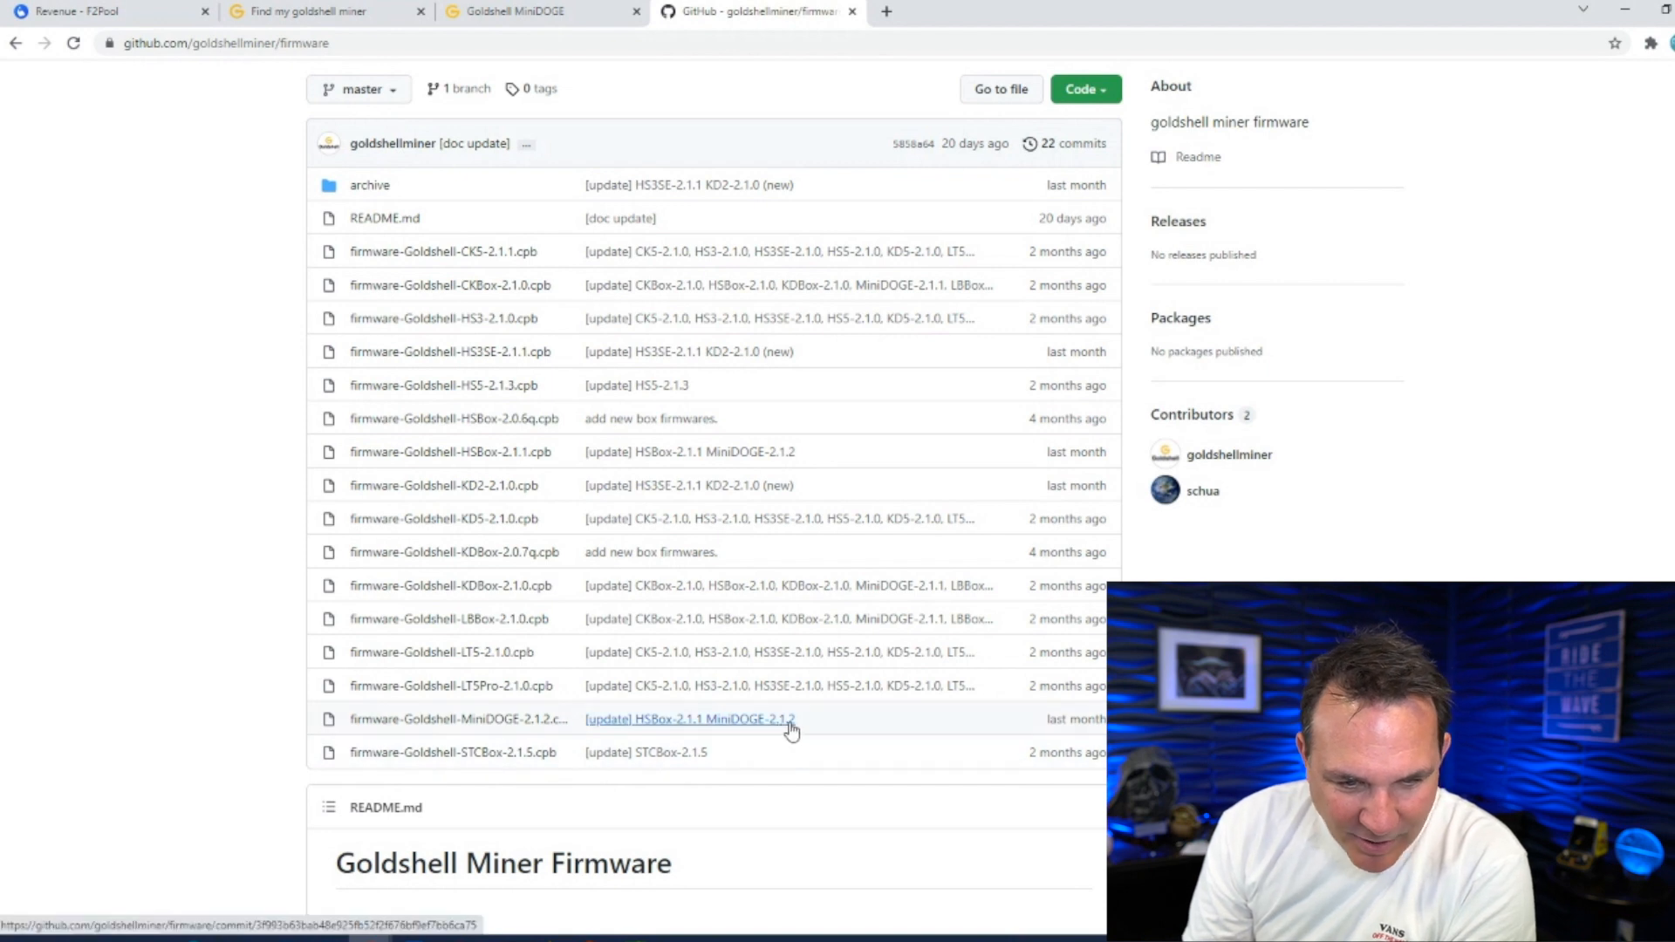
mouse_move(961, 754)
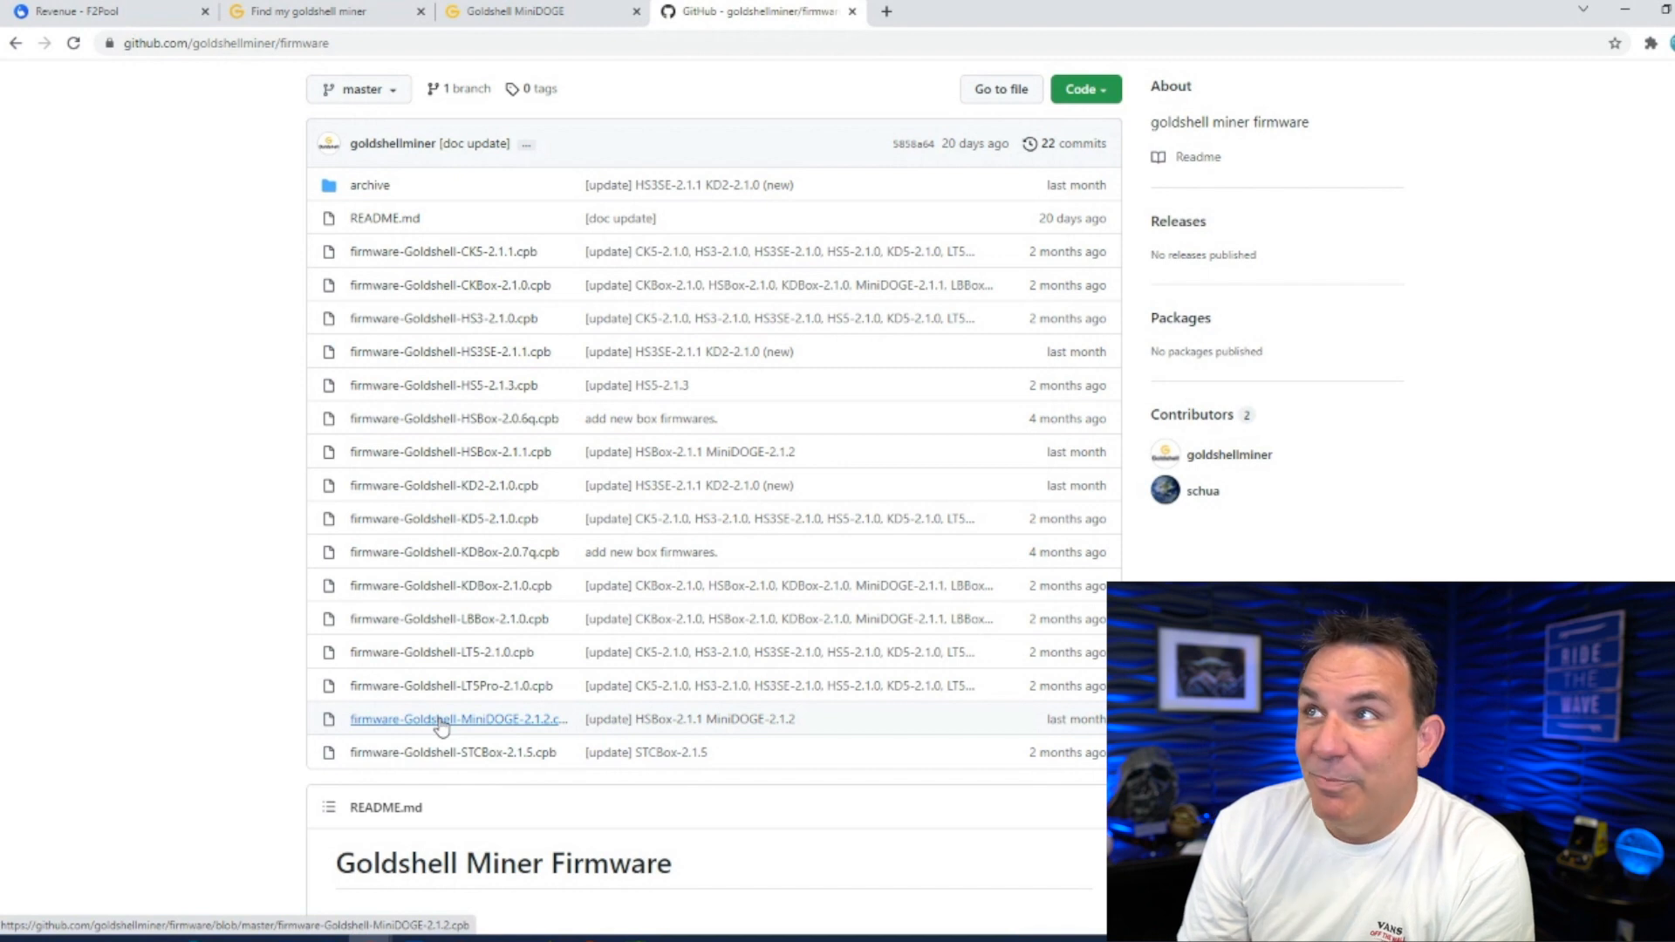
mouse_move(442, 724)
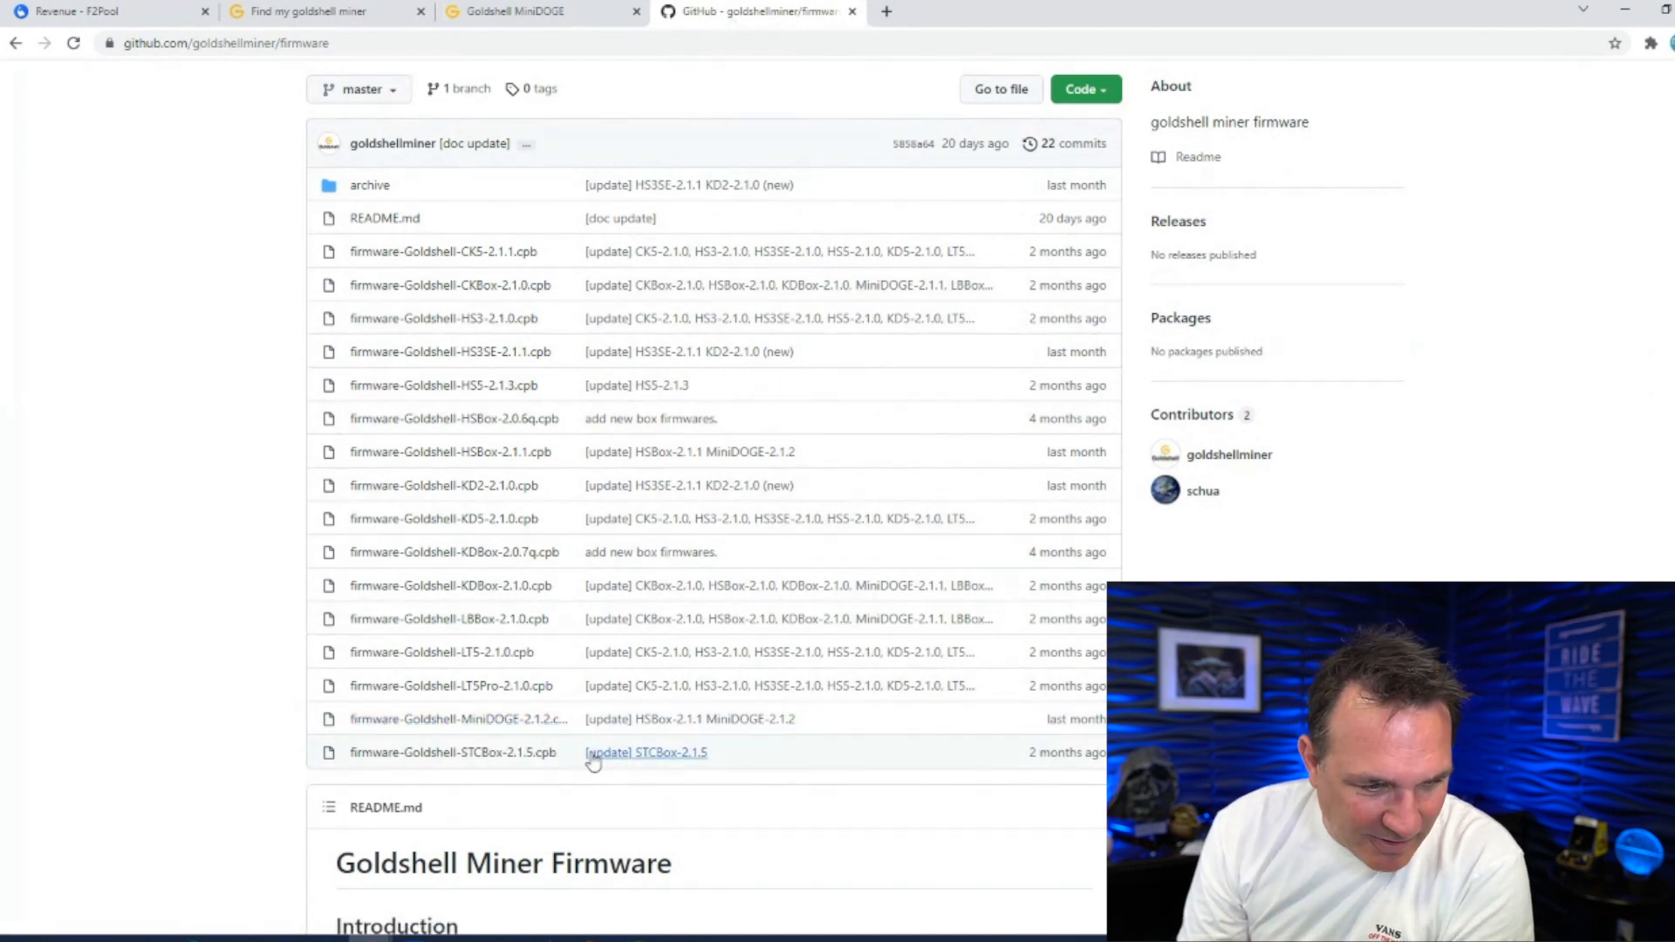
mouse_move(511, 726)
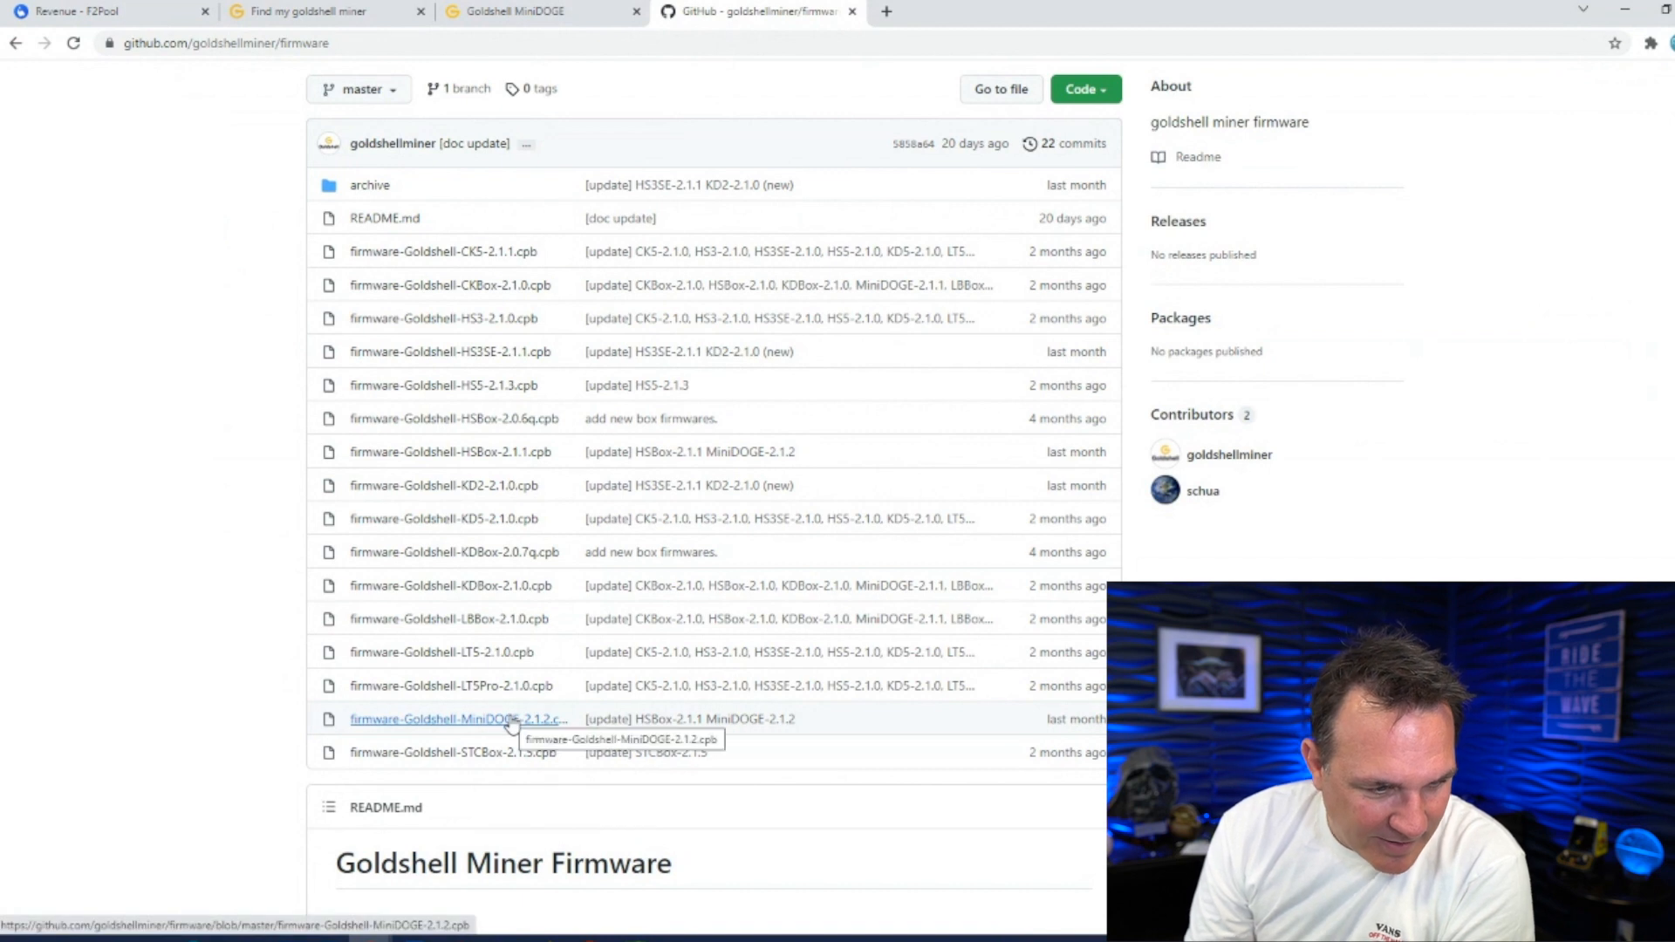
left_click(466, 741)
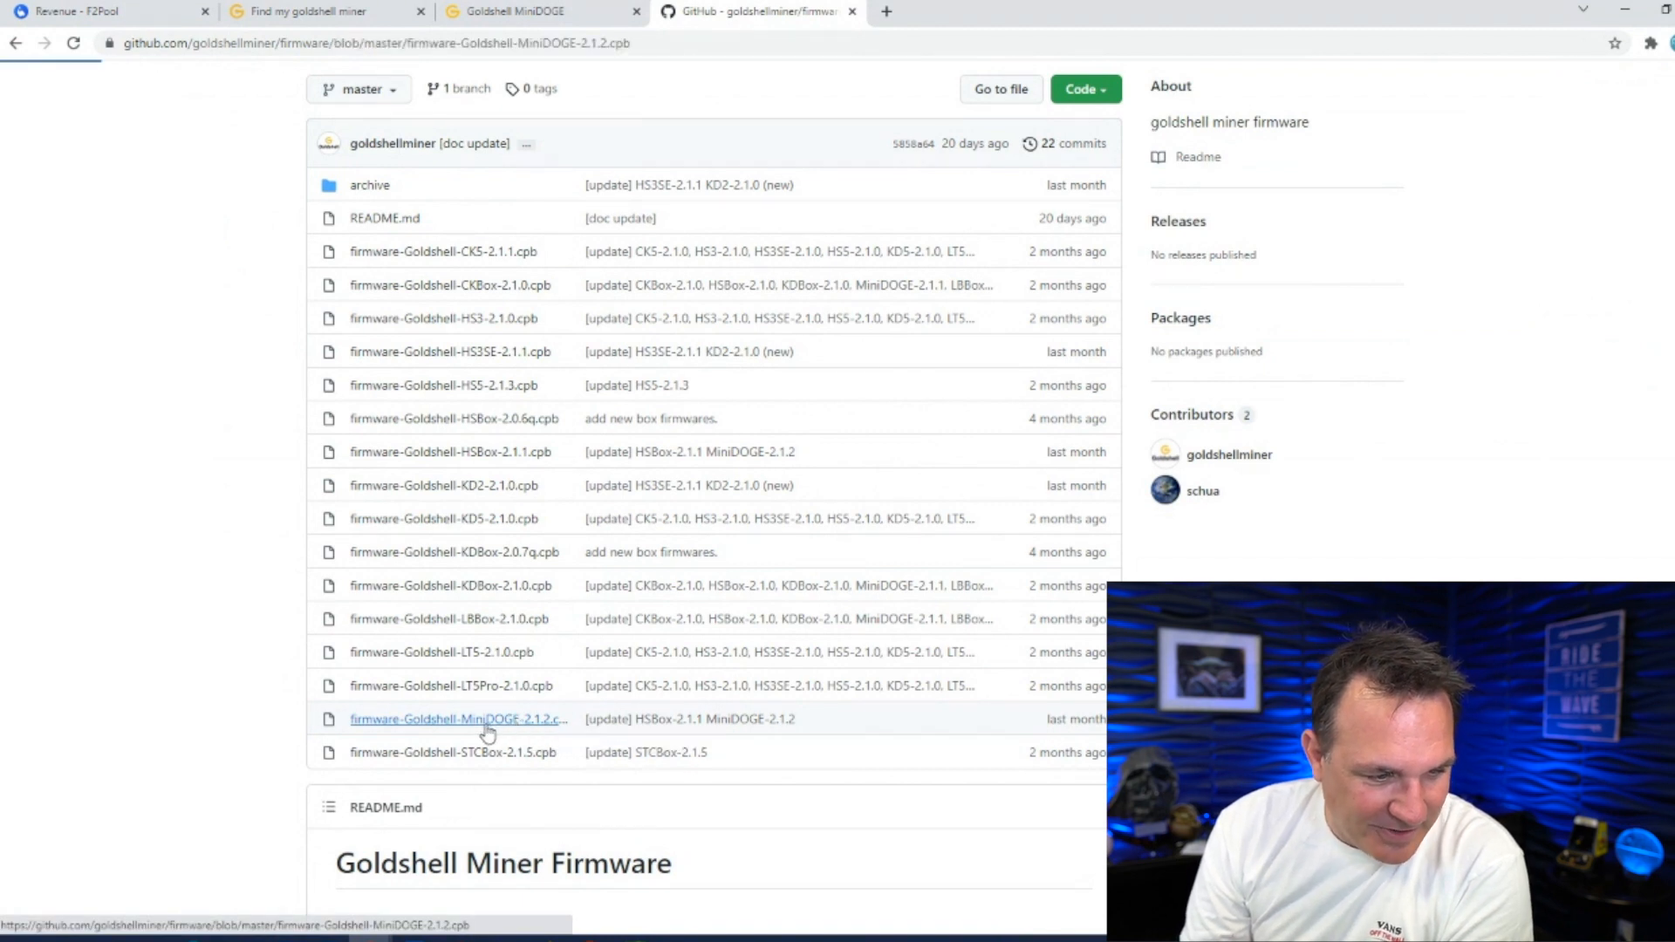
left_click(477, 720)
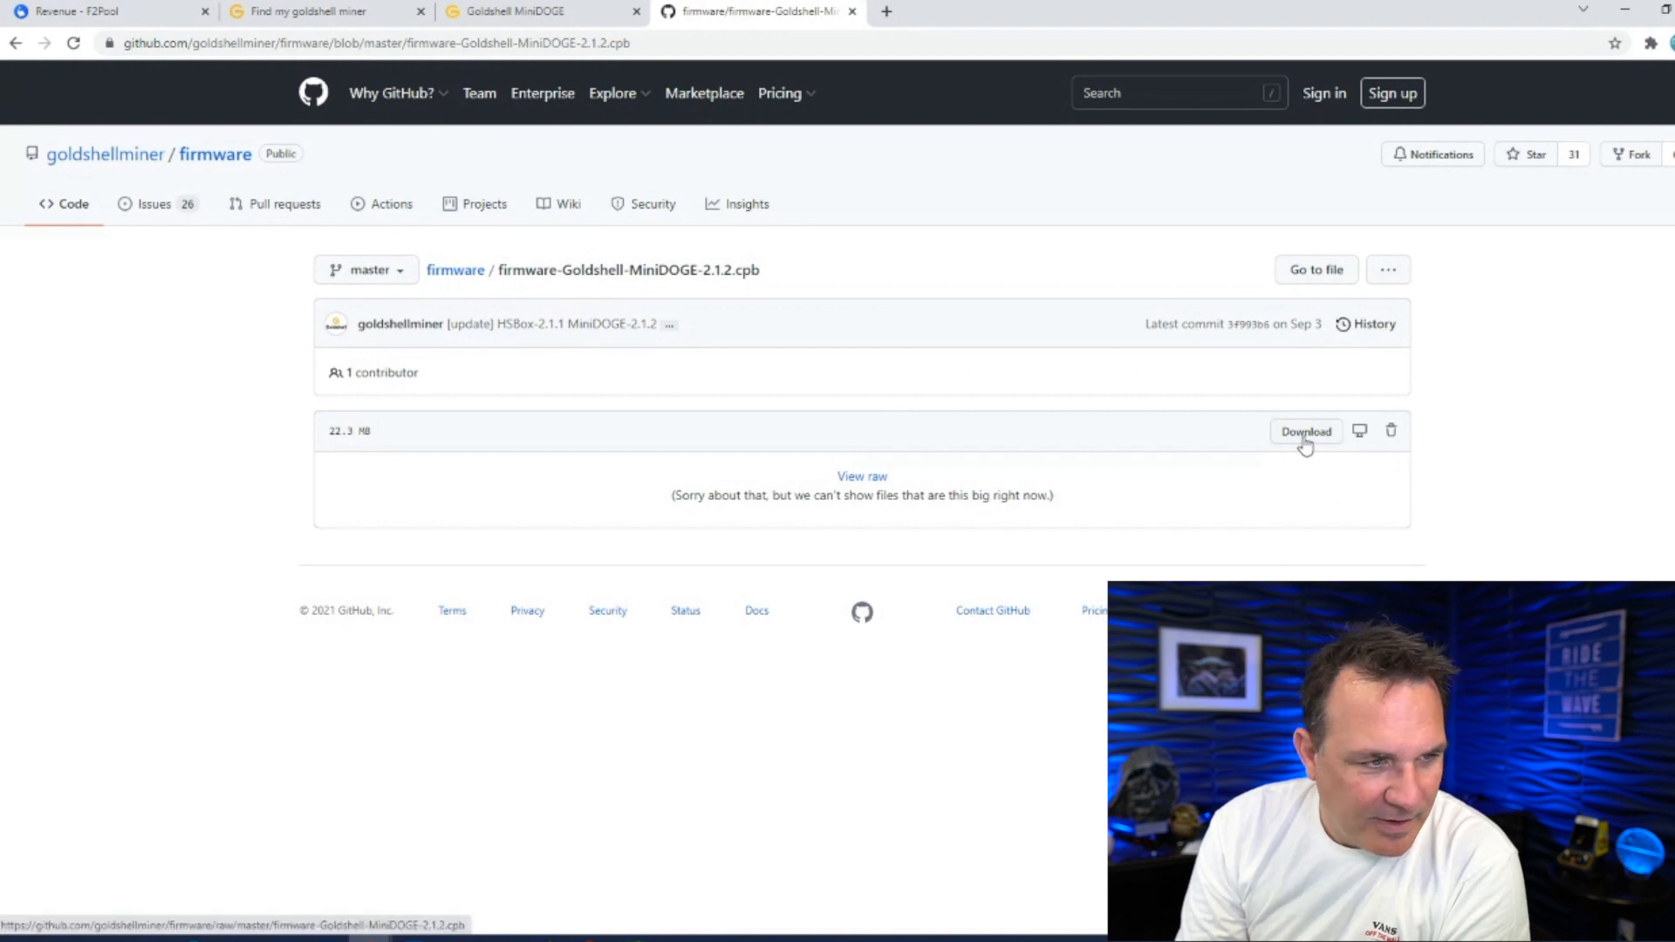
Download the 22.3 MB MiniDOGE 2.1.2 firmware file to the computer
left_click(1305, 431)
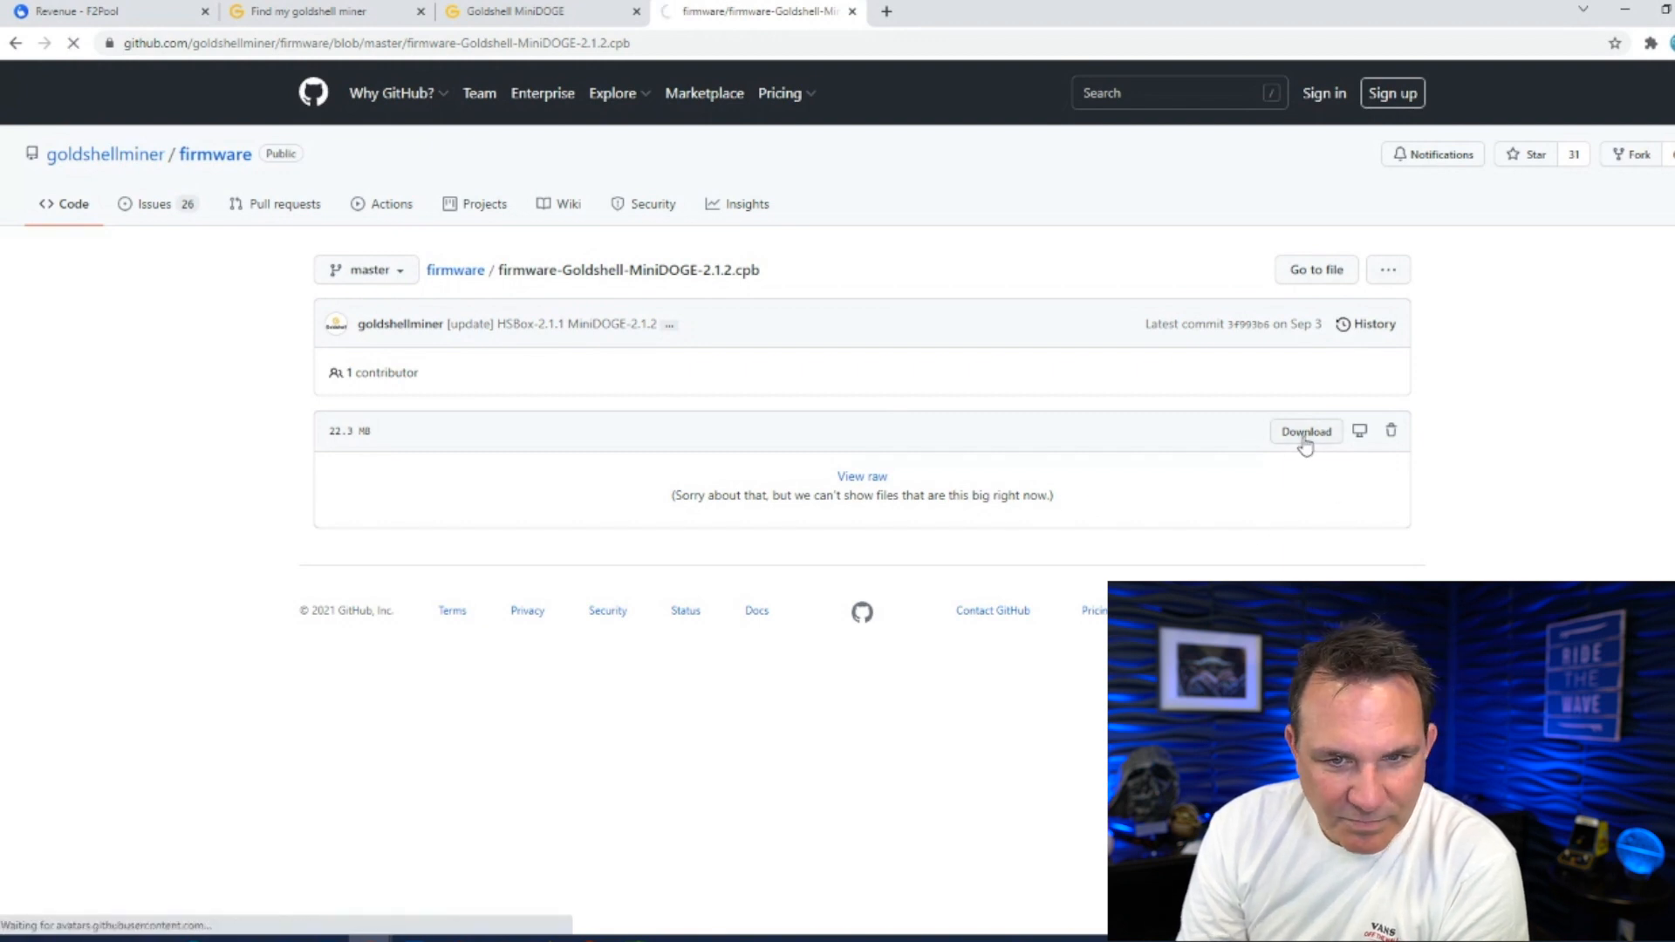
left_click(1304, 431)
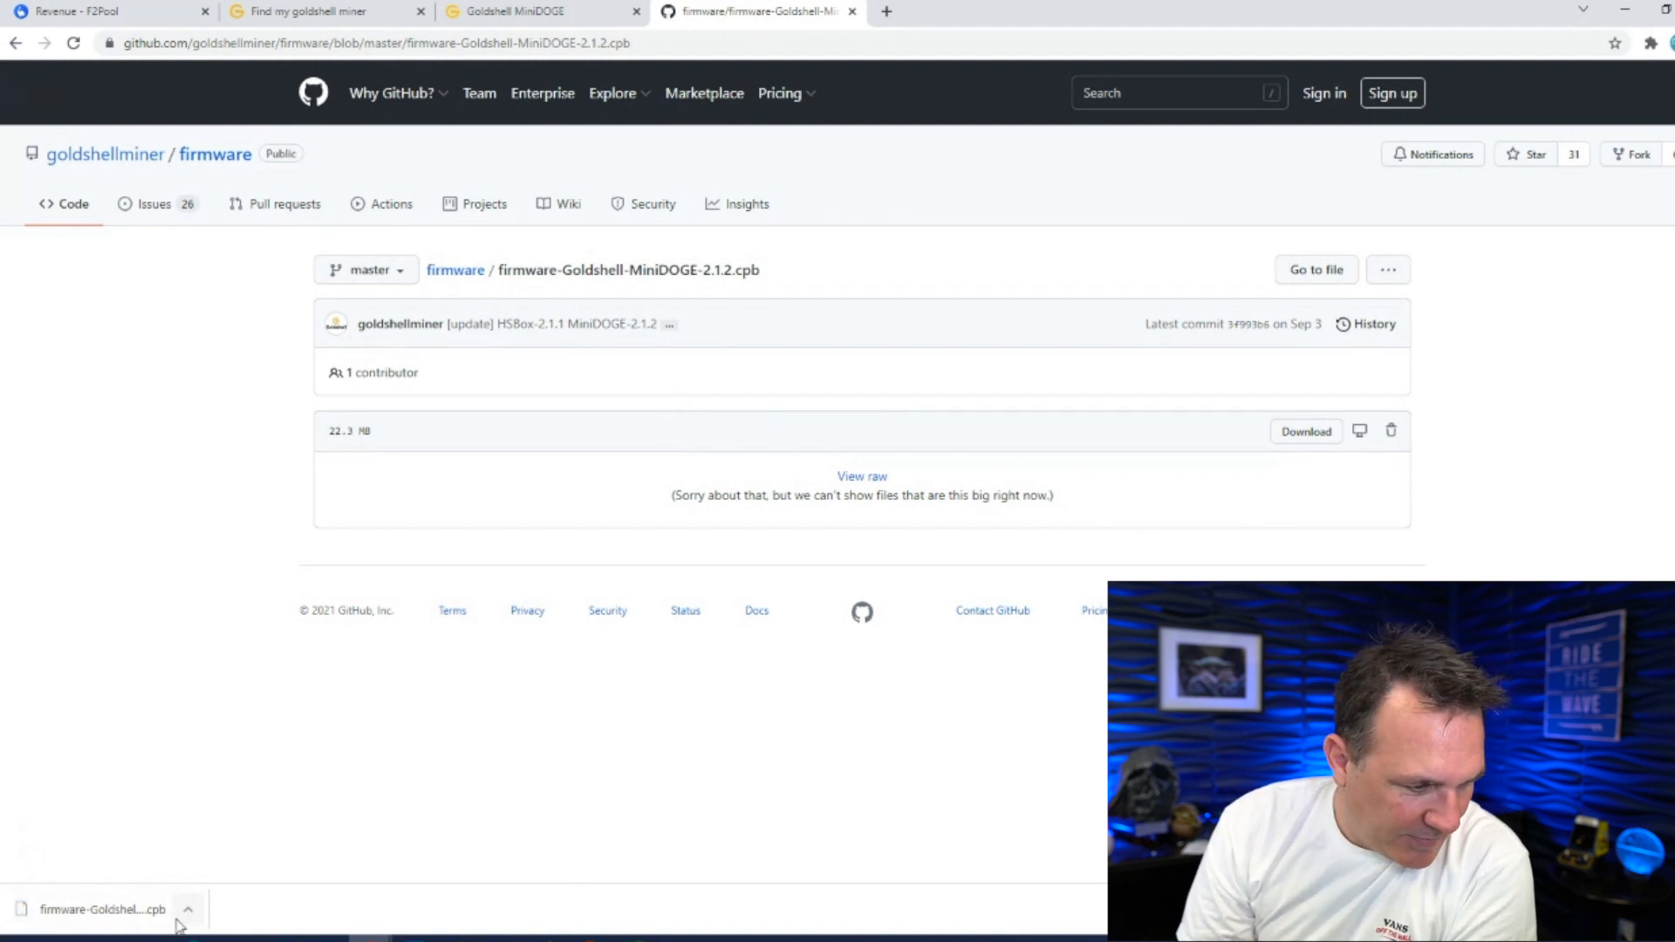
left_click(182, 908)
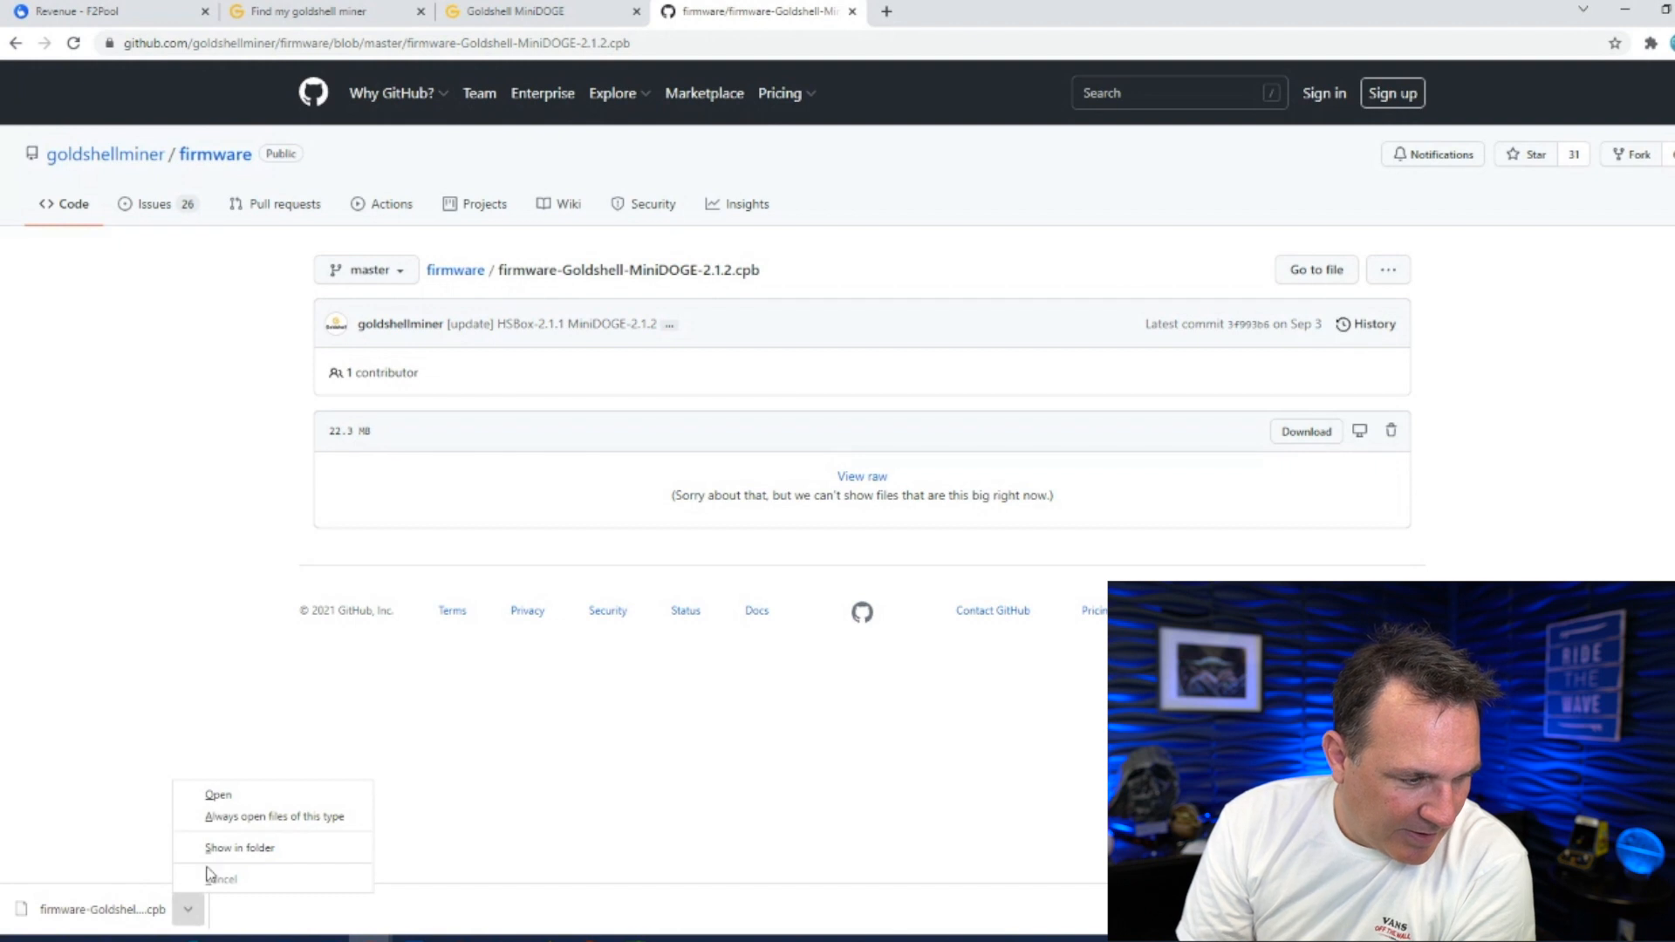
left_click(222, 878)
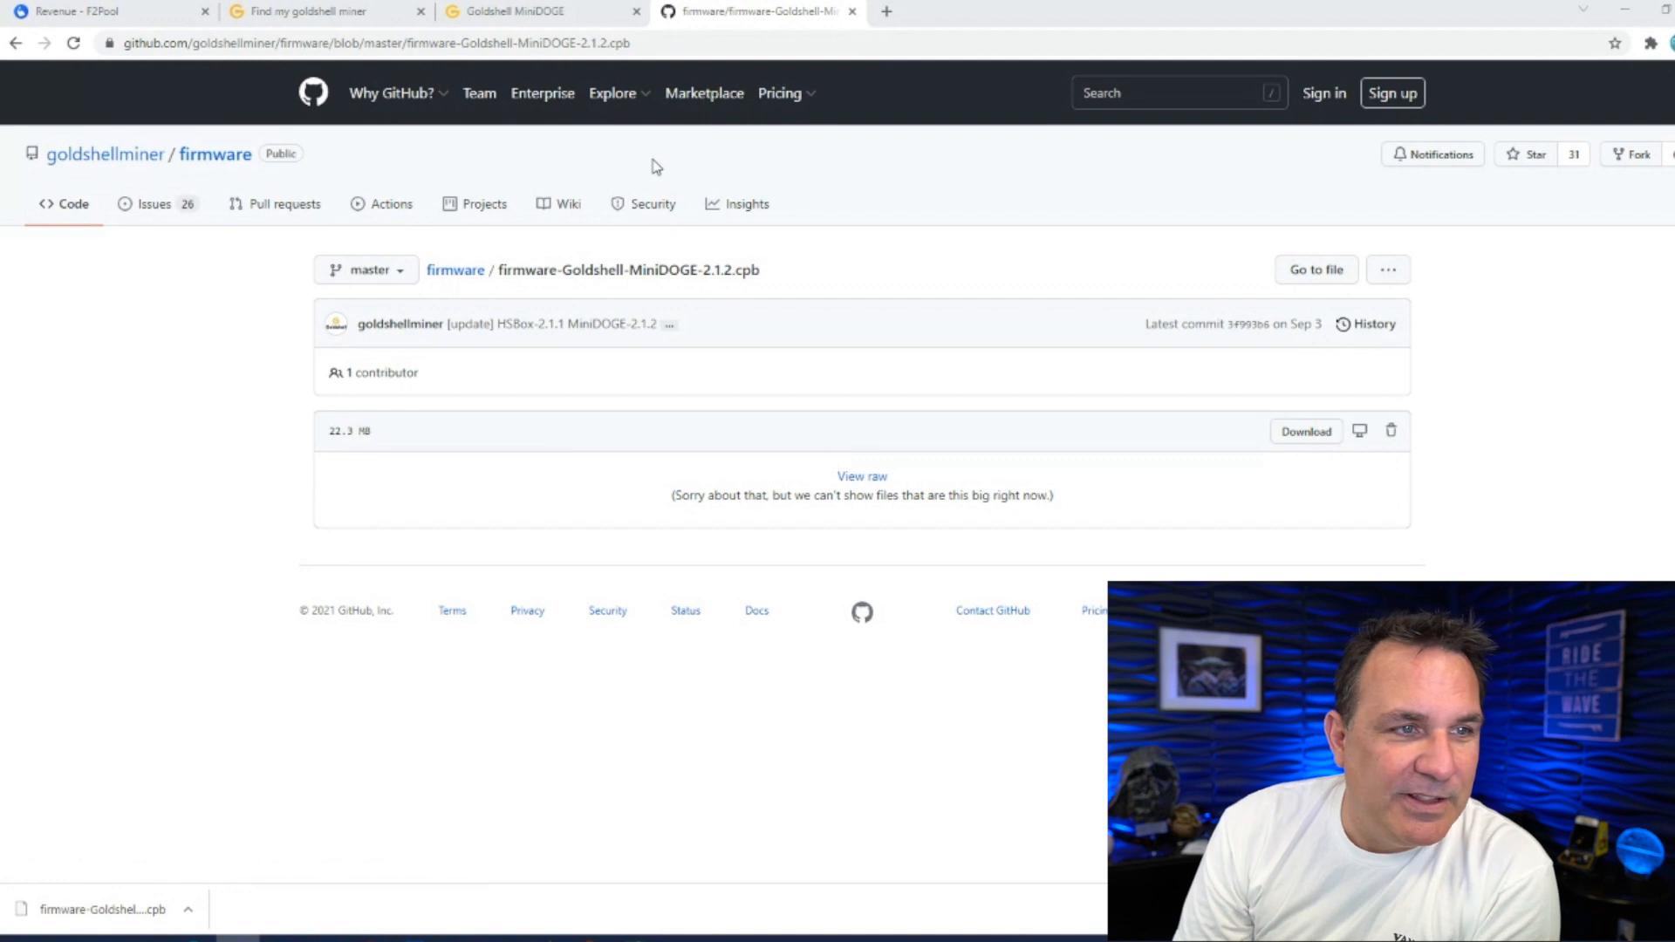
In the MiniDOGE tab, open Miner > System and scroll to the Update section
left_click(532, 12)
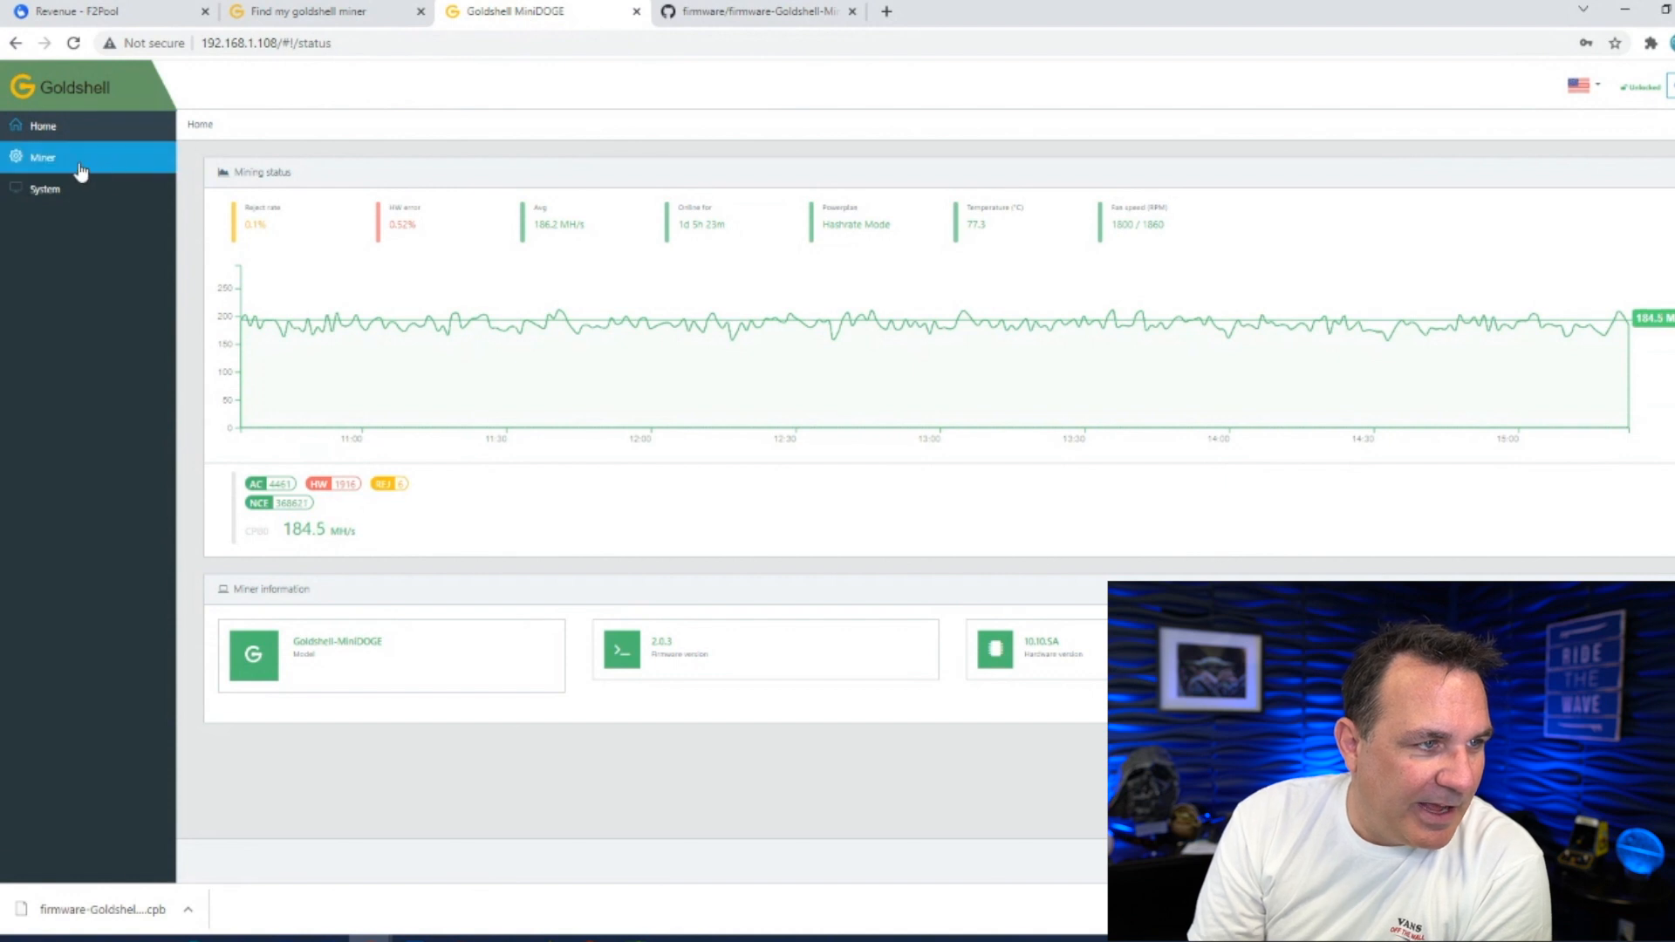
left_click(39, 157)
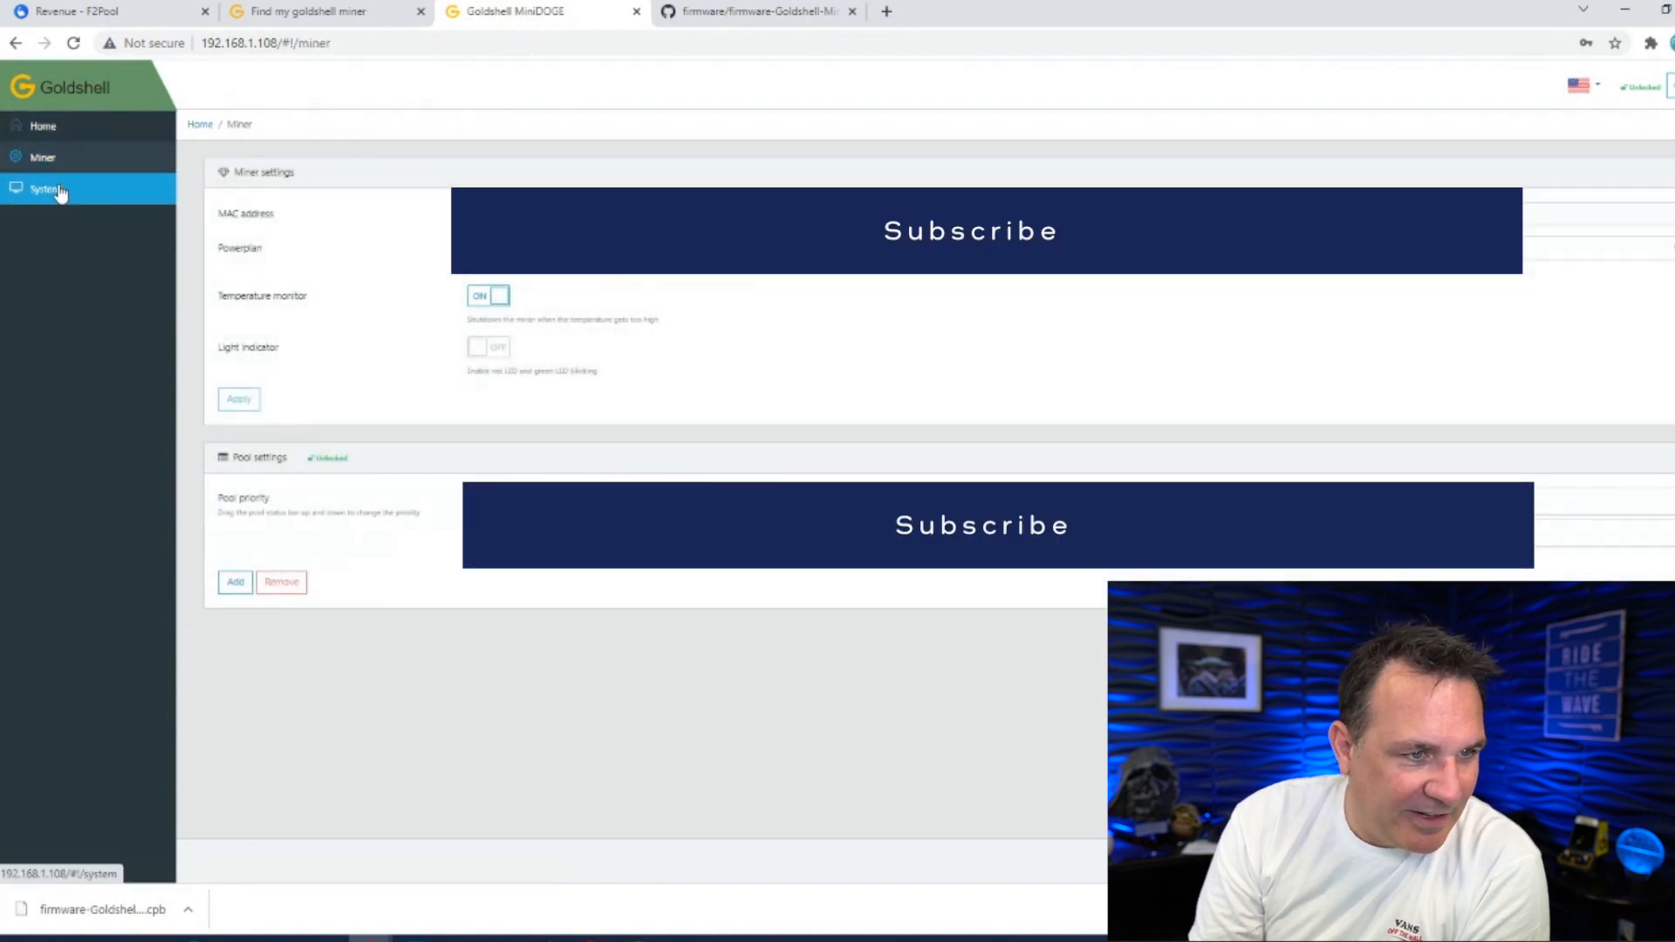
left_click(44, 188)
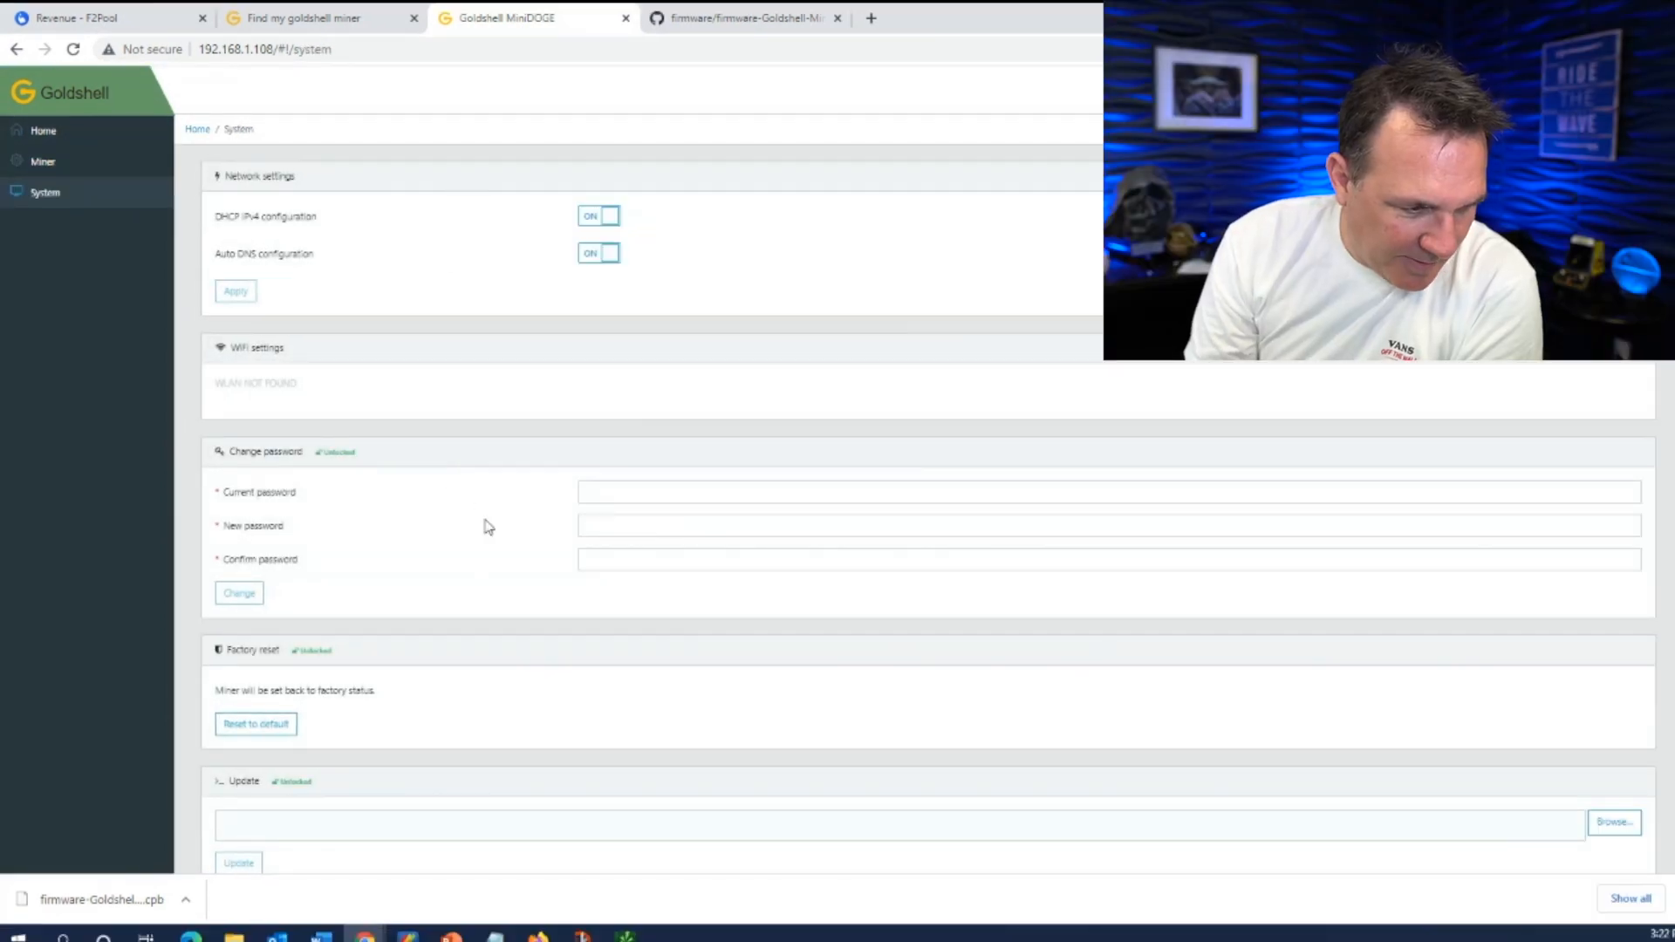
scroll("down", 3)
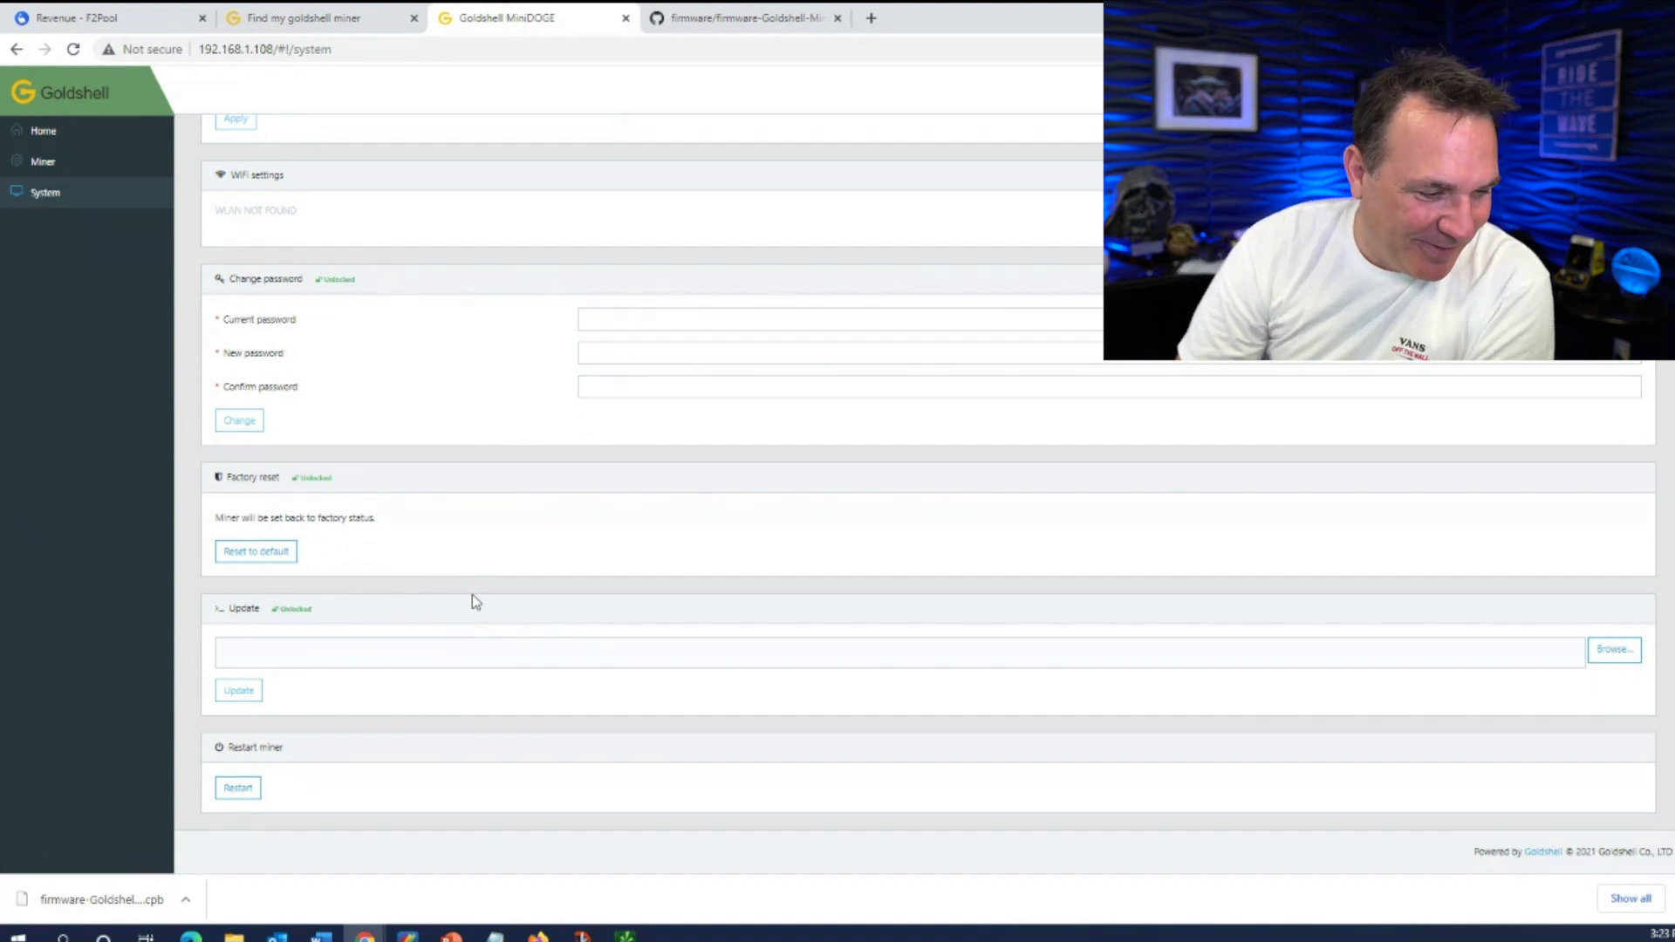
mouse_move(338, 637)
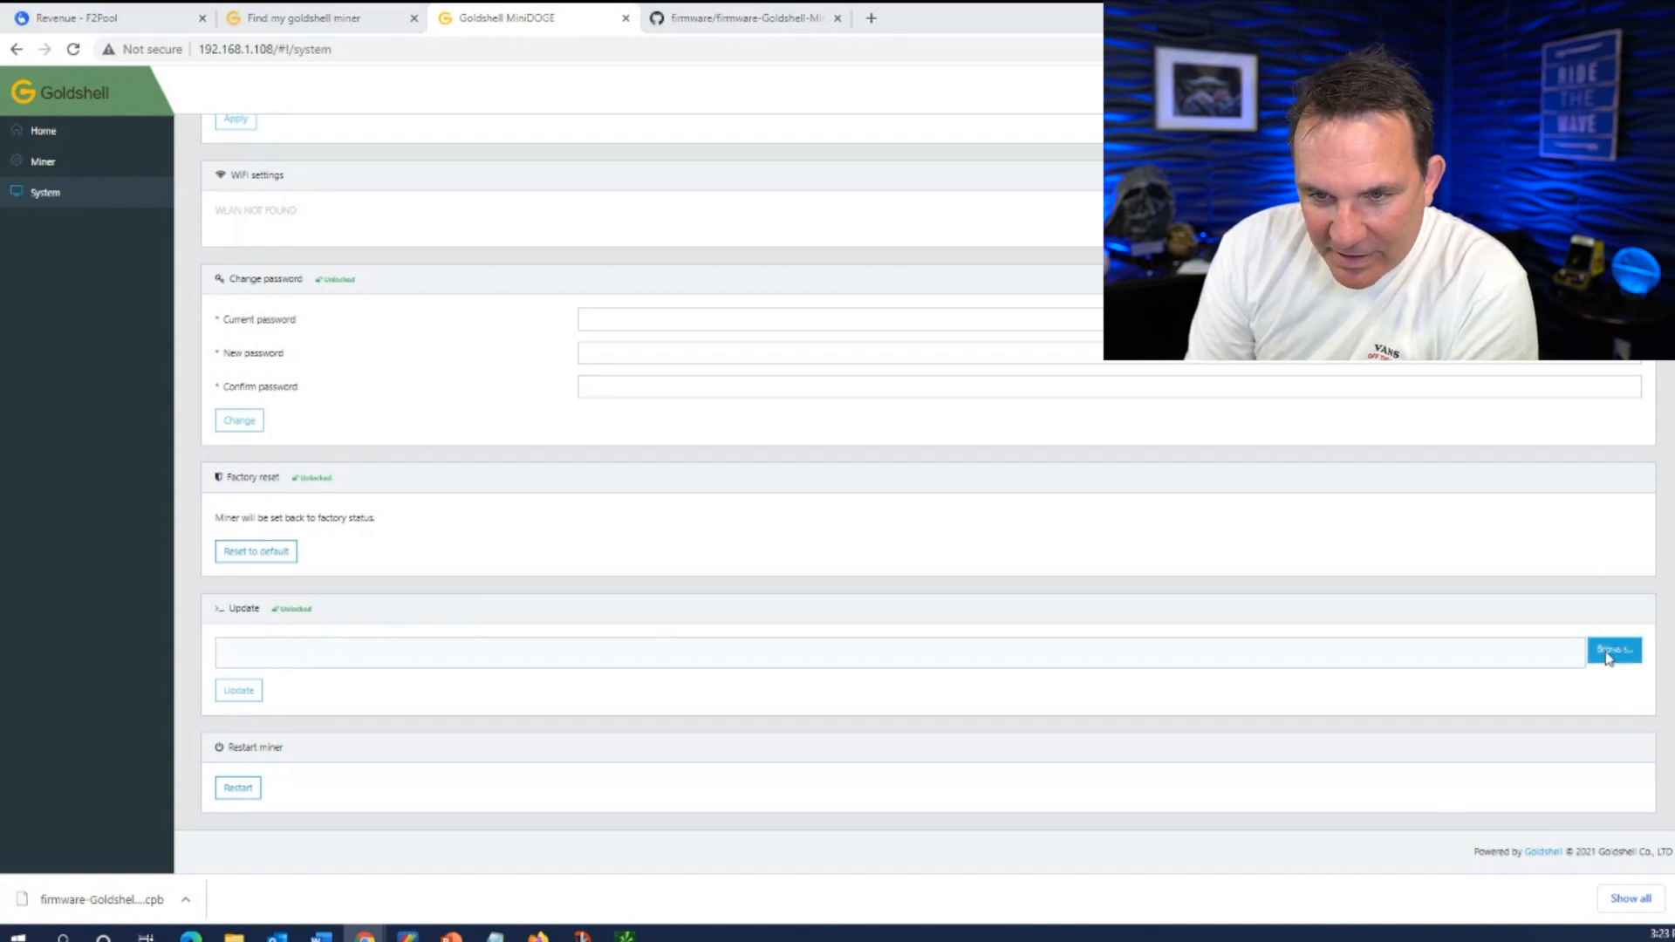
Select Firmware-Goldshell-MiniDOGE-2.1.2.cpb under Update and run the firmware update
left_click(1614, 649)
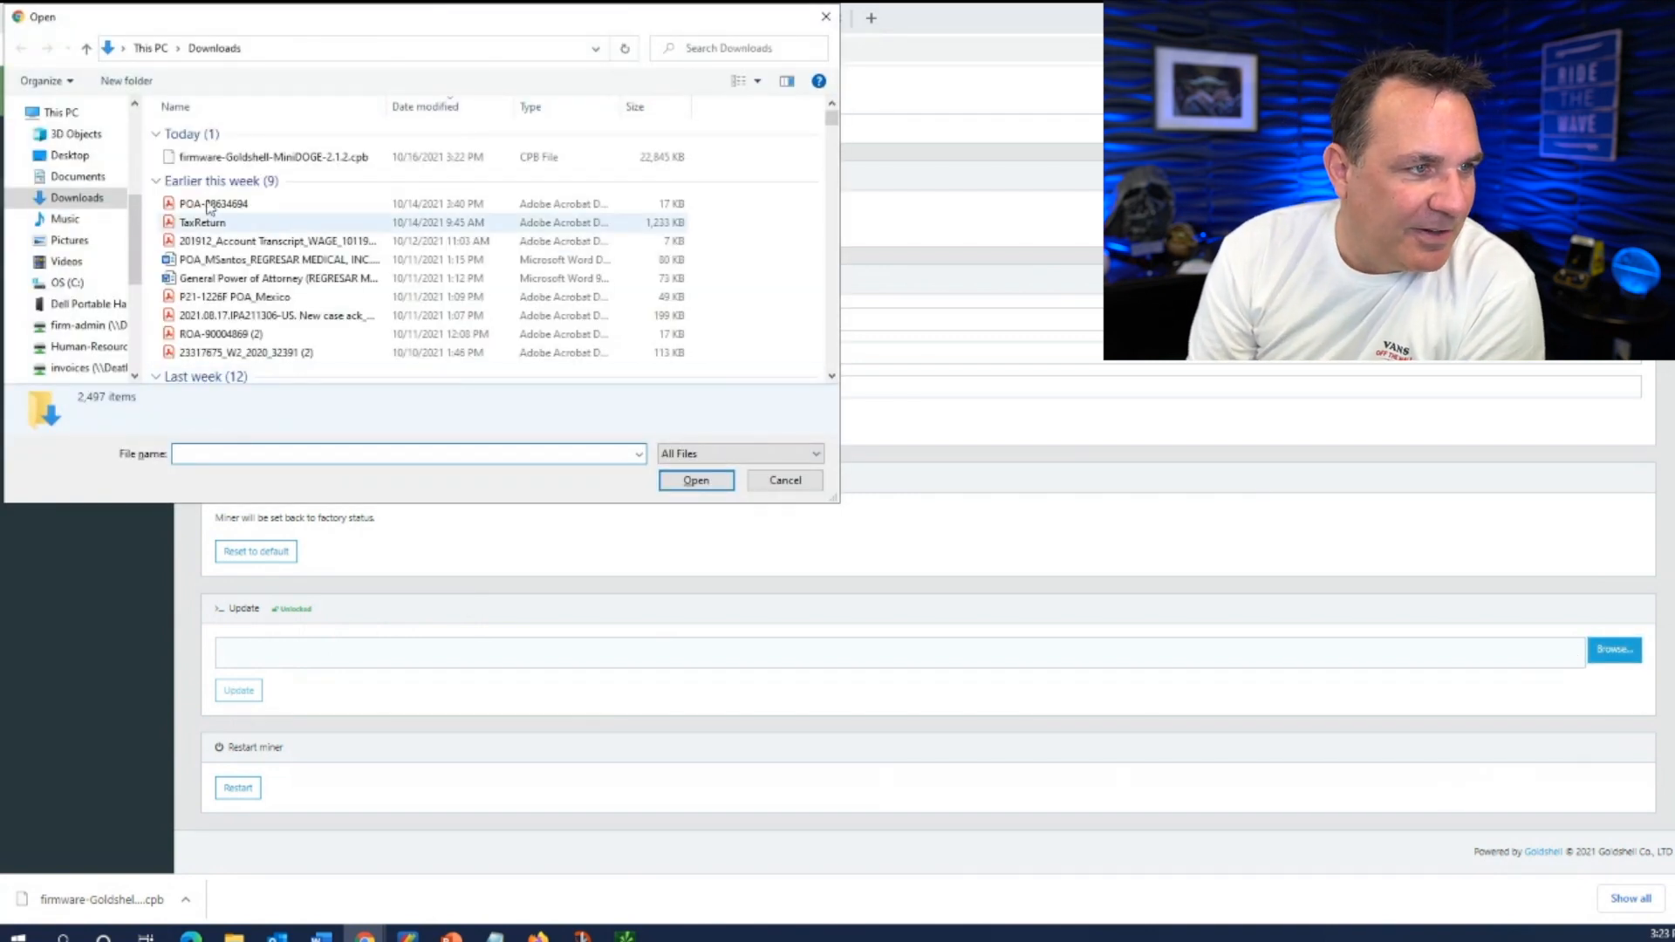
left_click(253, 157)
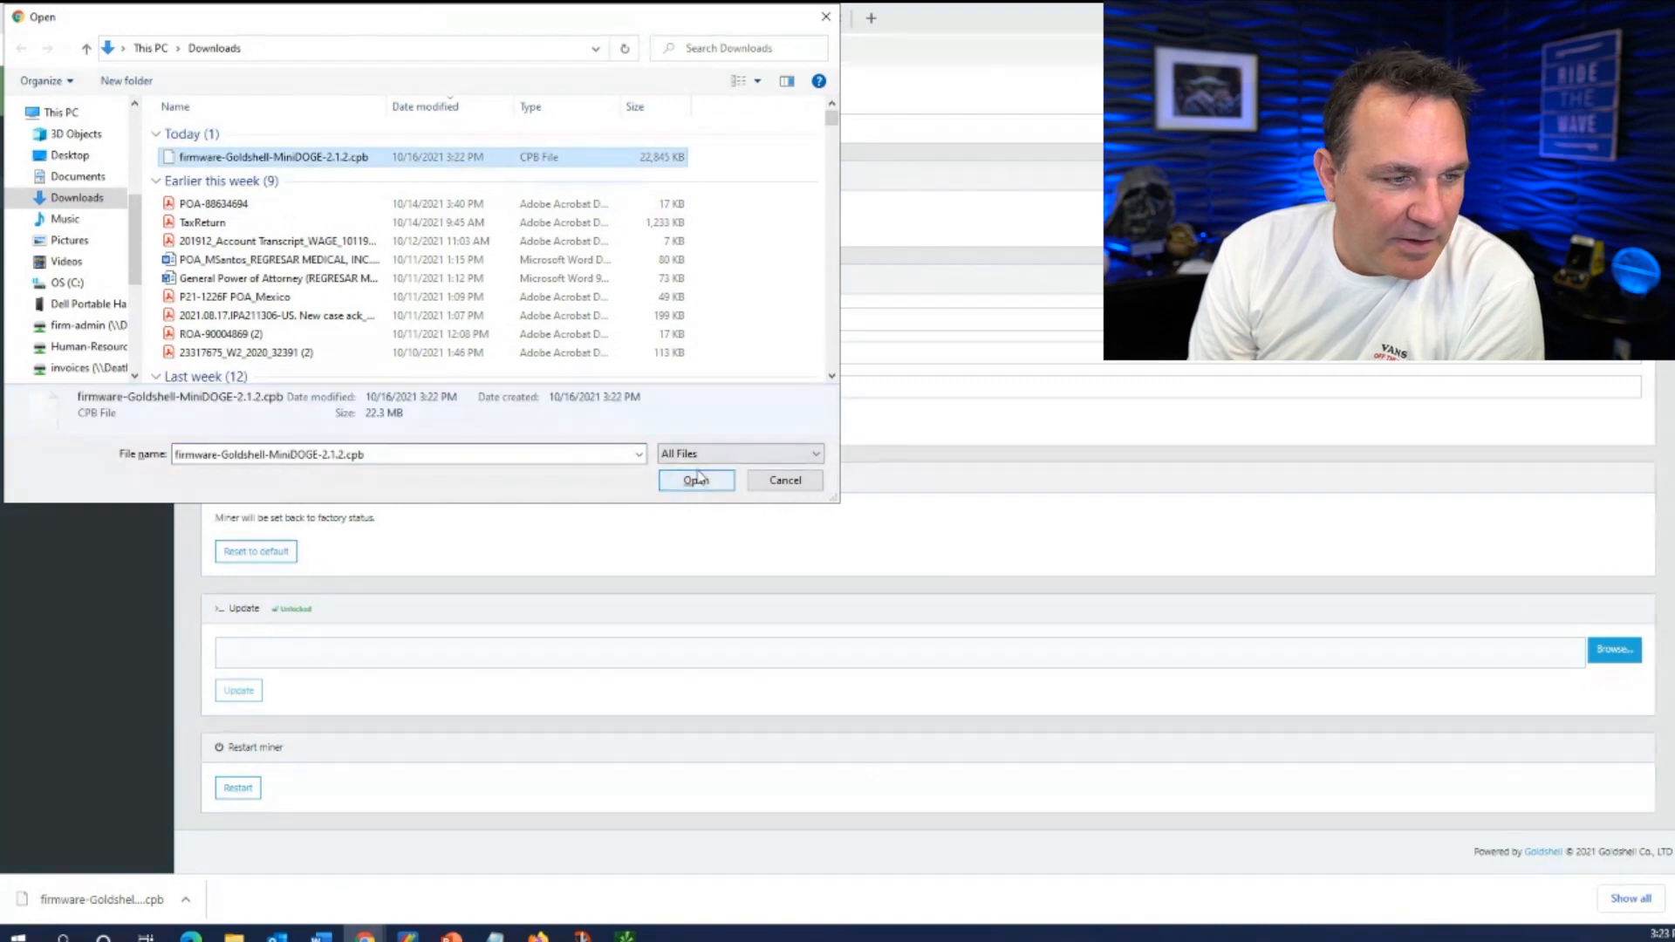
left_click(696, 480)
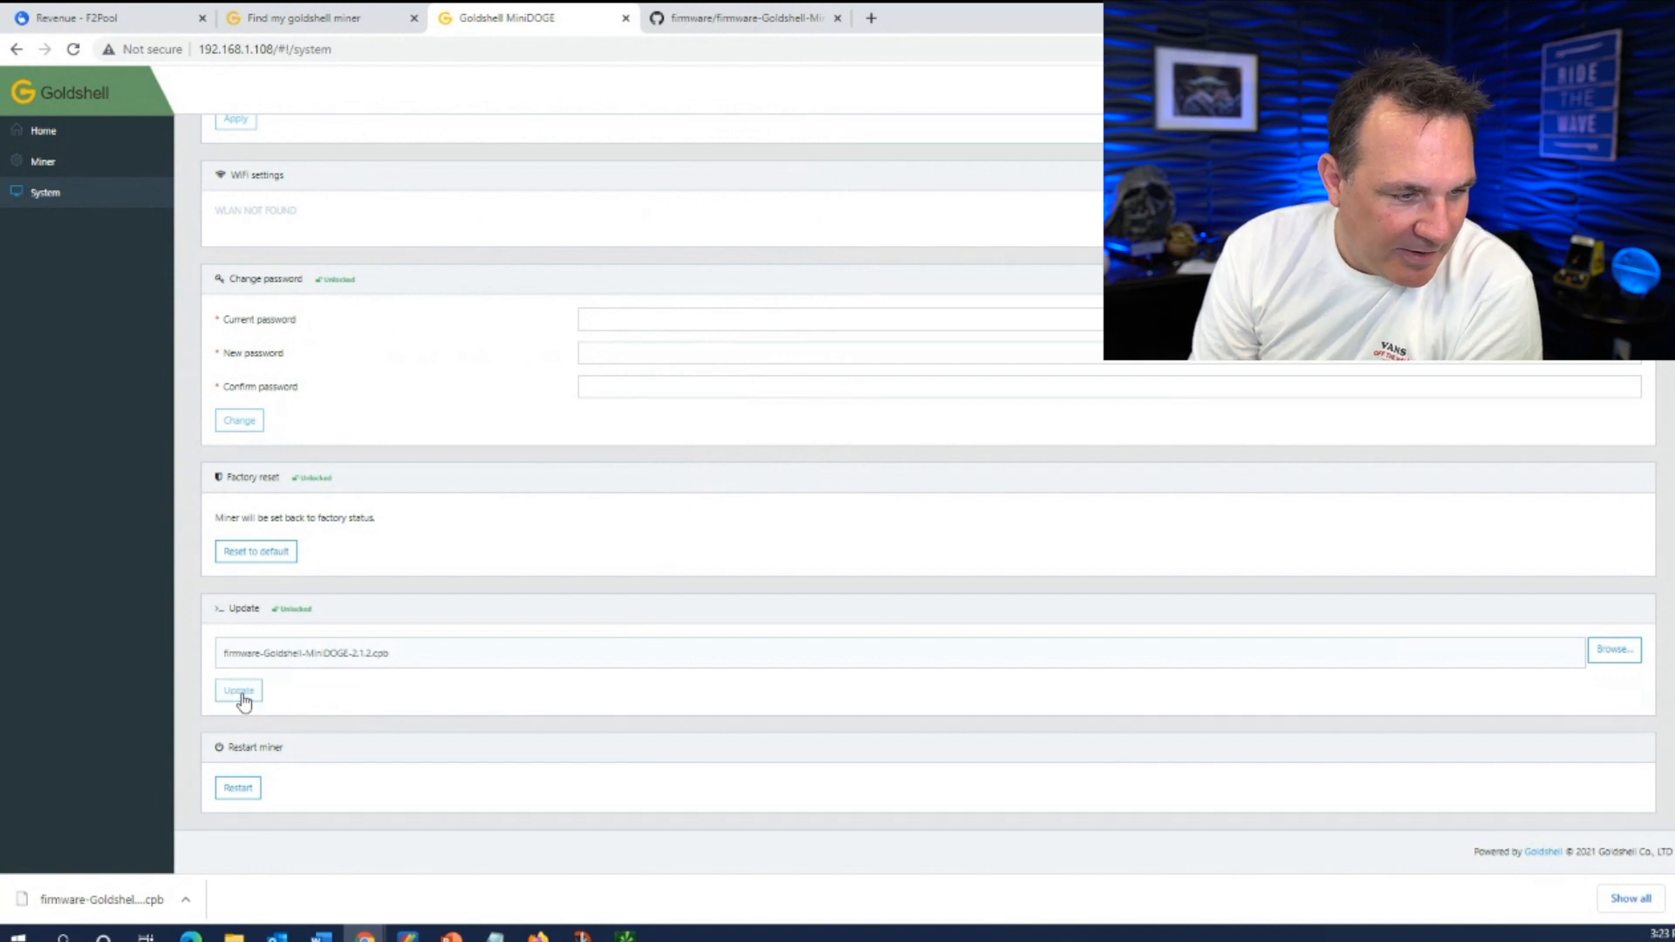
left_click(238, 690)
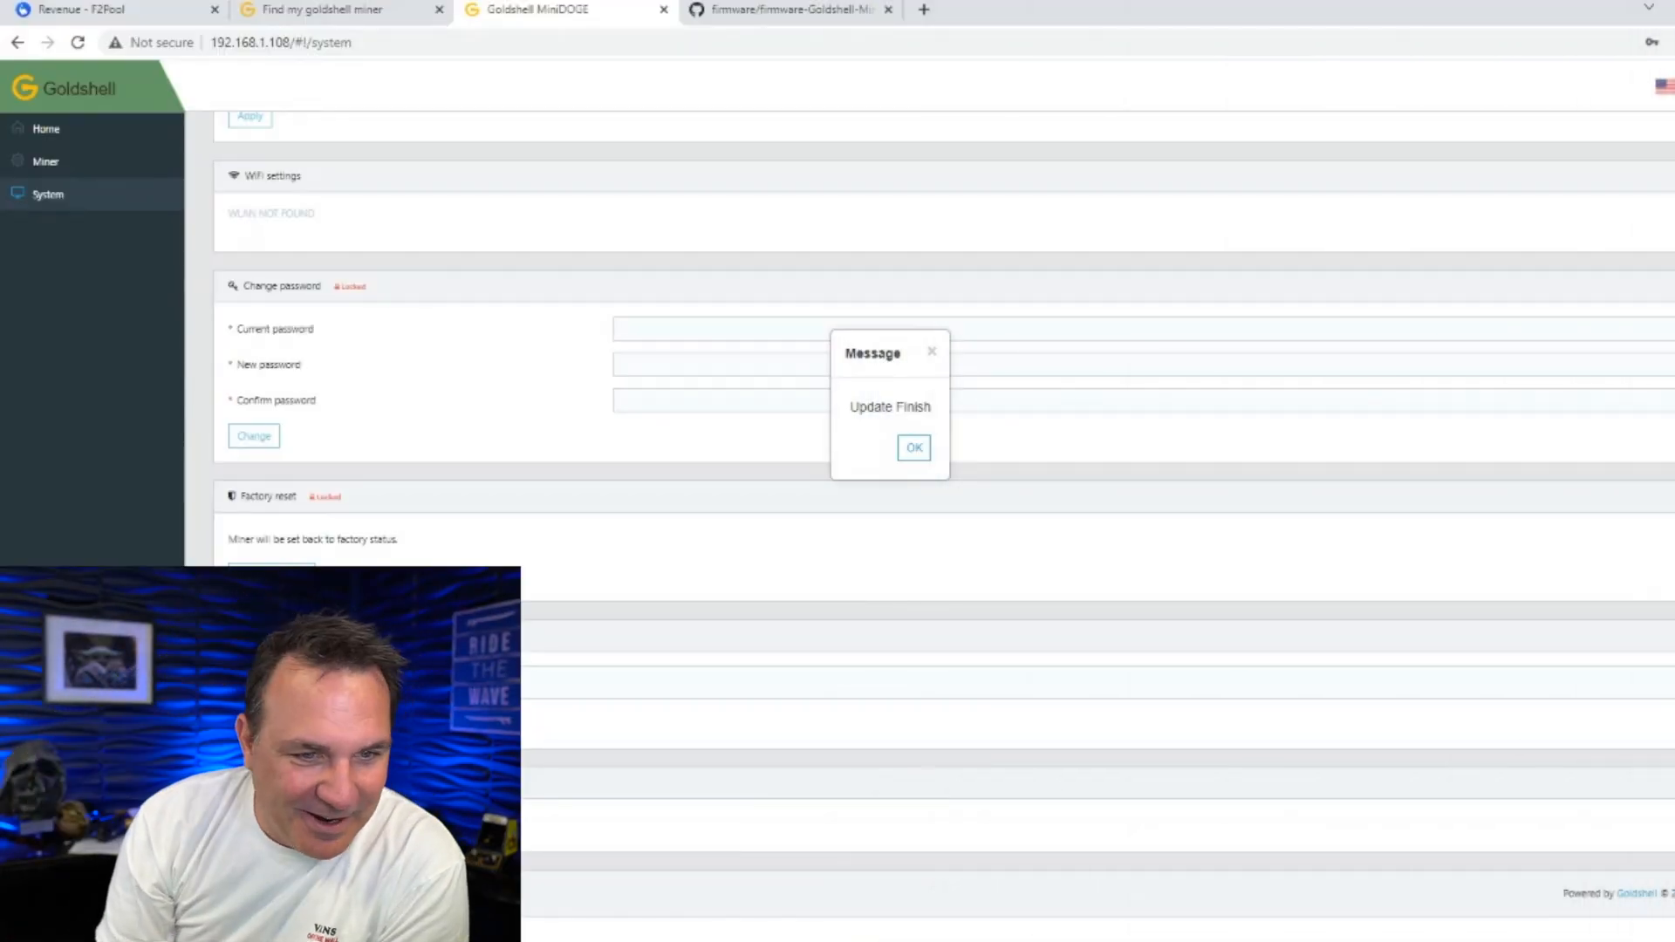
Dismiss 'Update Finish', close the miner tab, and refresh Find my Goldshell miner
left_click(915, 446)
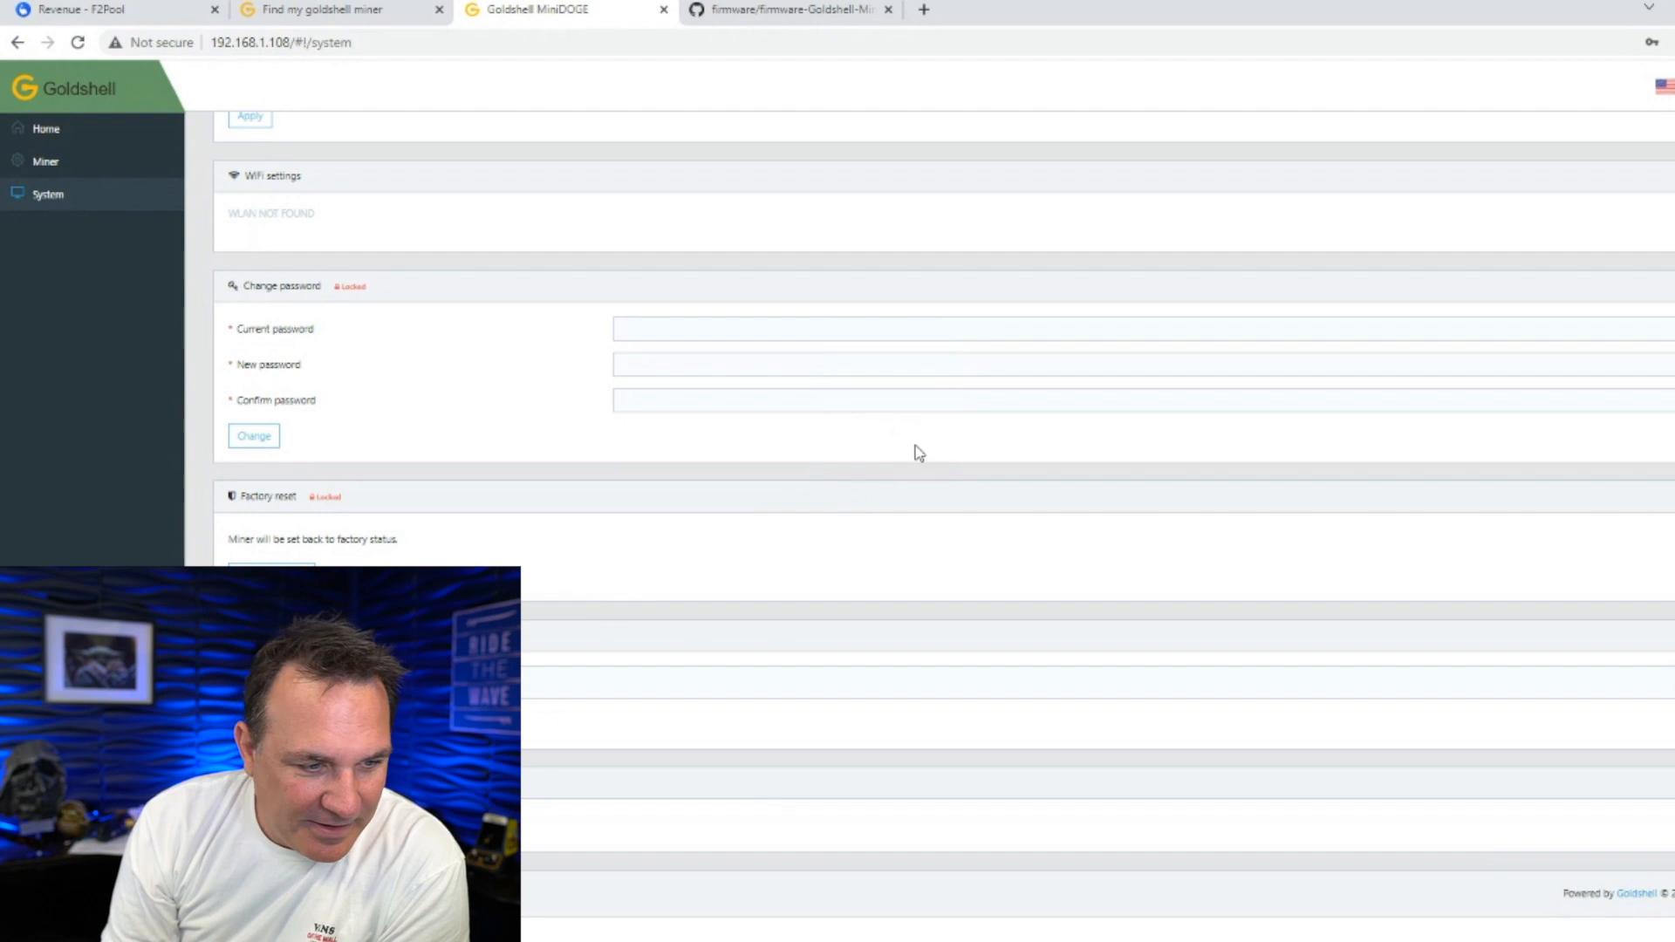
left_click(338, 9)
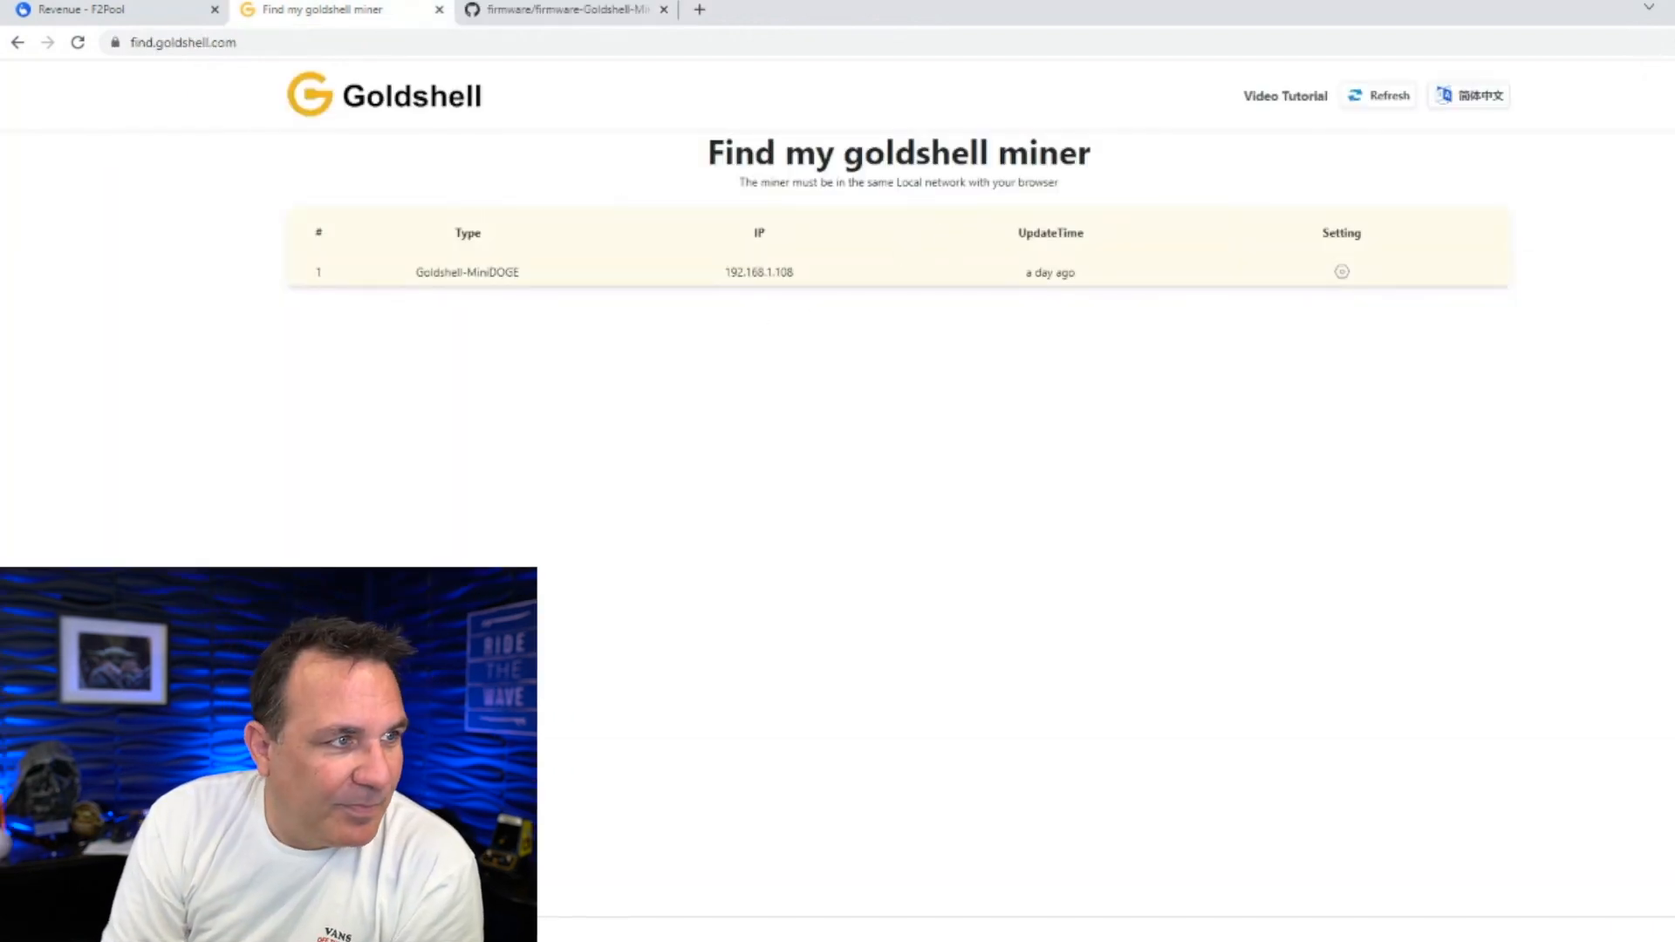
left_click(77, 43)
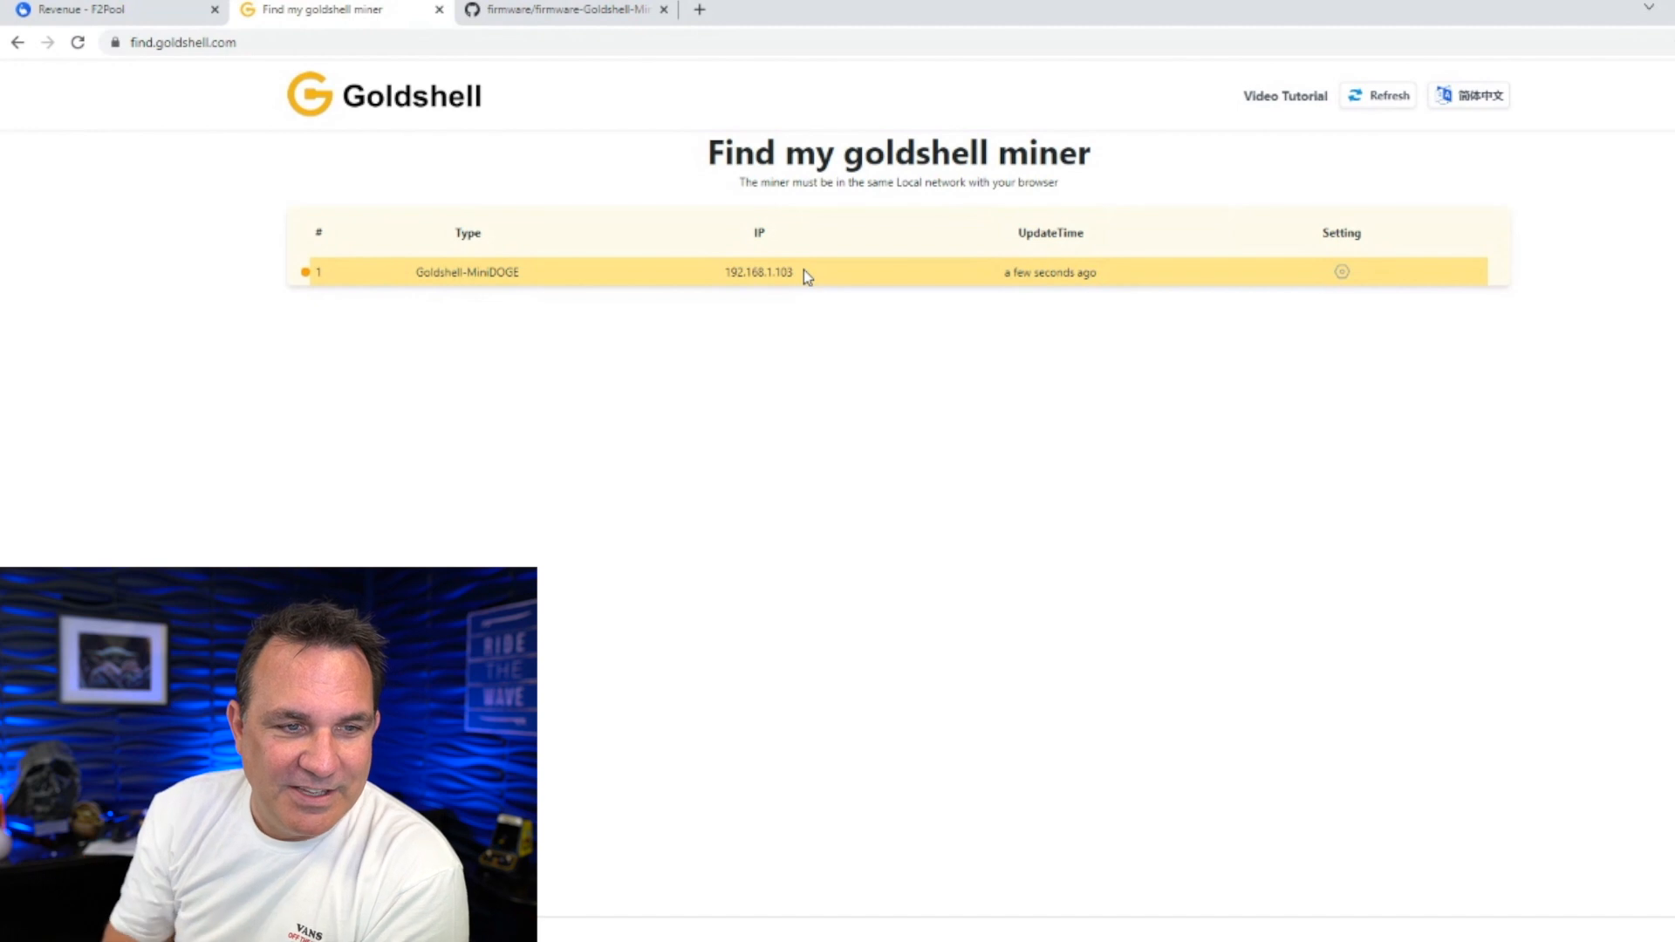
mouse_move(813, 288)
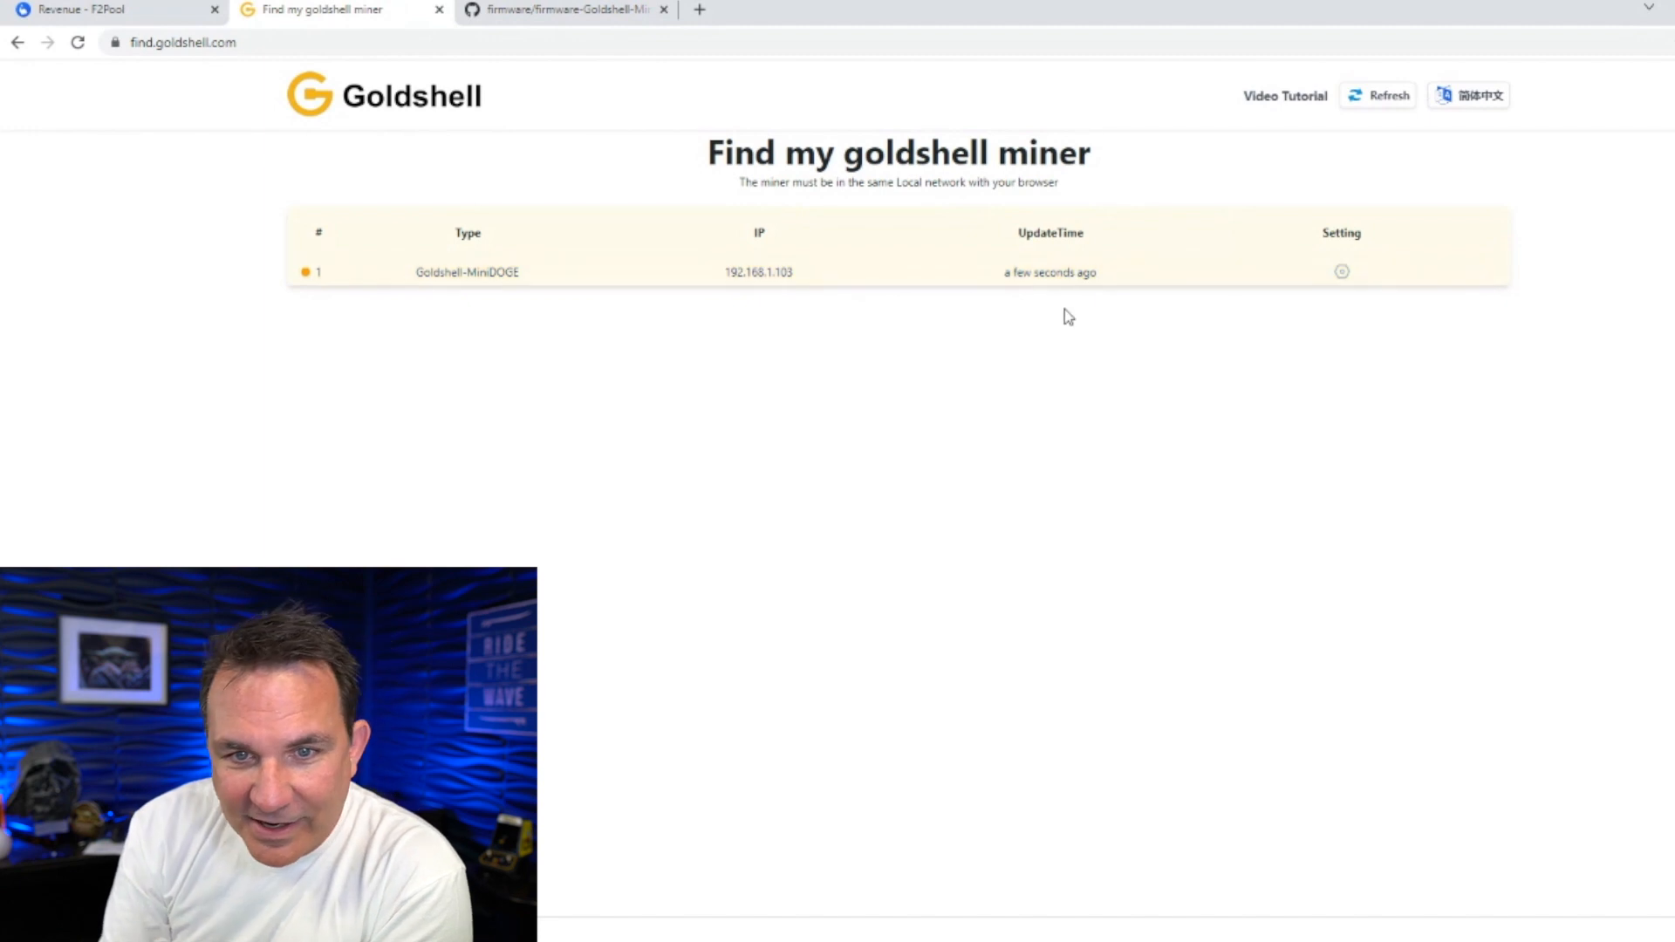
mouse_move(578, 190)
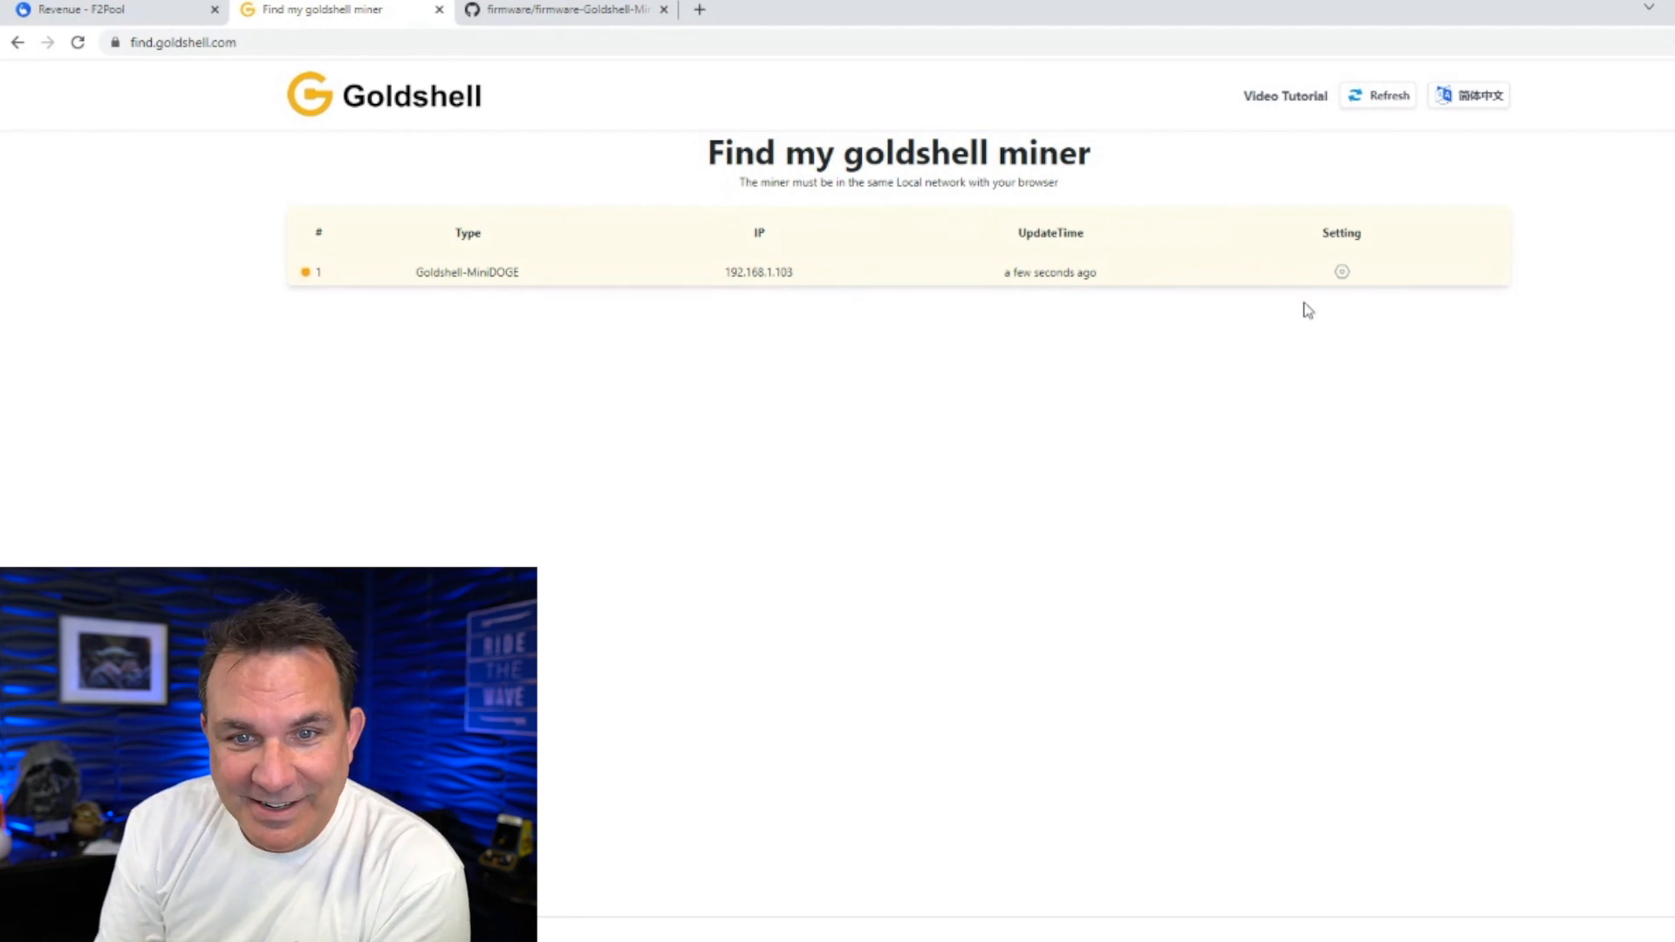
Open the miner at 192.168.1.103, set the language to English, and review its settings
left_click(1340, 271)
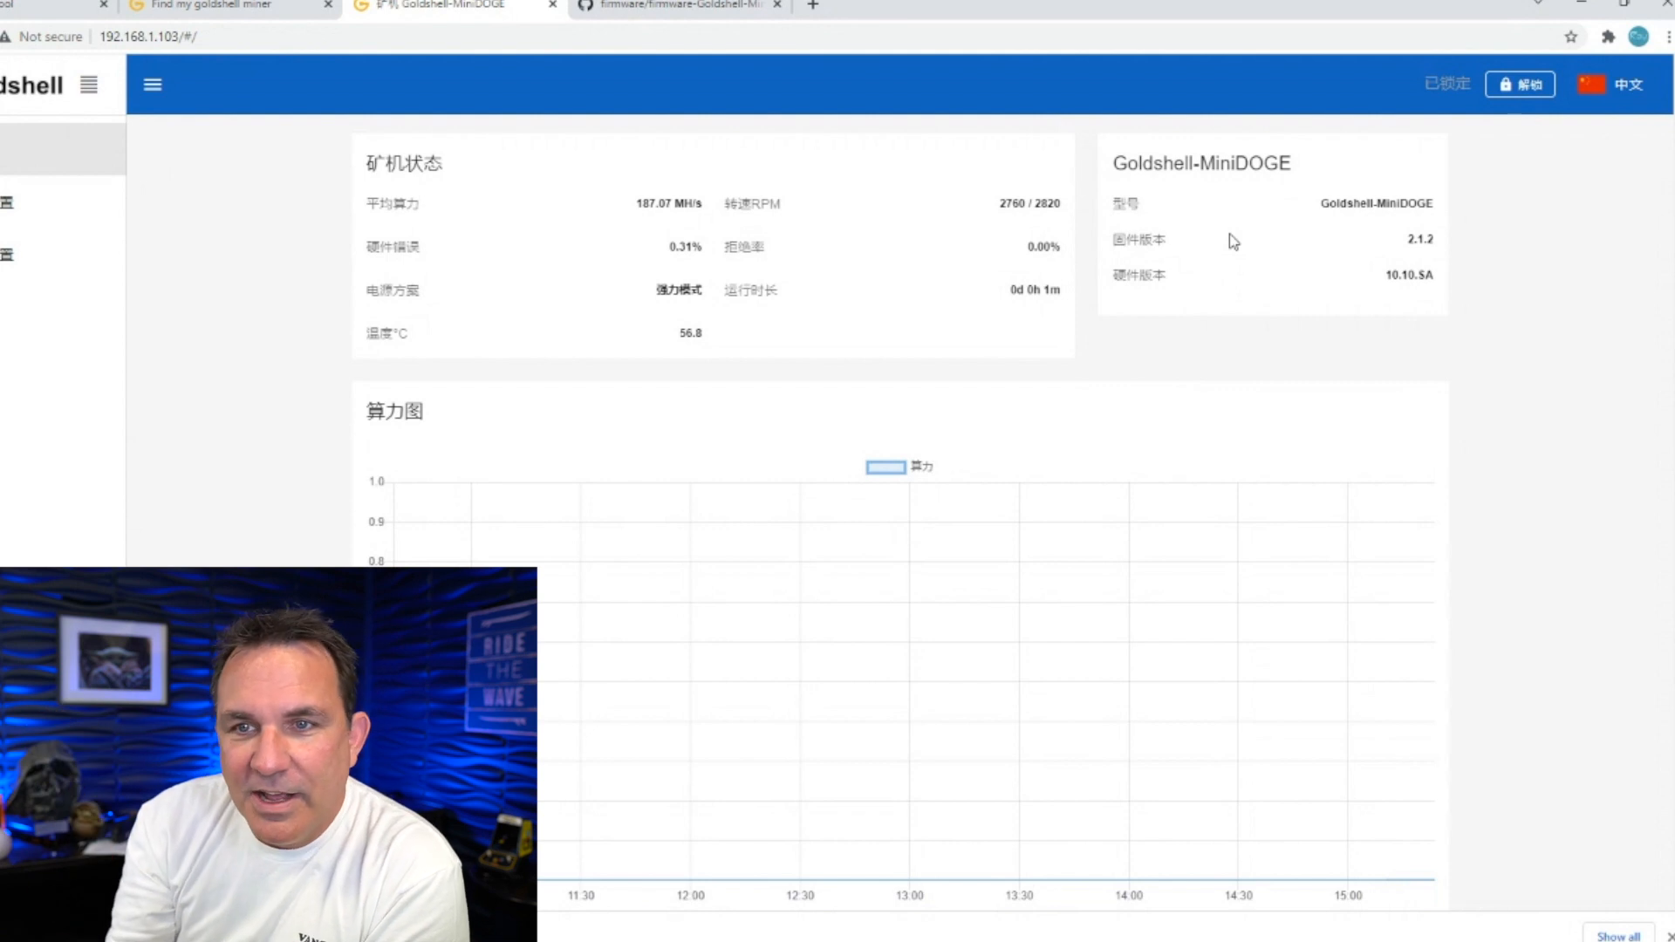
mouse_move(1591, 132)
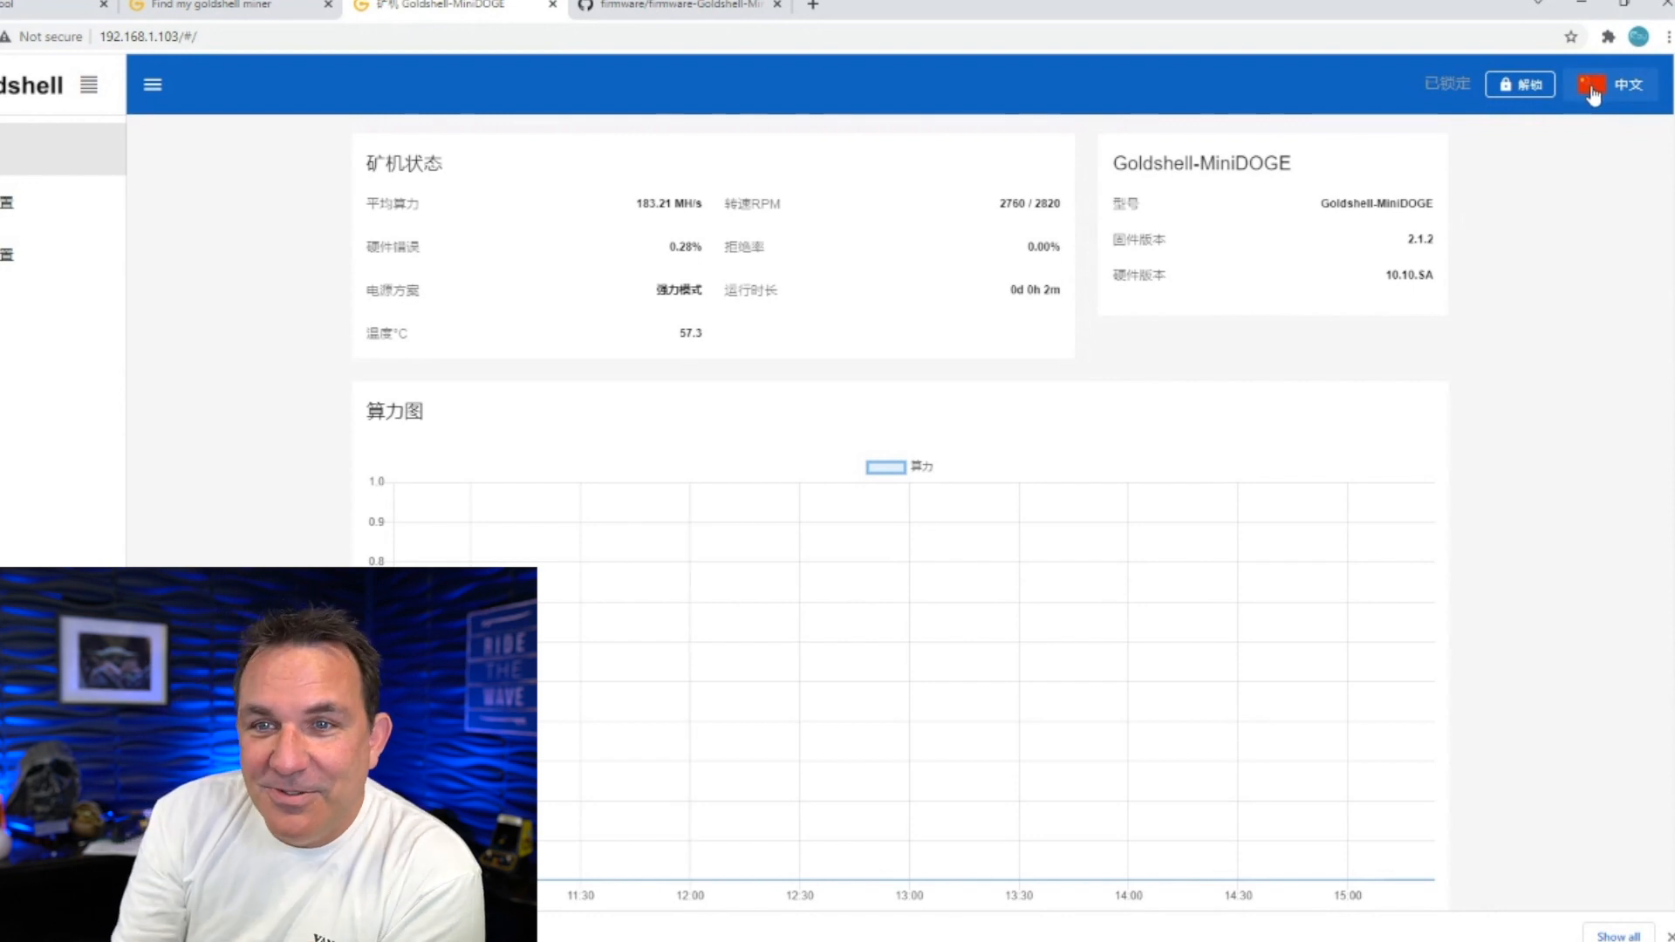
left_click(1608, 85)
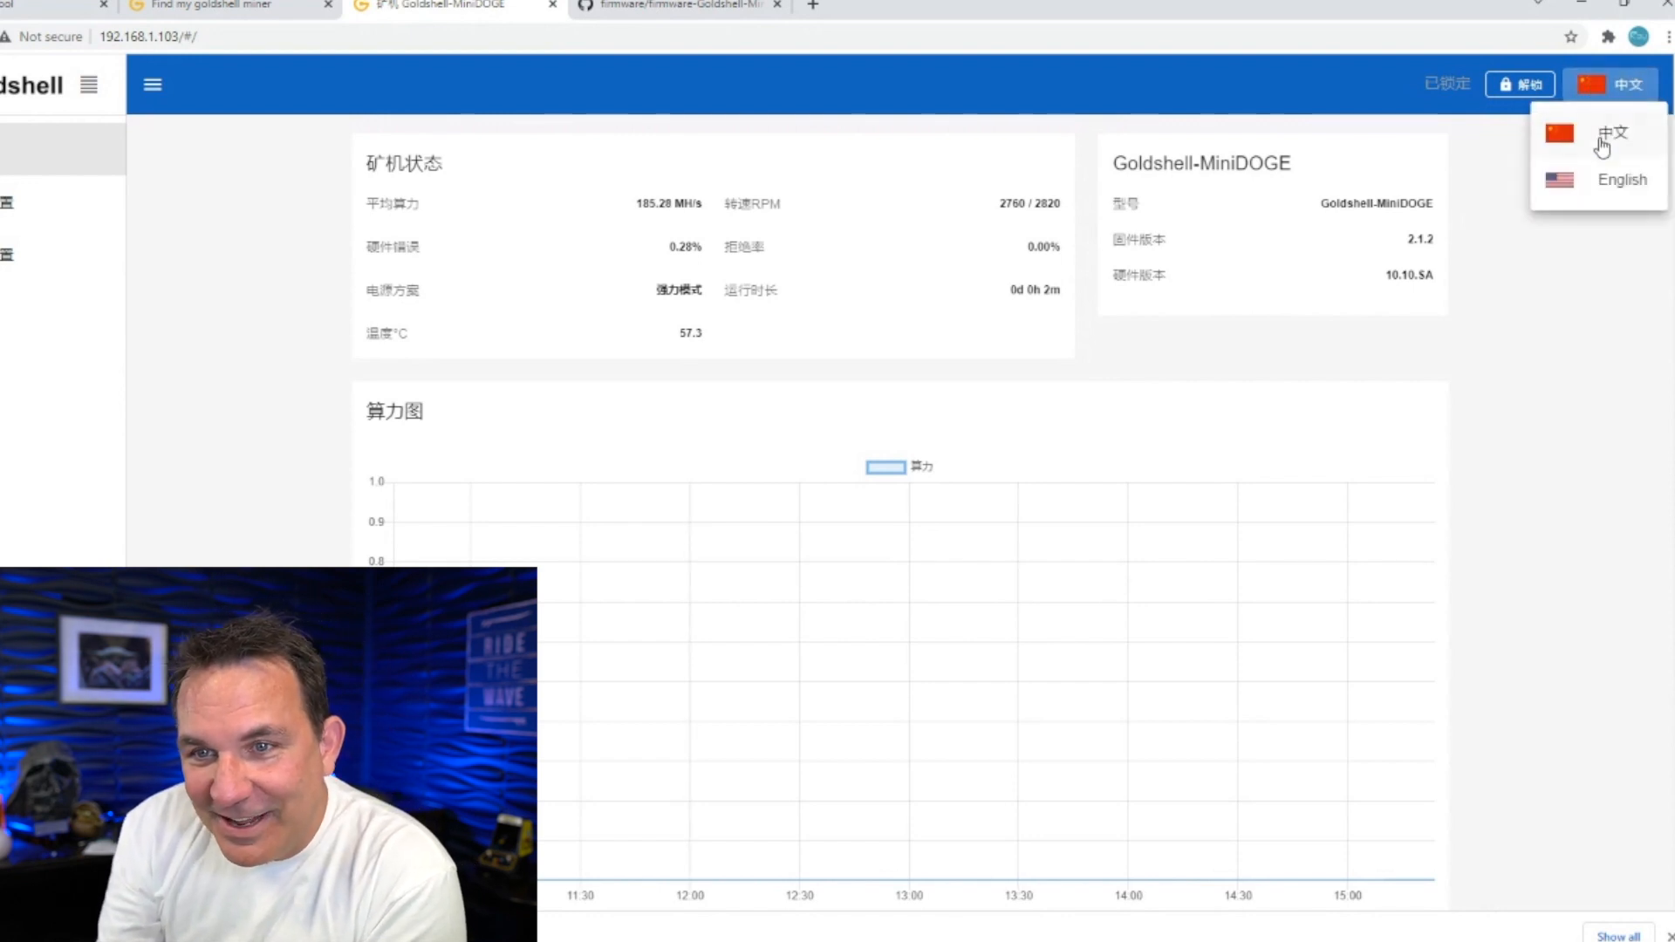
left_click(1621, 179)
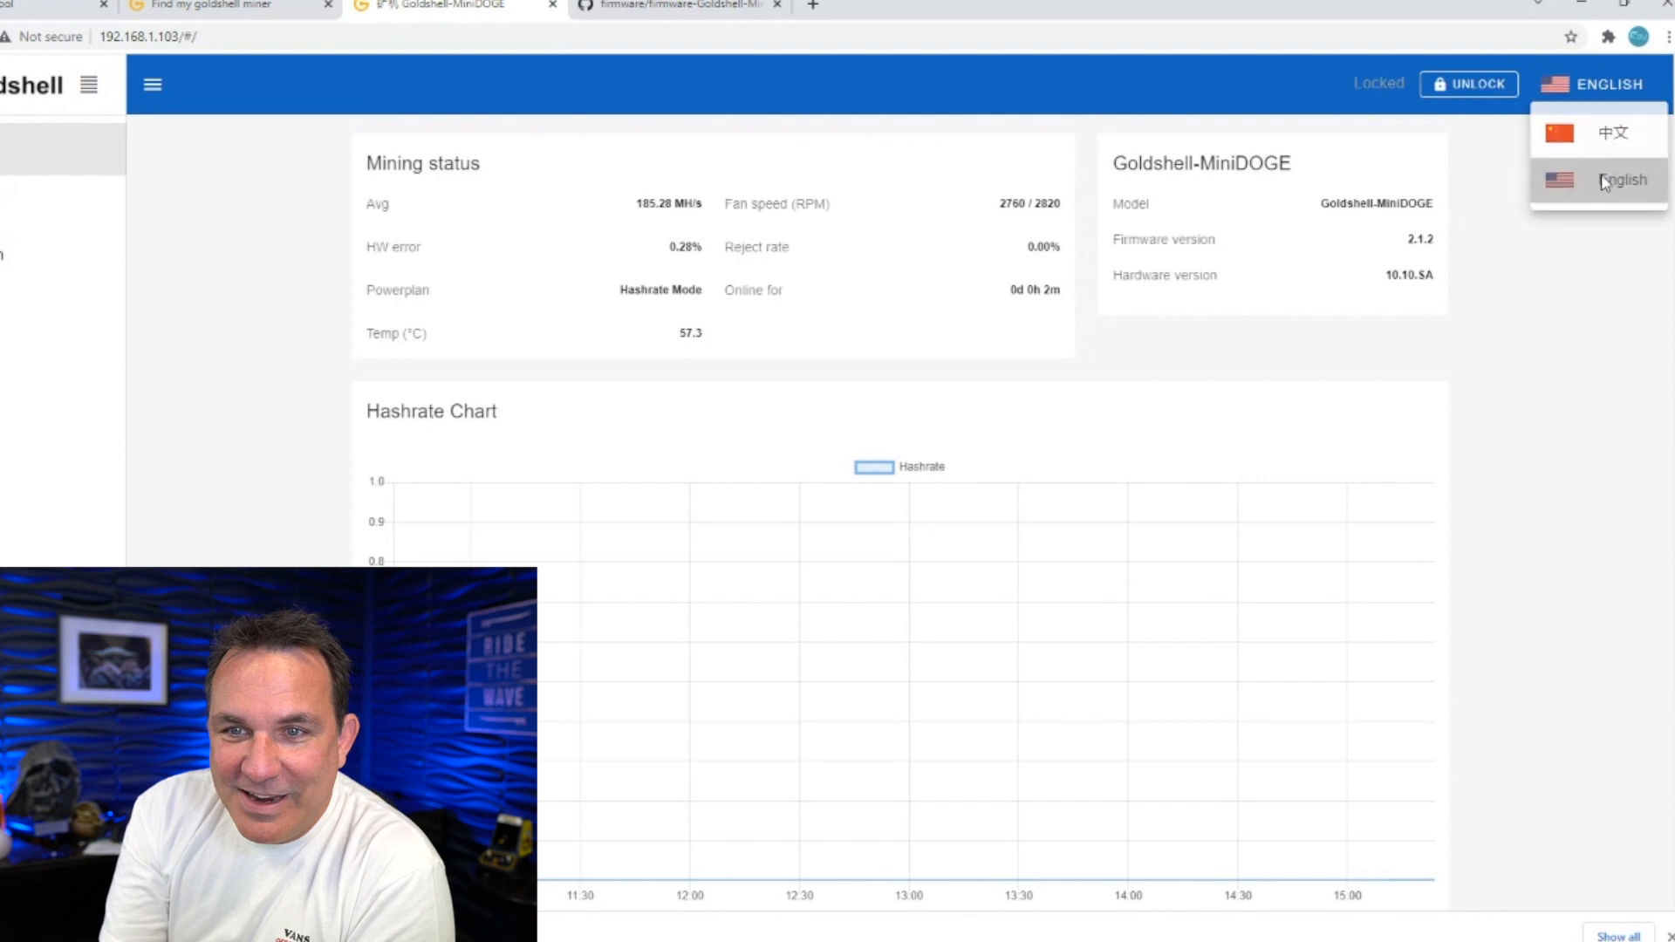
left_click(1622, 181)
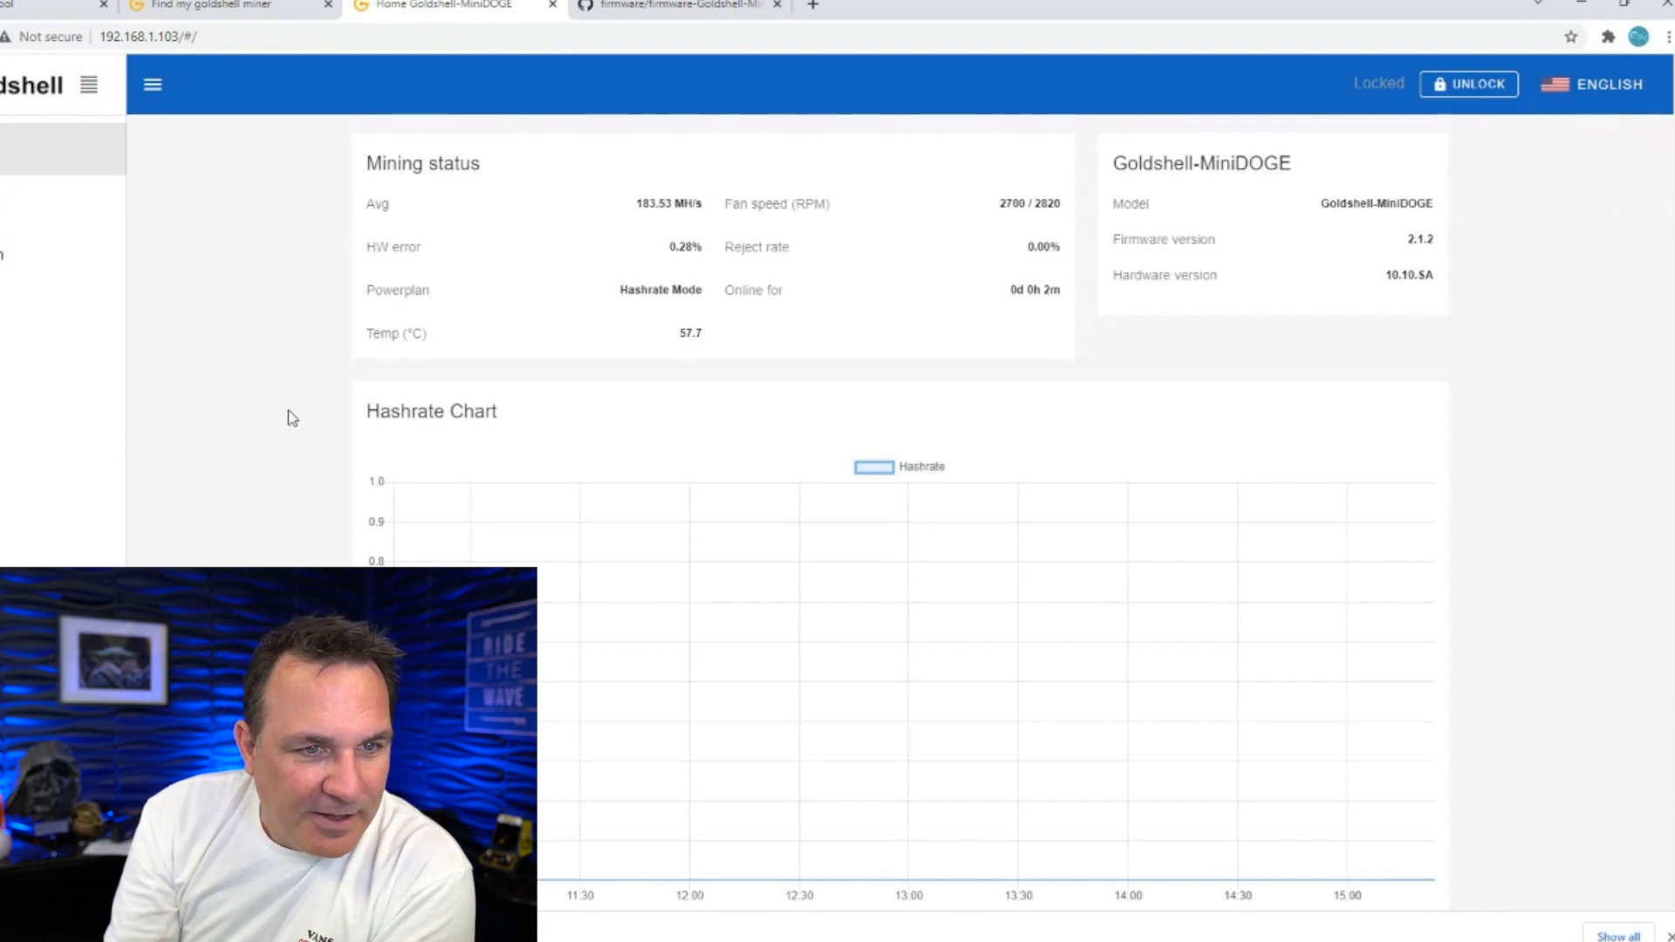
scroll("down", 3)
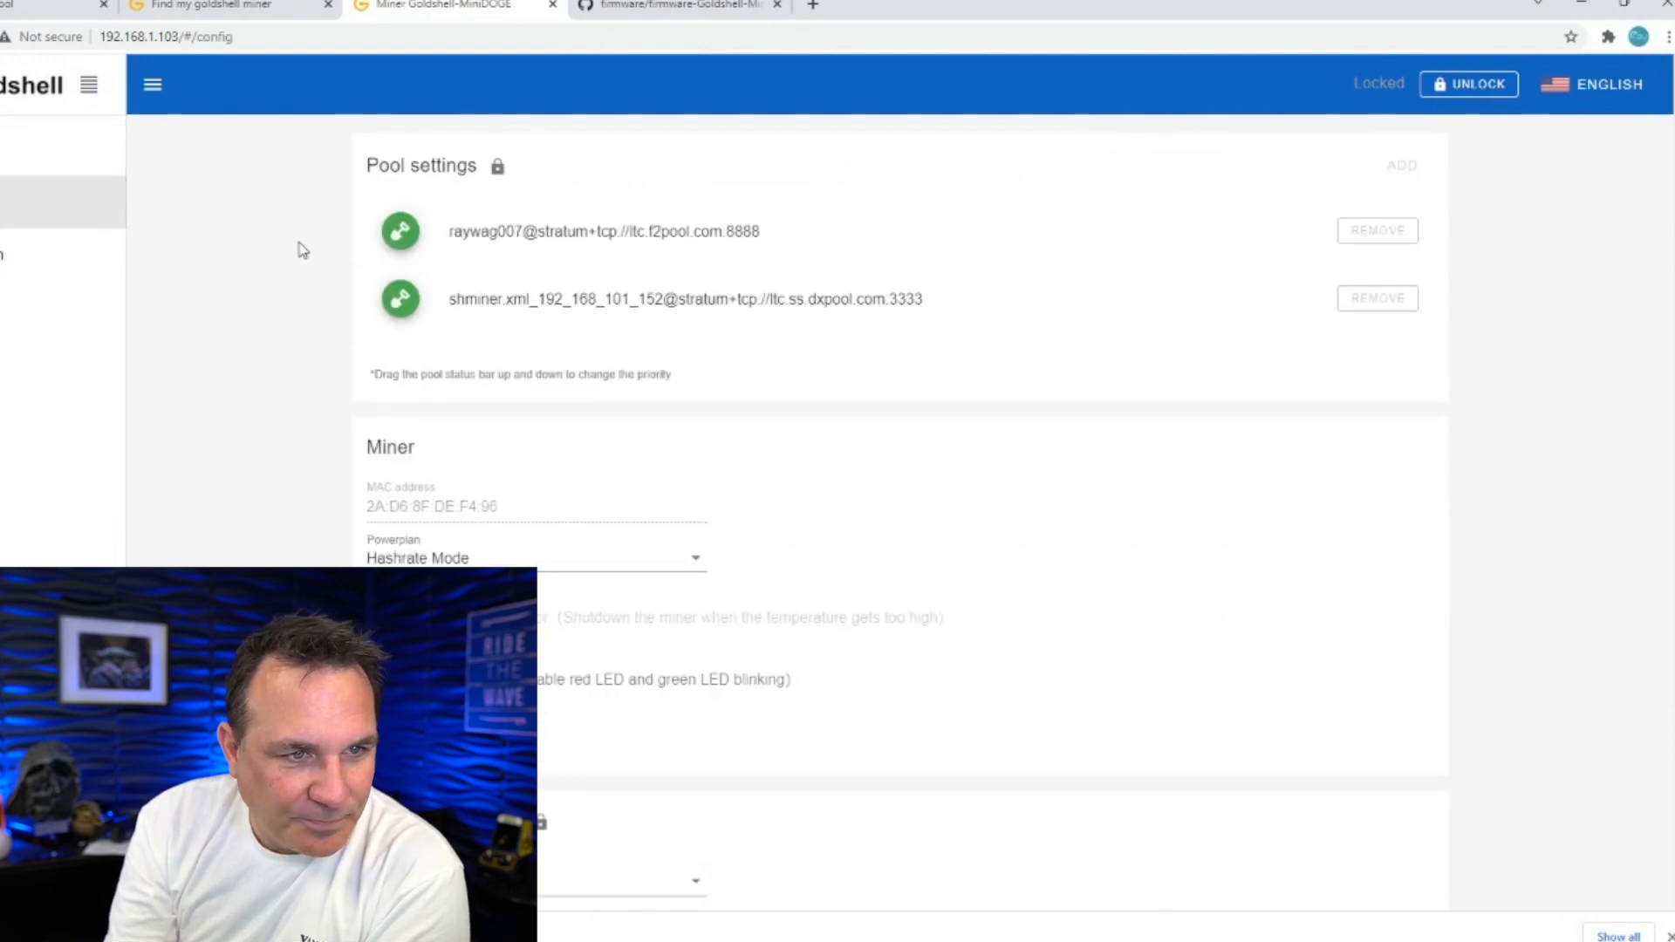
scroll("down", 3)
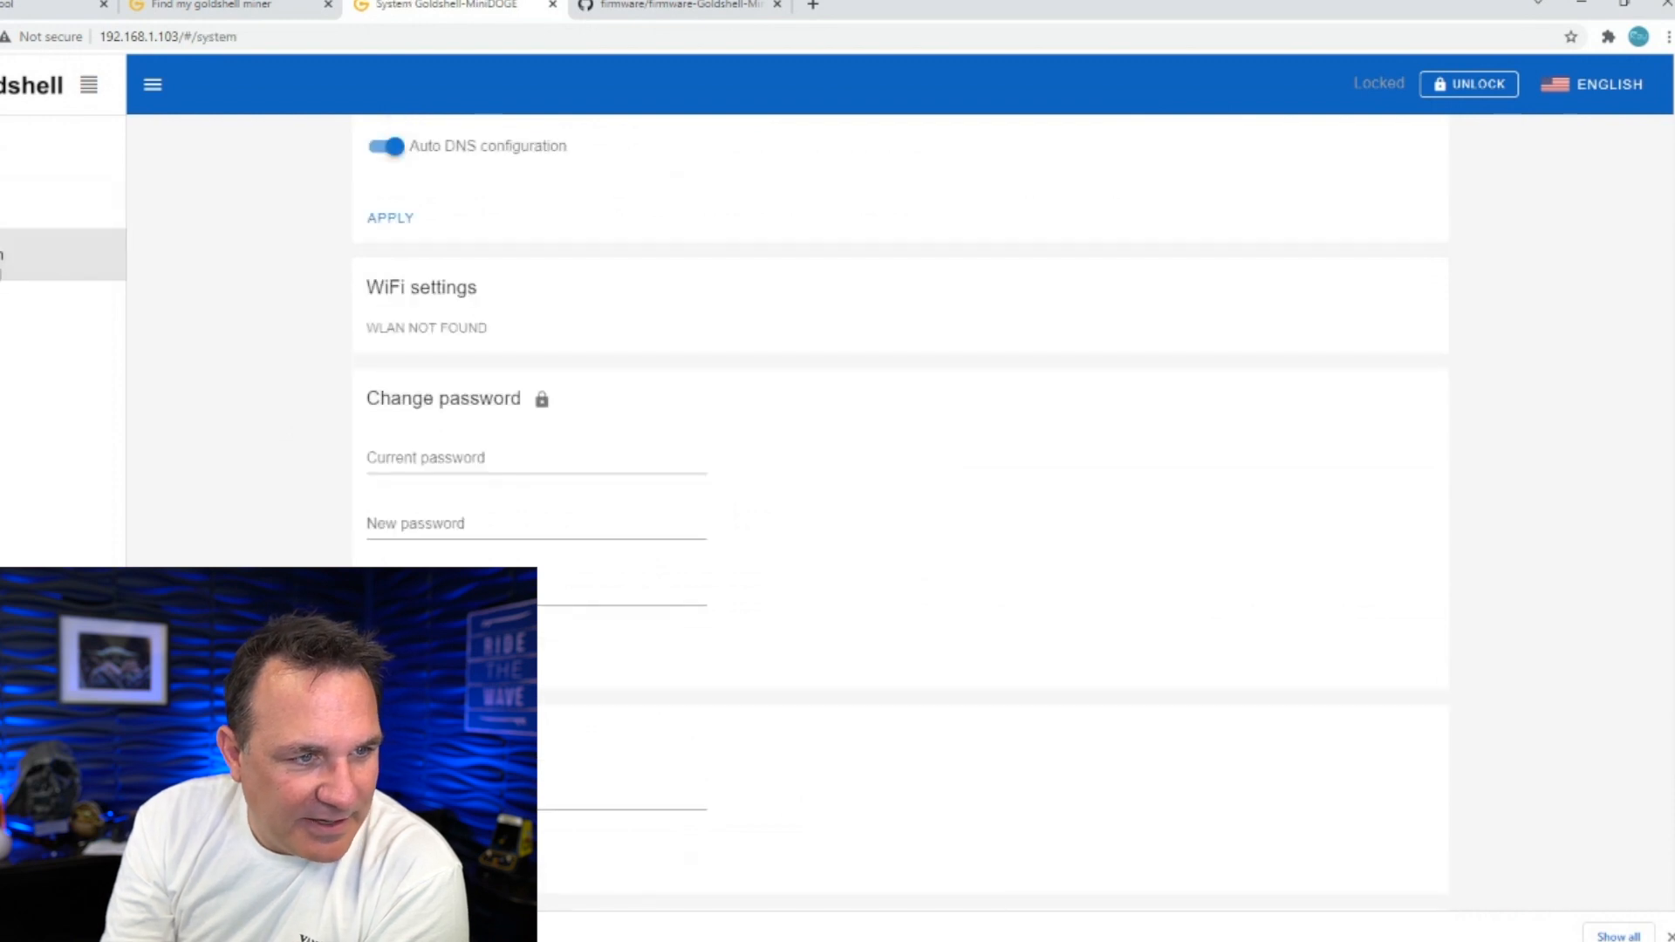
View F2Pool Workers showing the miner at 214.75 MH/s, then return to the miner's pools
left_click(26, 7)
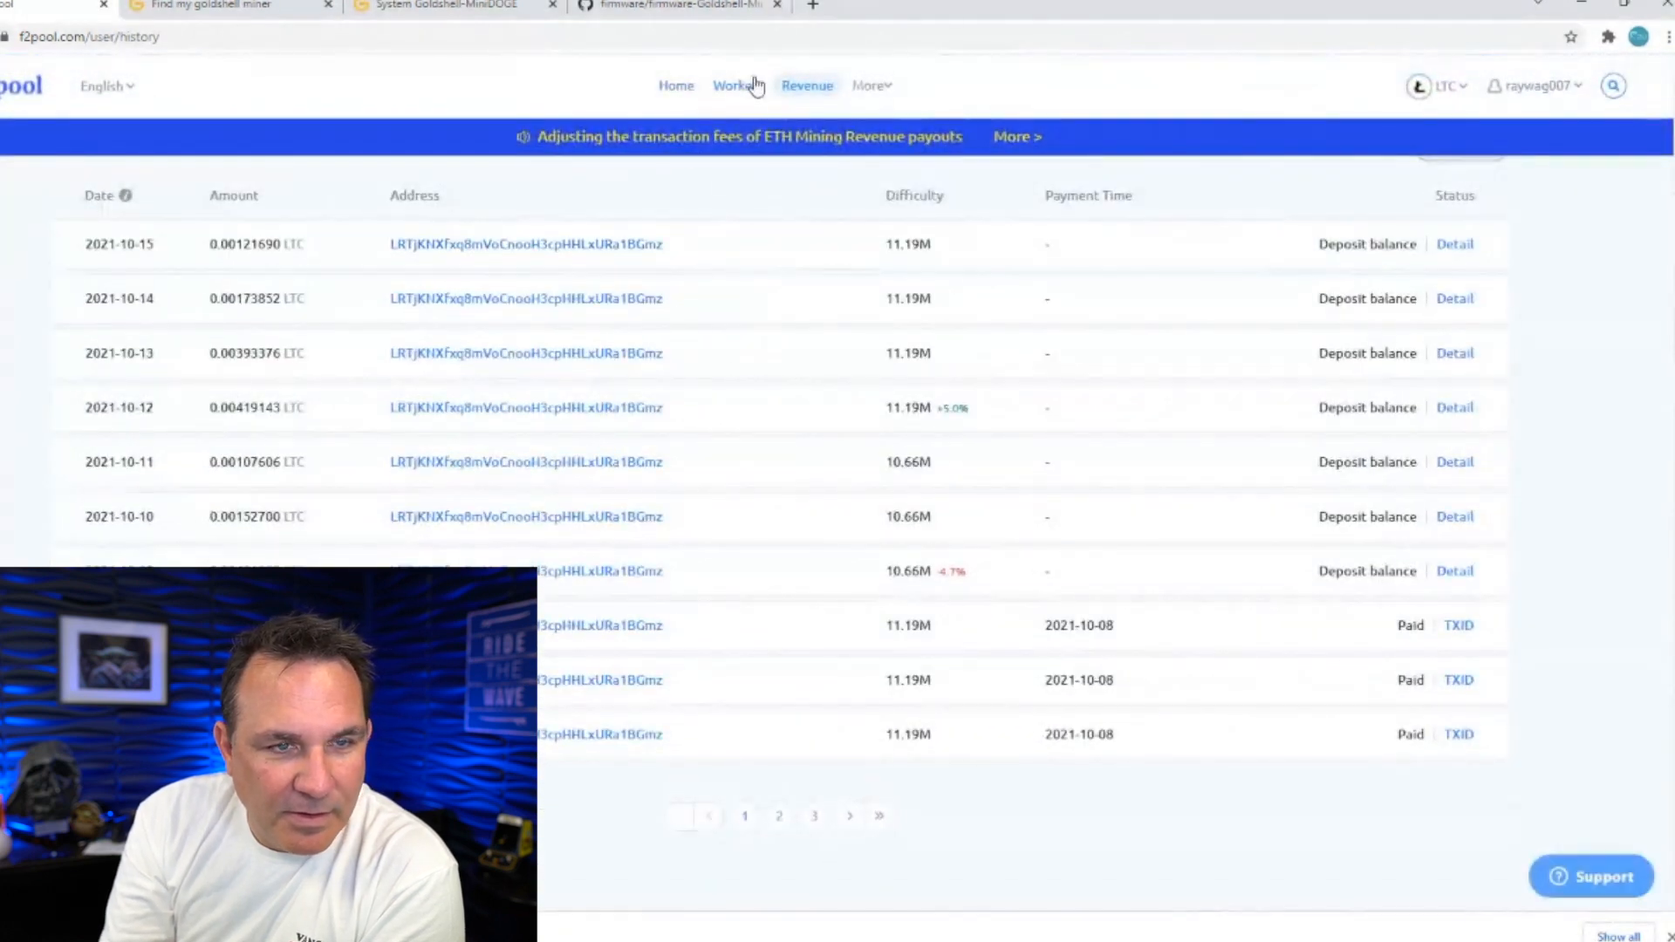
left_click(736, 85)
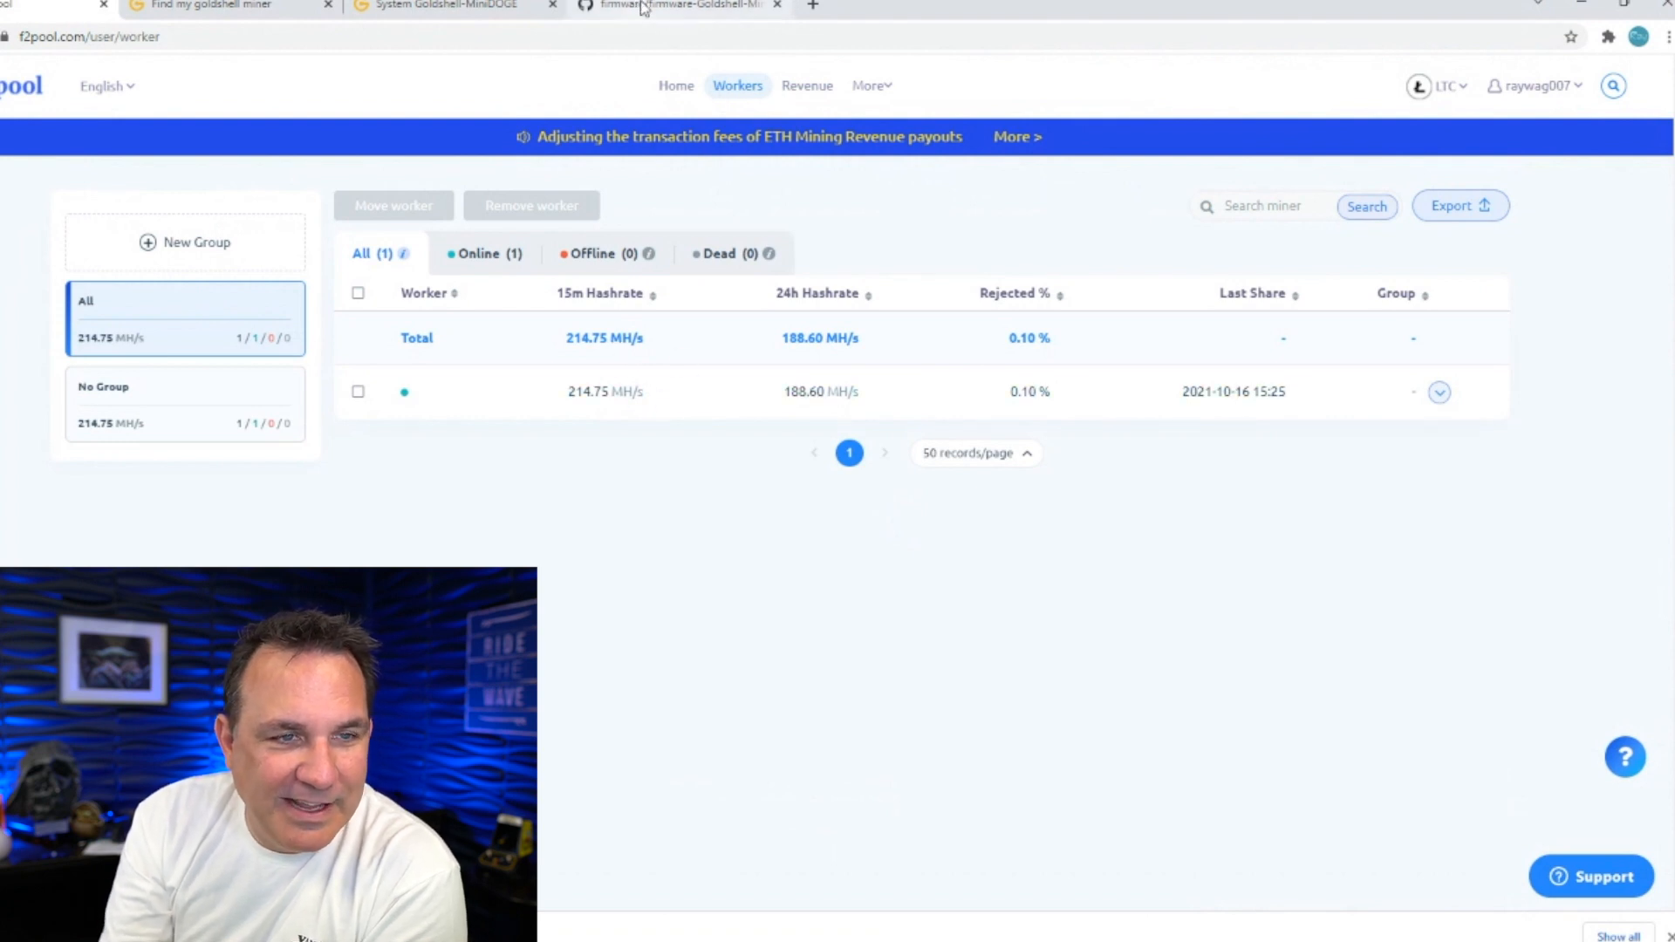
left_click(456, 9)
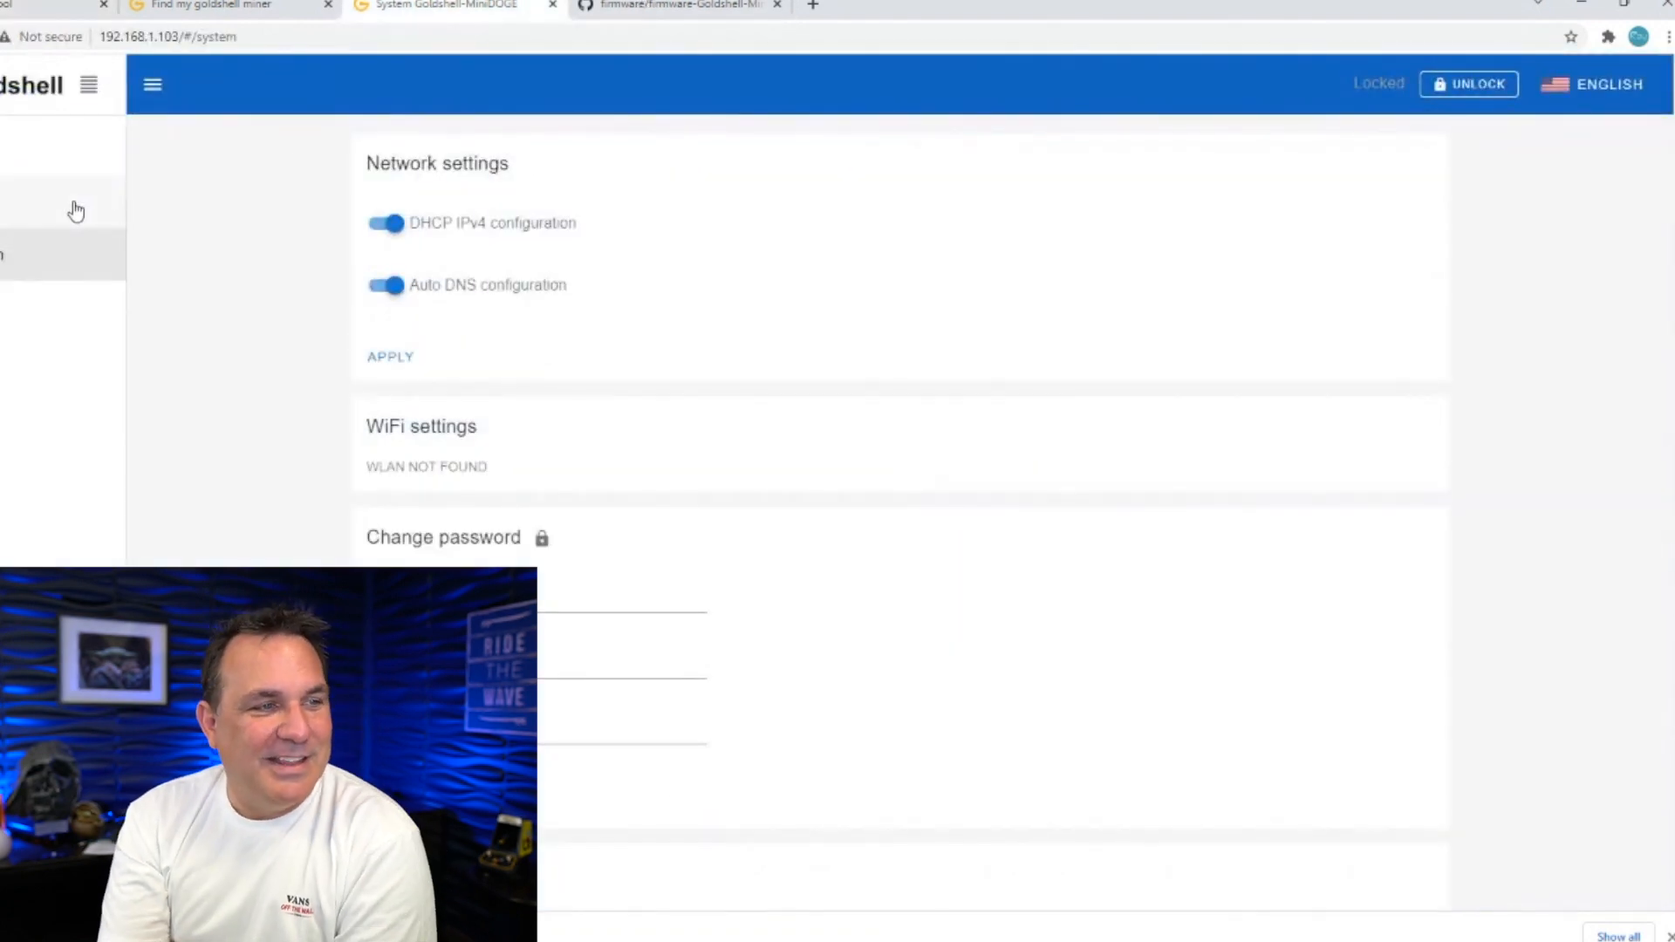
scroll("down", 3)
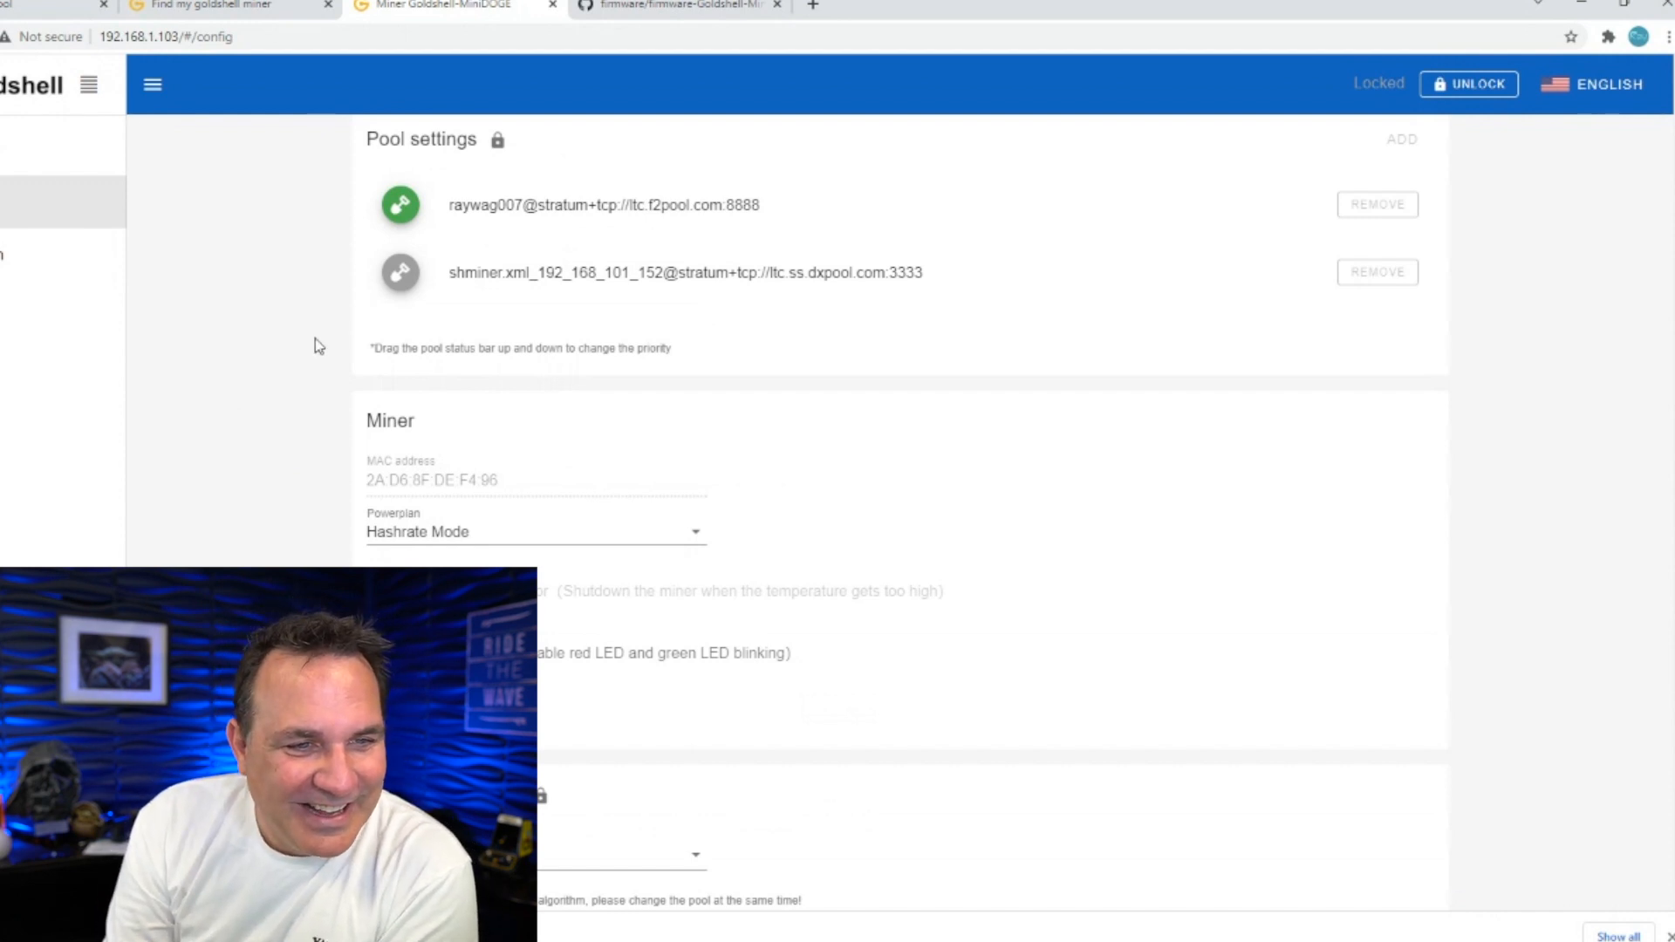
Scroll the miner dashboard to read about 189 MH/s average on firmware 2.1.2
scroll("down", 3)
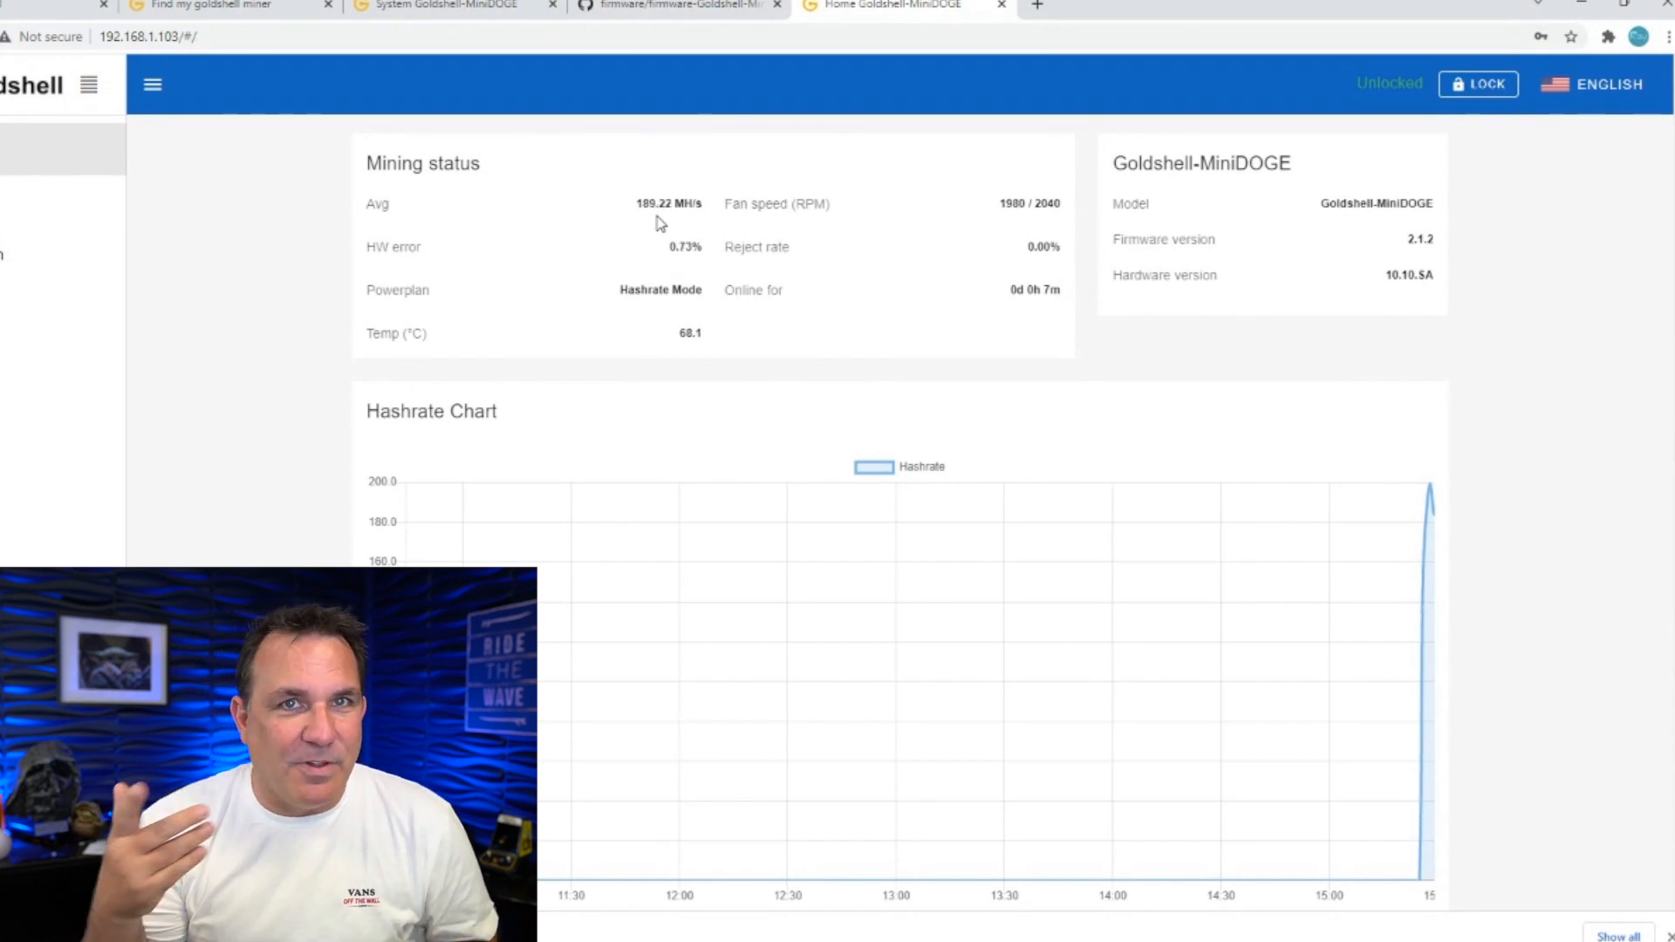
mouse_move(876, 237)
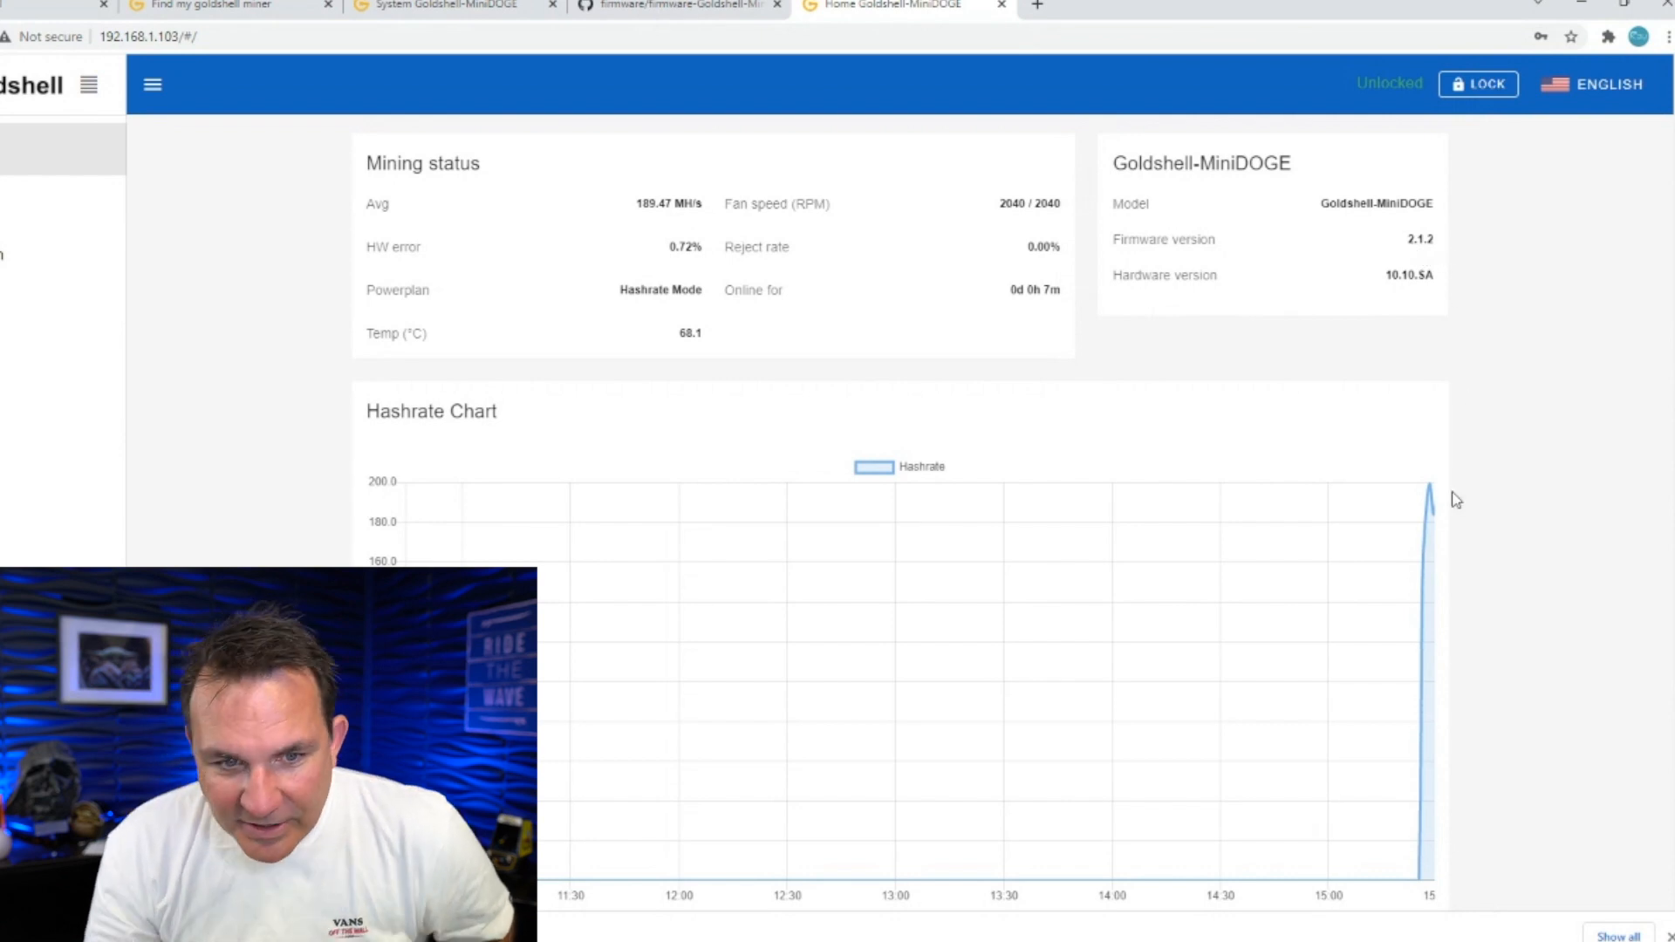
mouse_move(1425, 764)
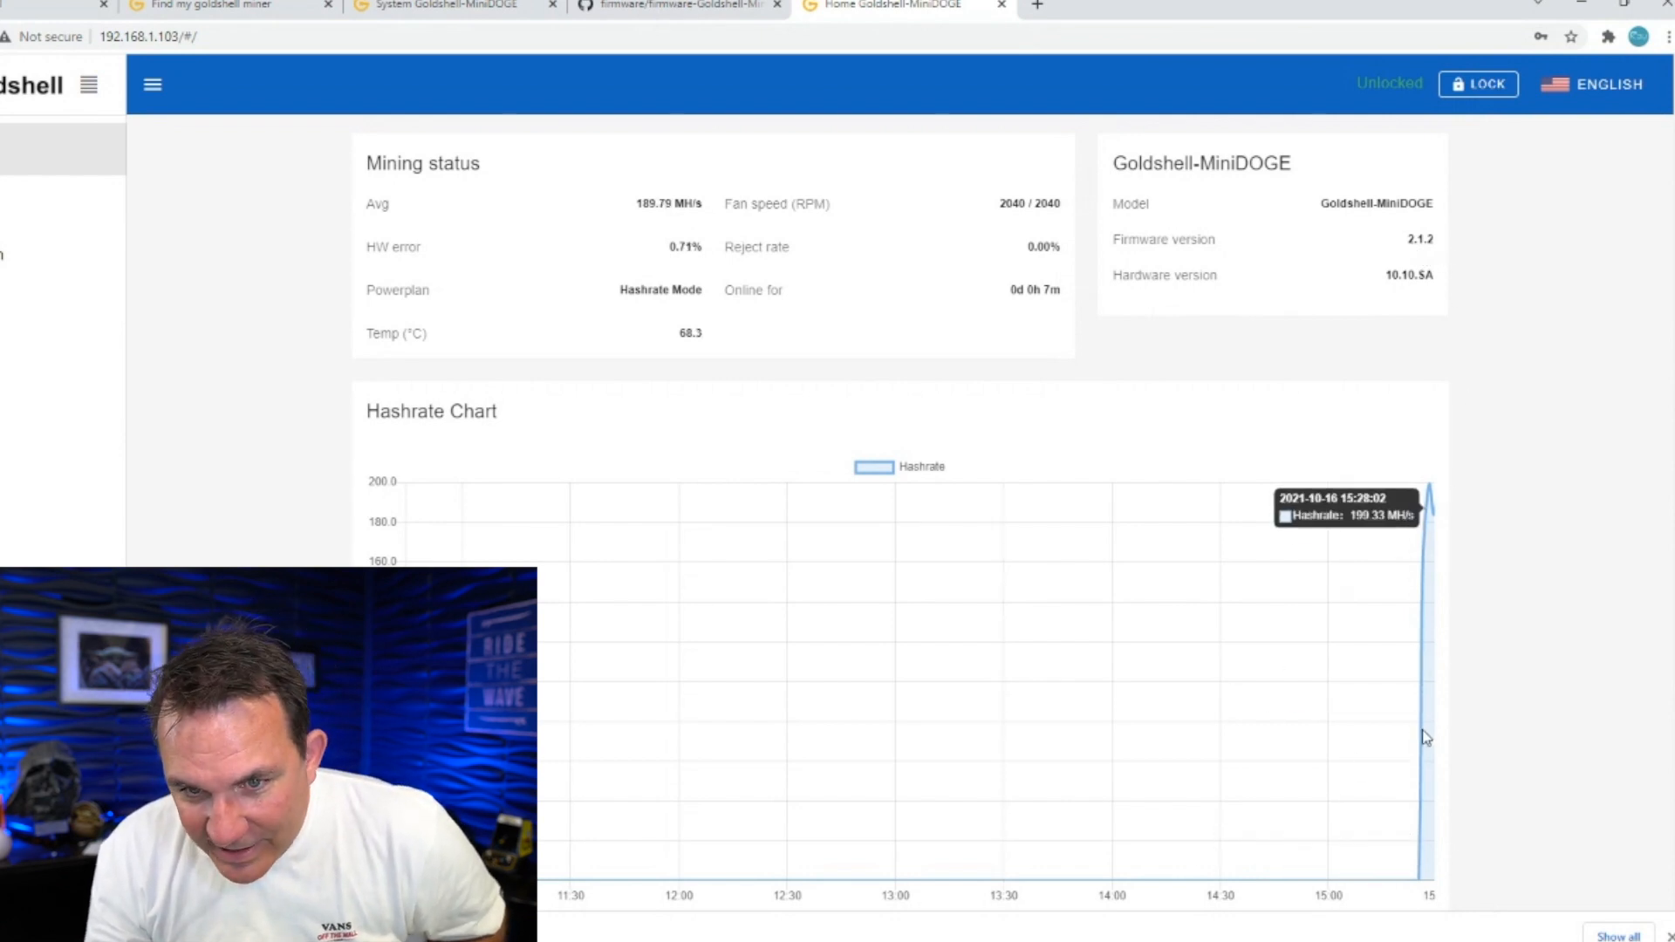
mouse_move(1454, 555)
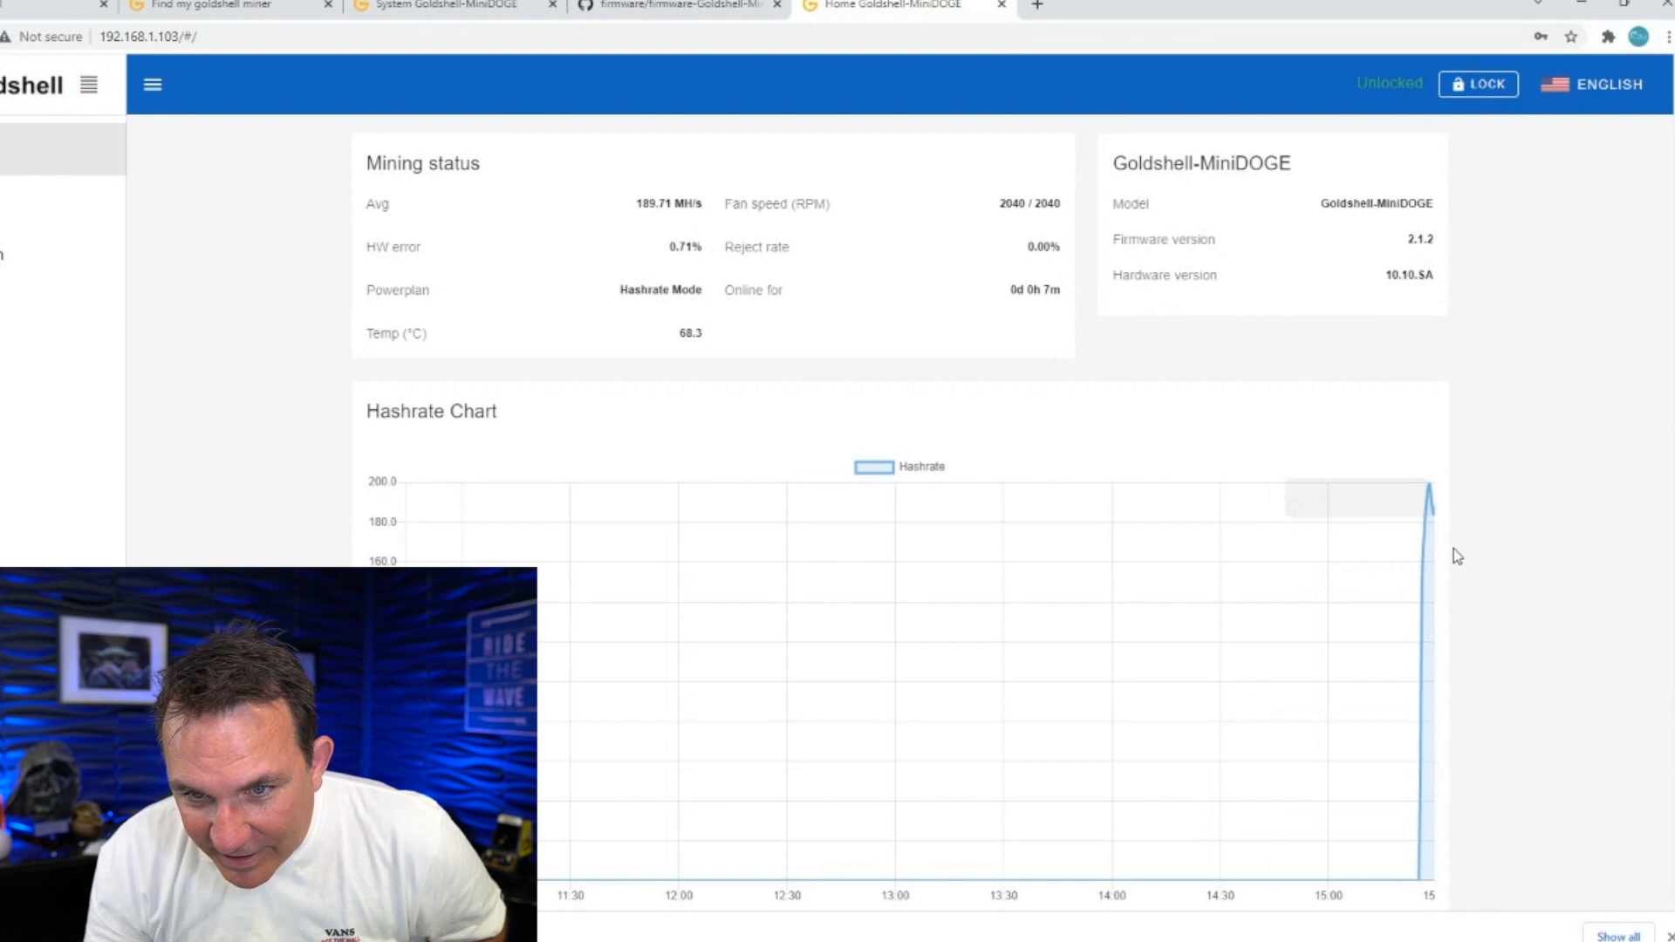
mouse_move(1255, 516)
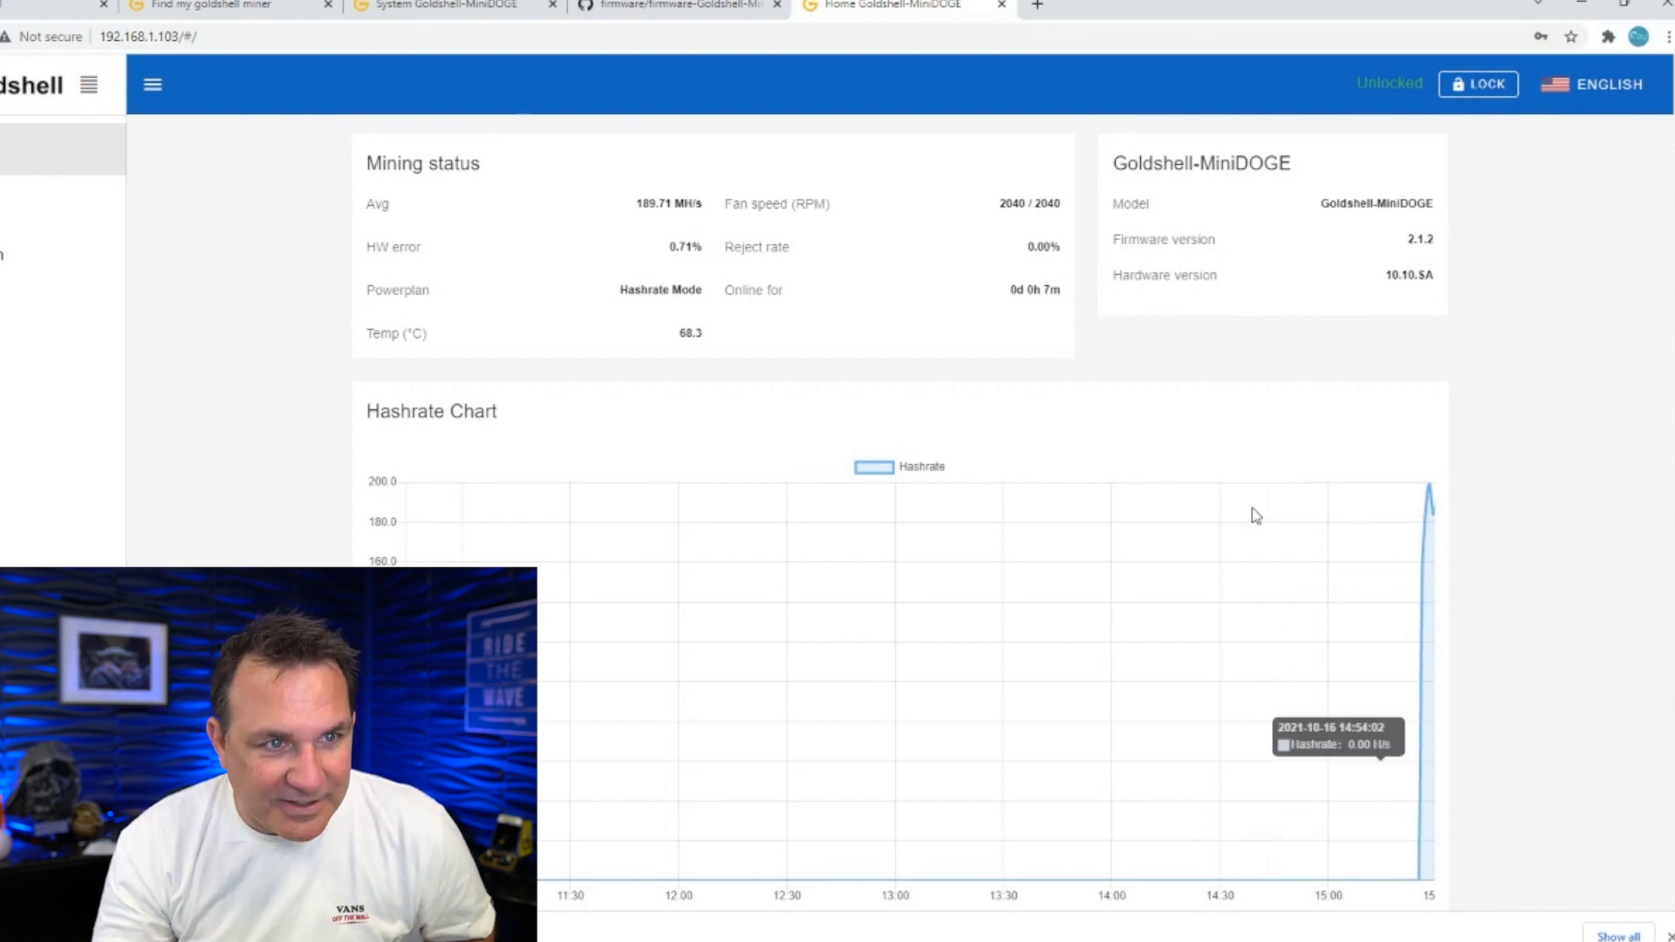